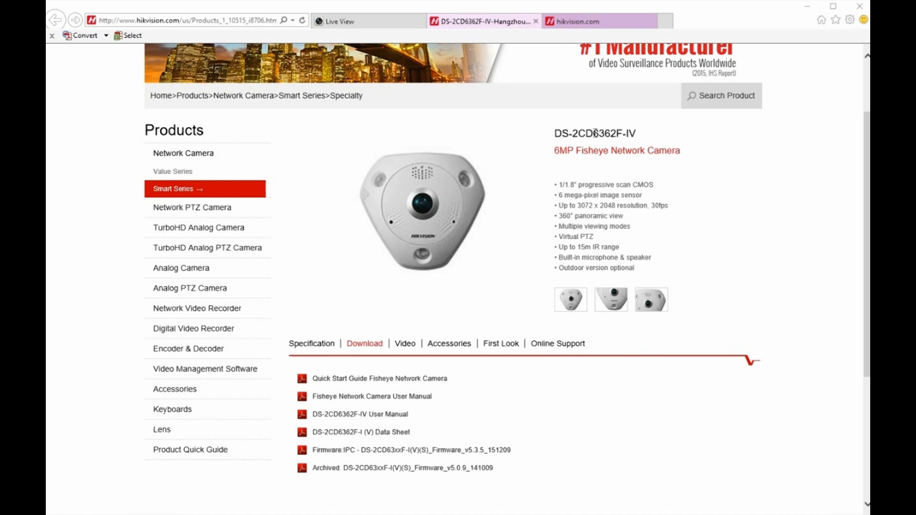
# - Start live view of all HDVR channels, view the right-middle tile, then return to the grid
pyautogui.doubleClick(596, 133)
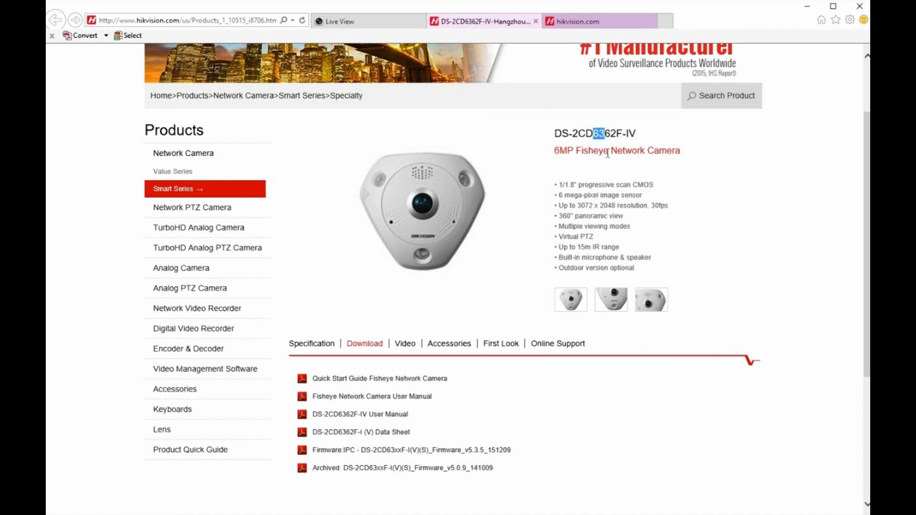
pyautogui.moveTo(602, 162)
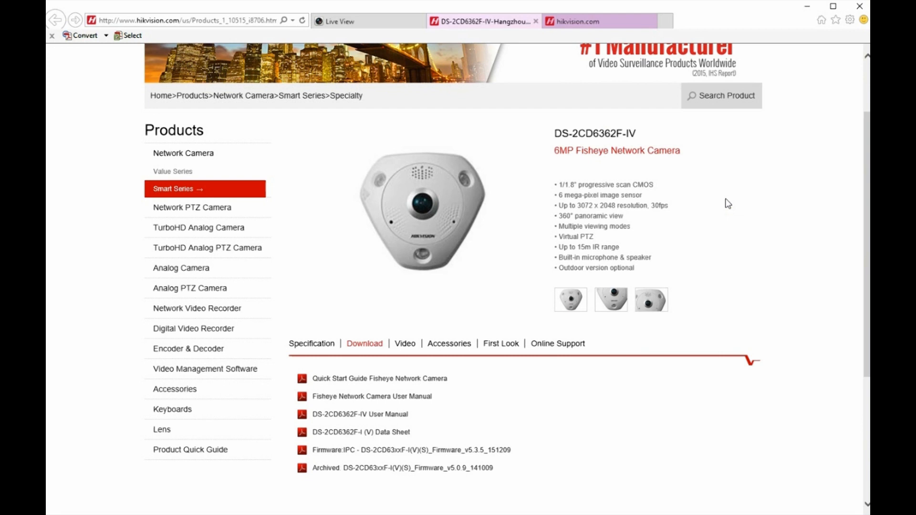
pyautogui.moveTo(570, 193)
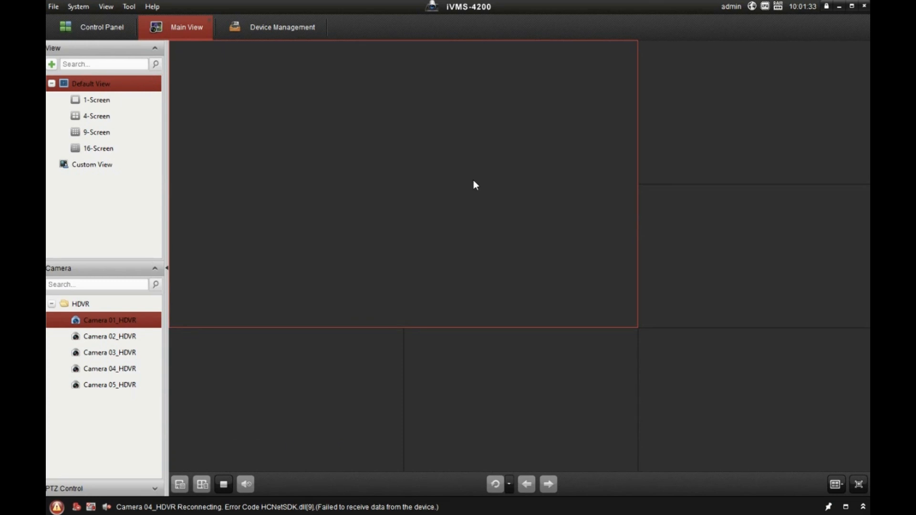
pyautogui.moveTo(124, 281)
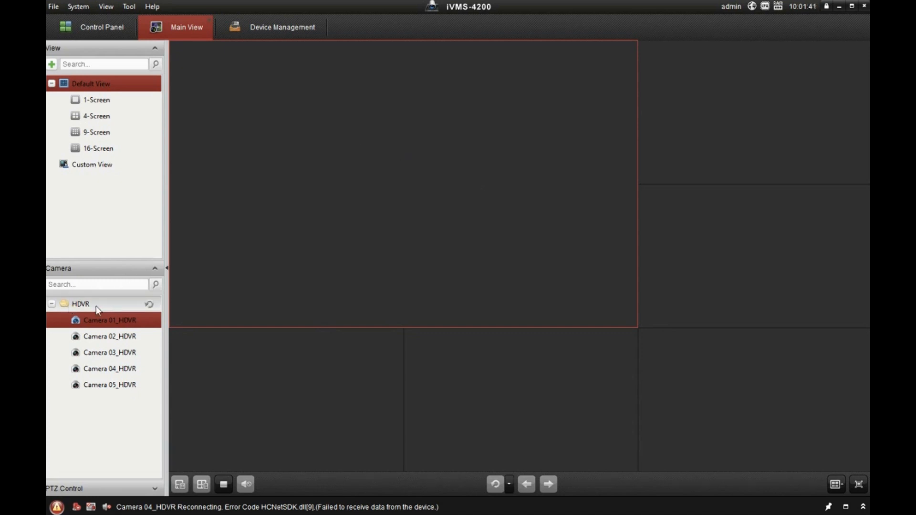
pyautogui.click(80, 303)
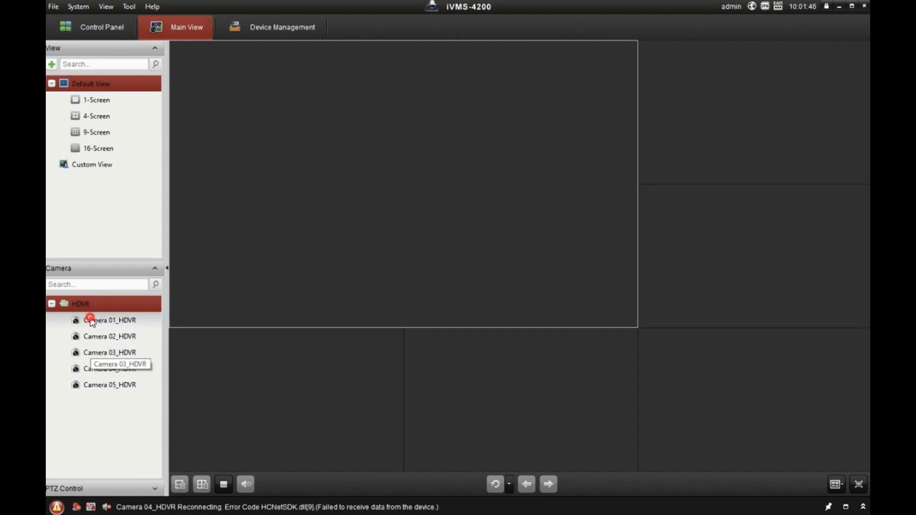
pyautogui.click(109, 320)
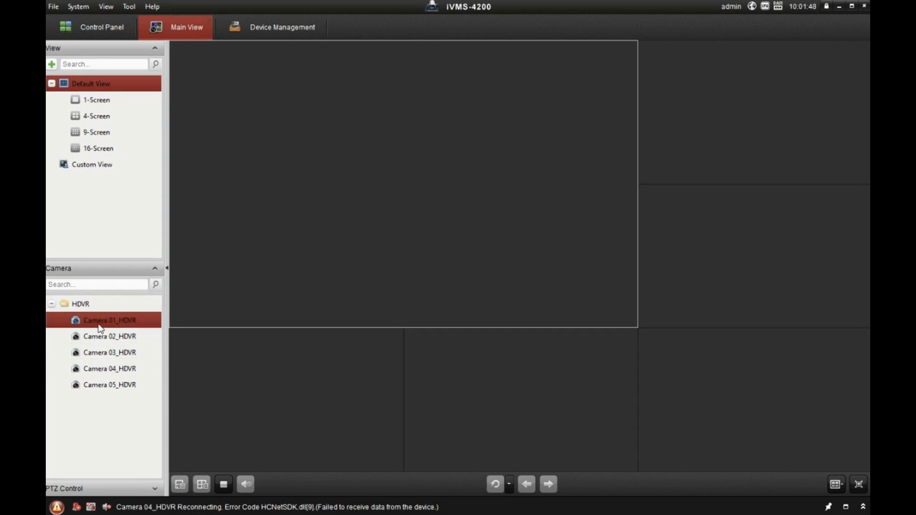
pyautogui.click(109, 335)
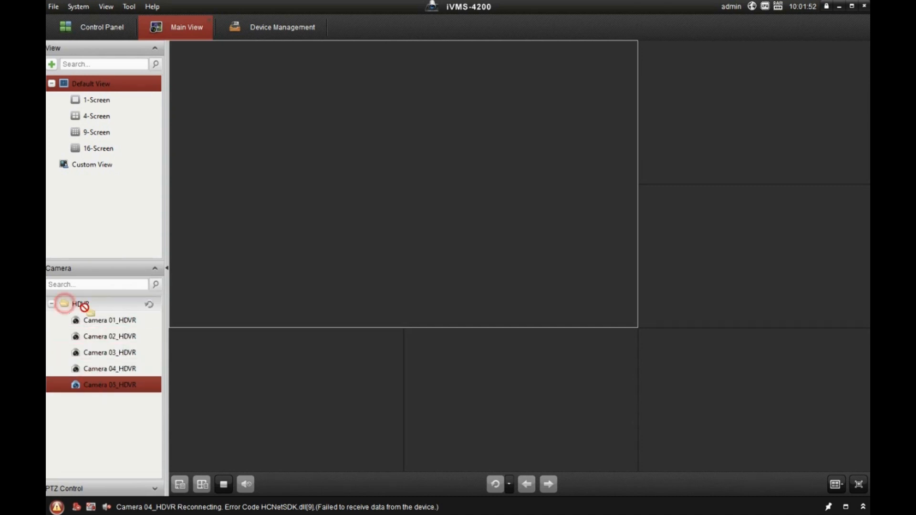
pyautogui.click(80, 304)
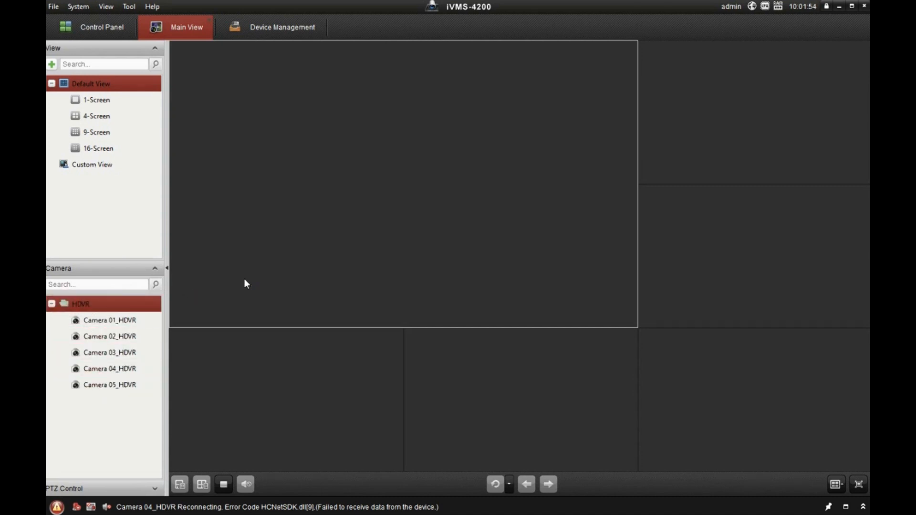
pyautogui.doubleClick(109, 320)
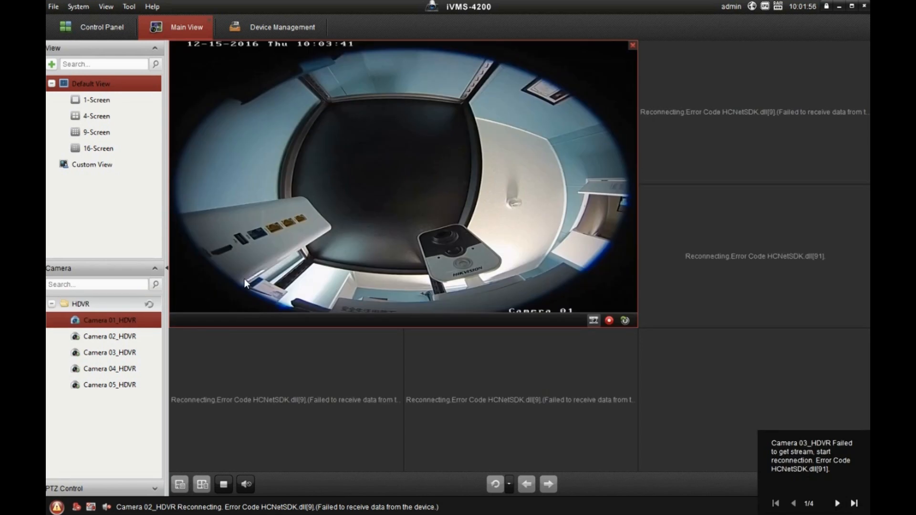
pyautogui.moveTo(397, 235)
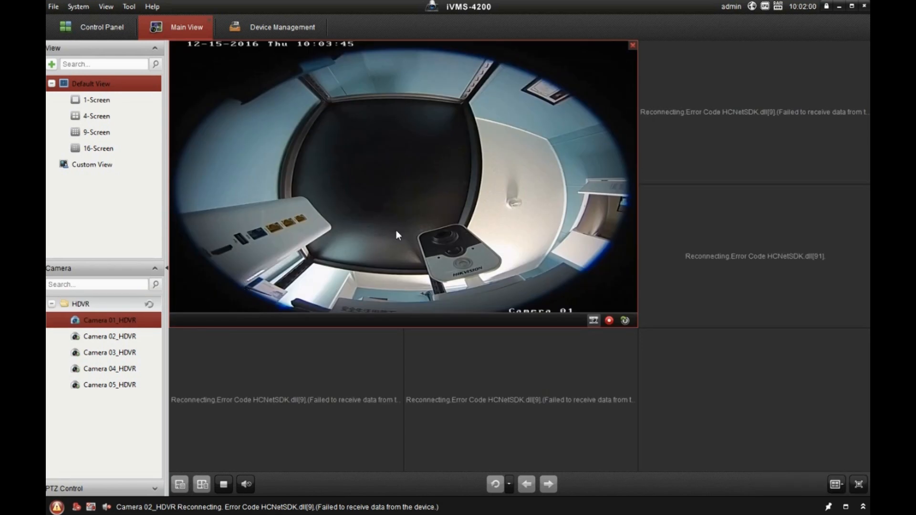
pyautogui.moveTo(429, 175)
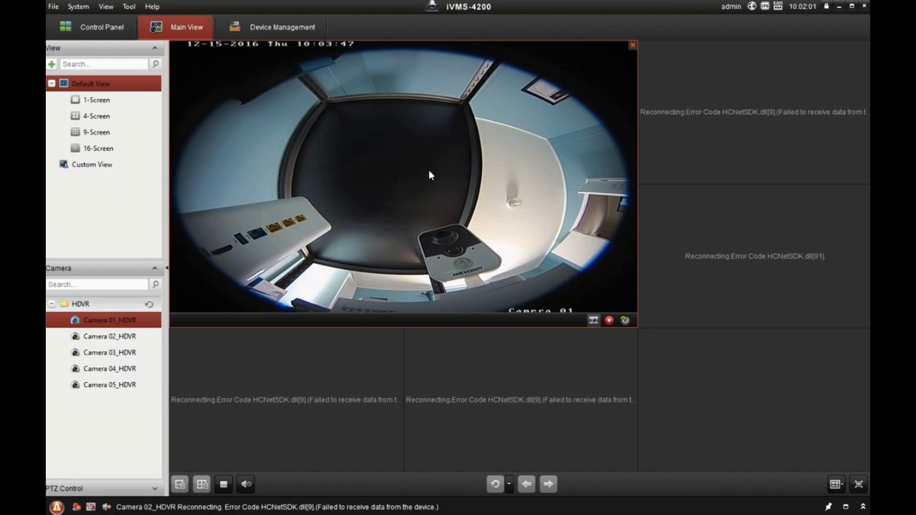
pyautogui.moveTo(720, 129)
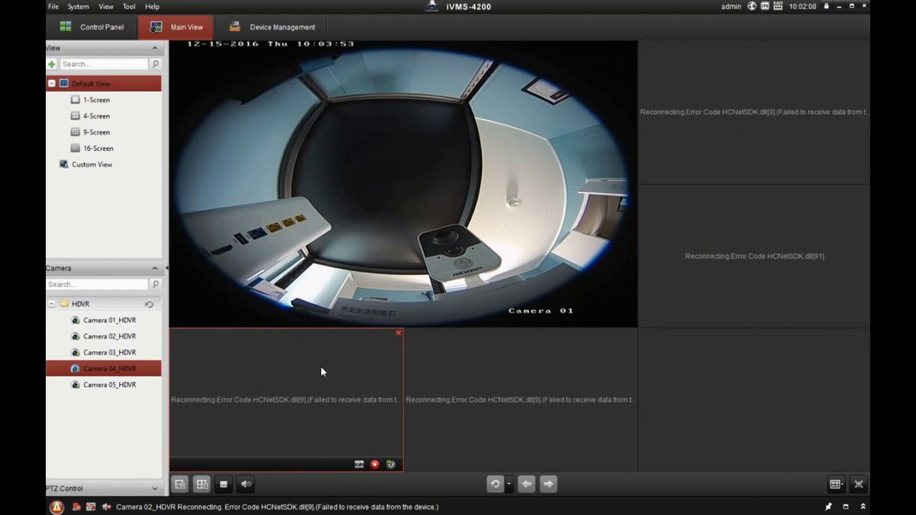
pyautogui.moveTo(321, 372)
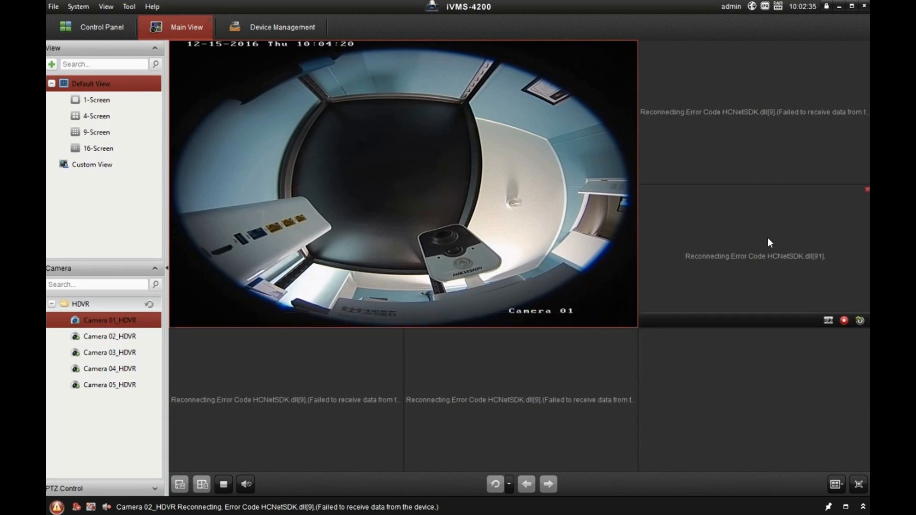
pyautogui.click(109, 352)
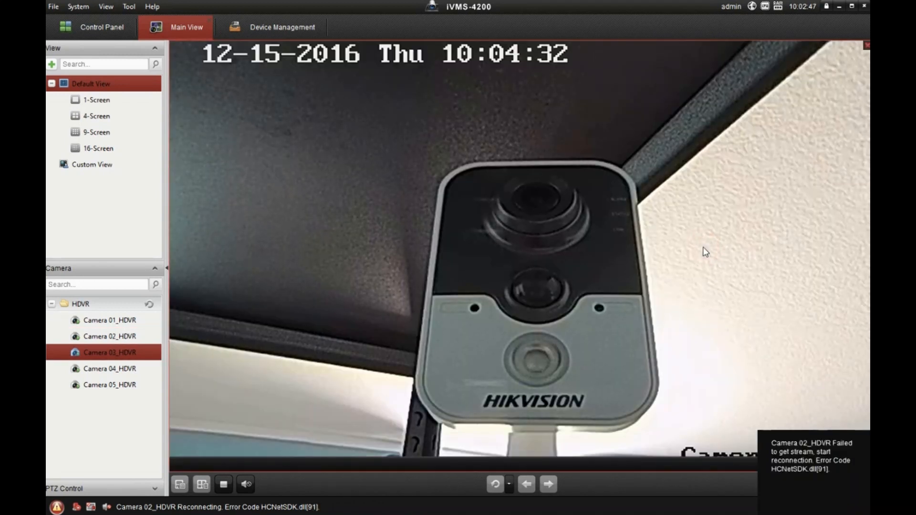
pyautogui.click(202, 484)
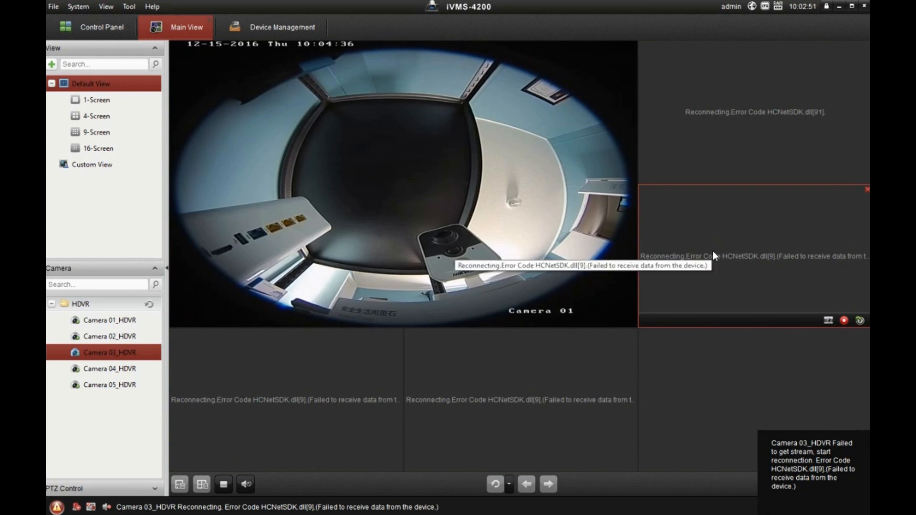
pyautogui.moveTo(374, 203)
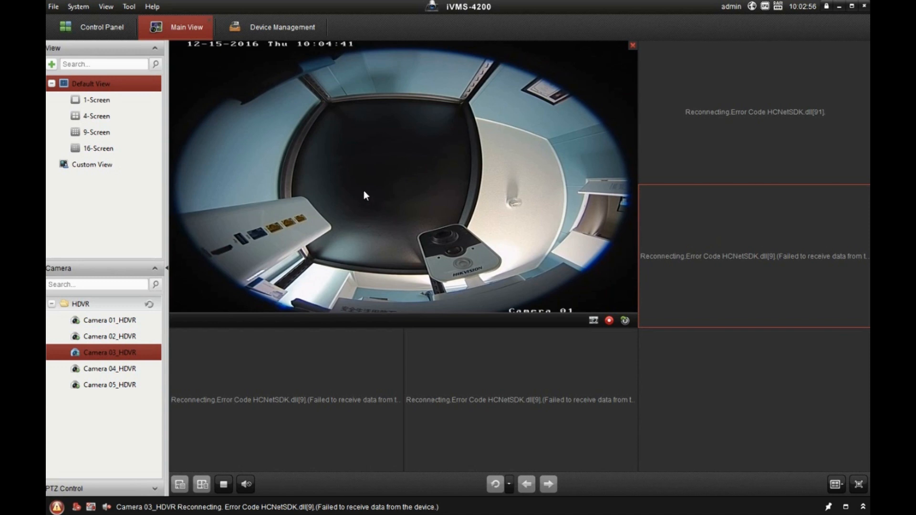
pyautogui.moveTo(129, 7)
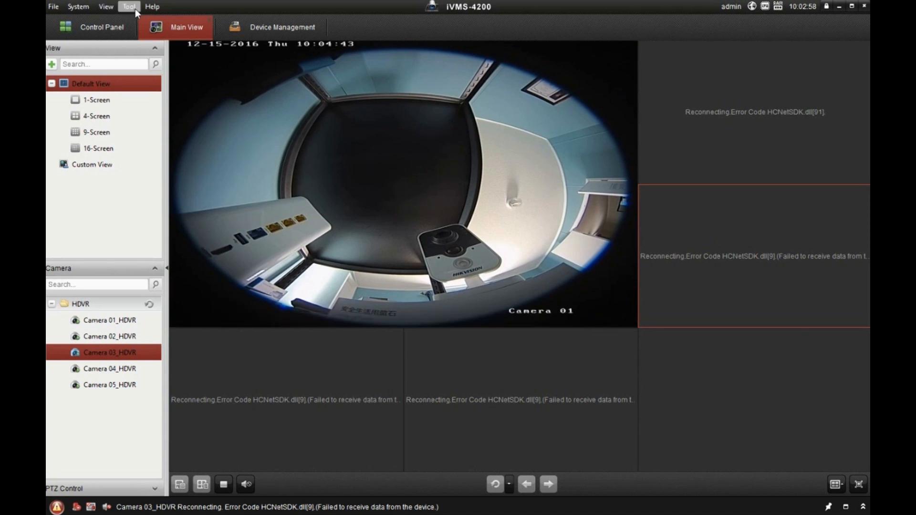
# - Uncheck Auto-change Stream Type in System Configuration > Image and save
pyautogui.click(128, 6)
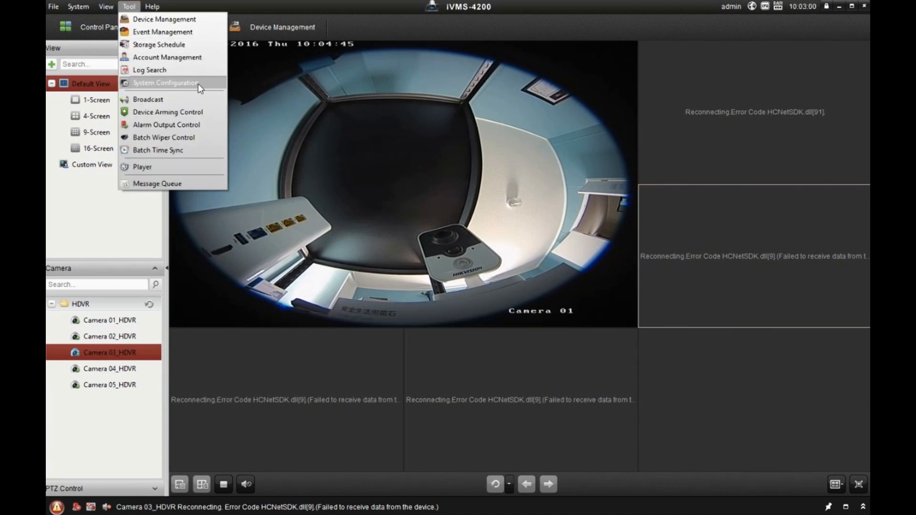
pyautogui.click(165, 82)
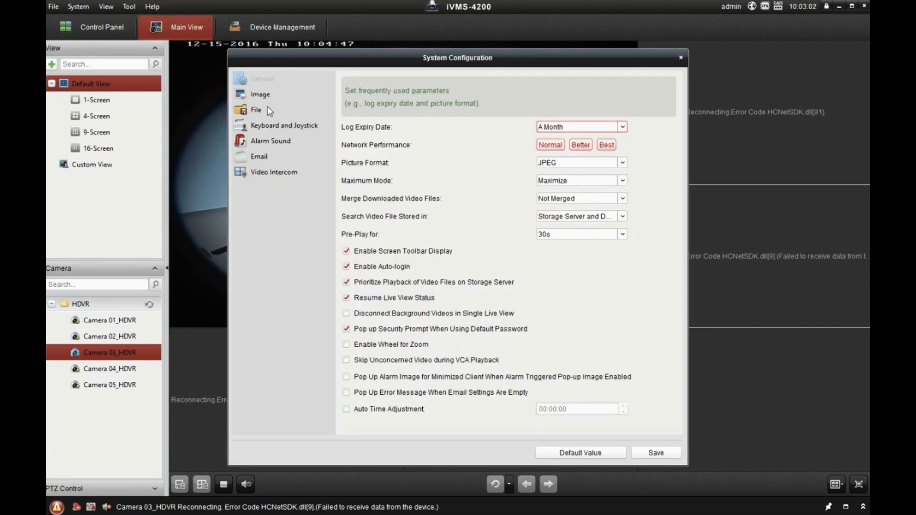
pyautogui.click(260, 94)
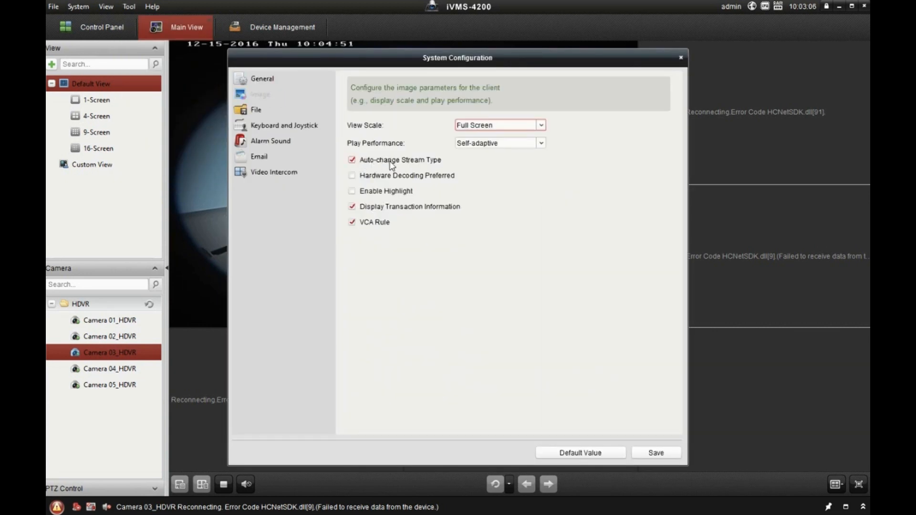
pyautogui.click(352, 160)
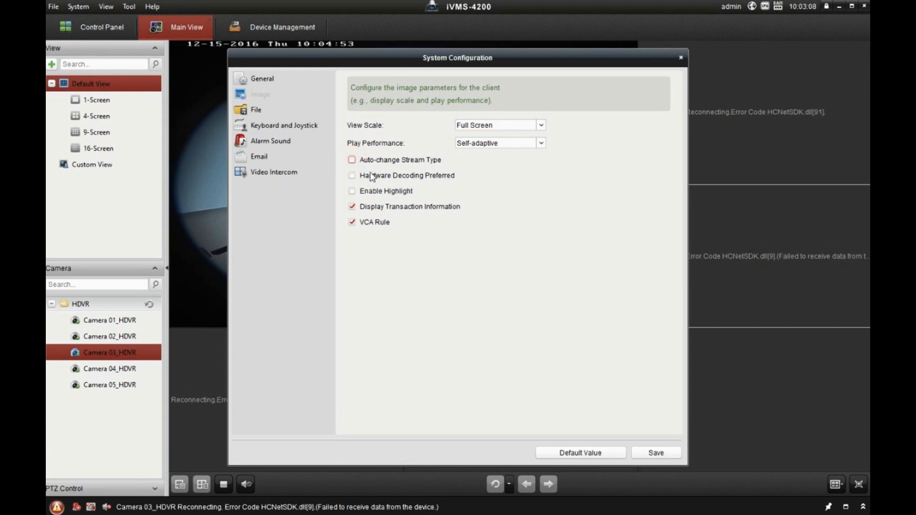
pyautogui.click(655, 453)
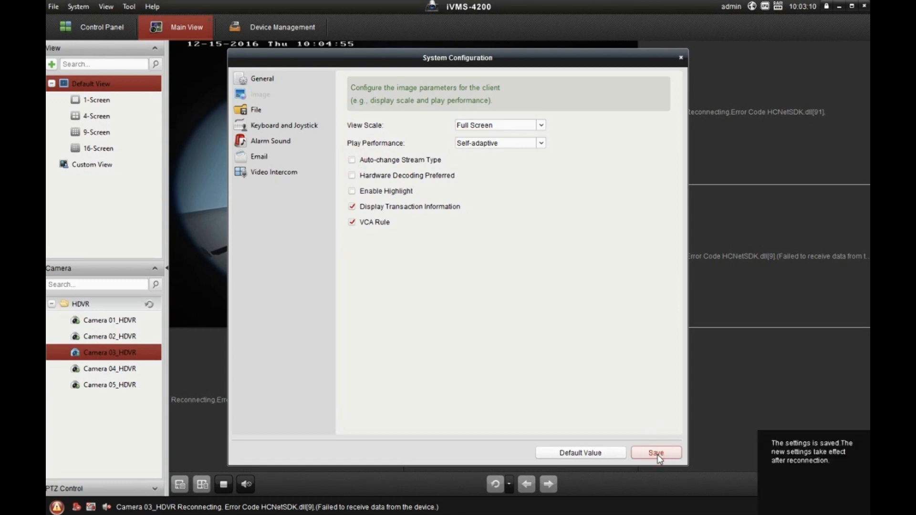
pyautogui.moveTo(680, 60)
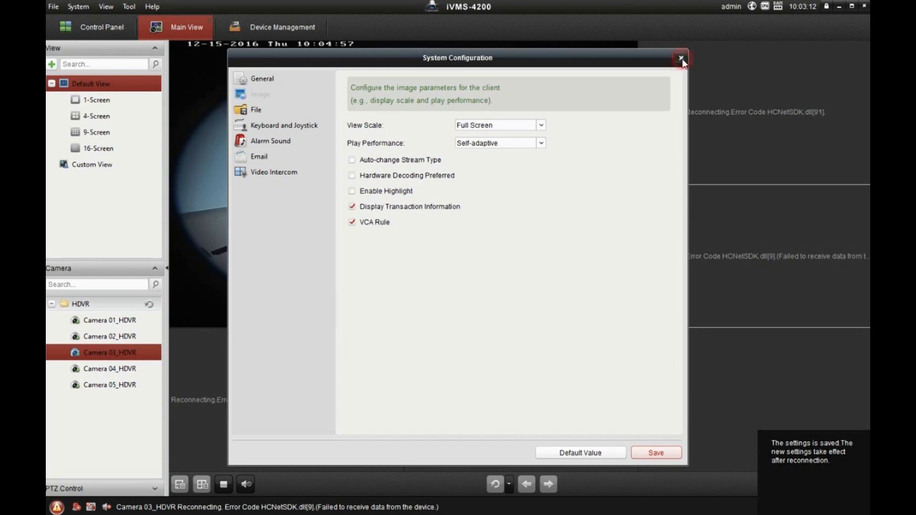
pyautogui.click(679, 58)
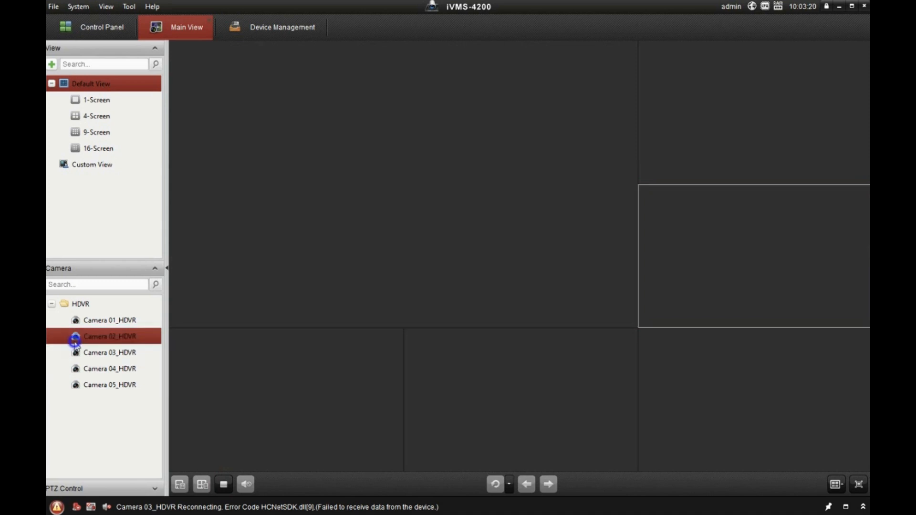
pyautogui.rightClick(109, 336)
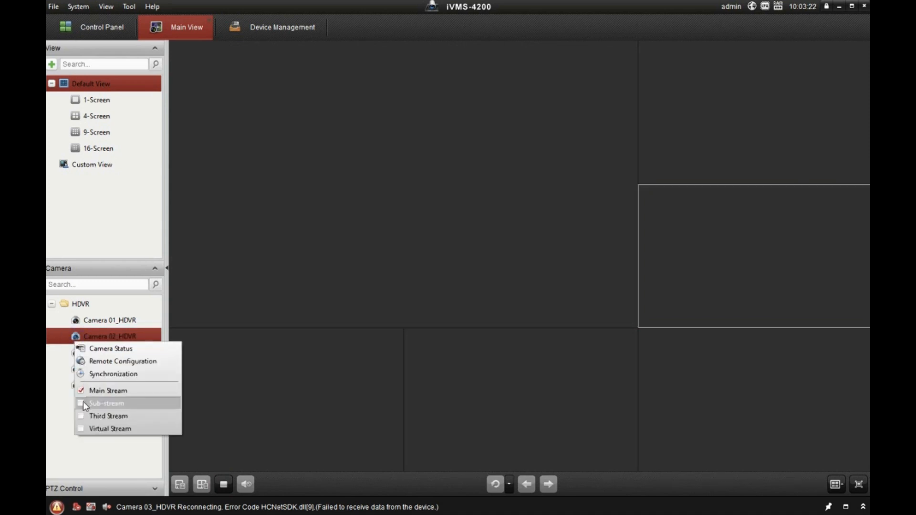
pyautogui.moveTo(85, 390)
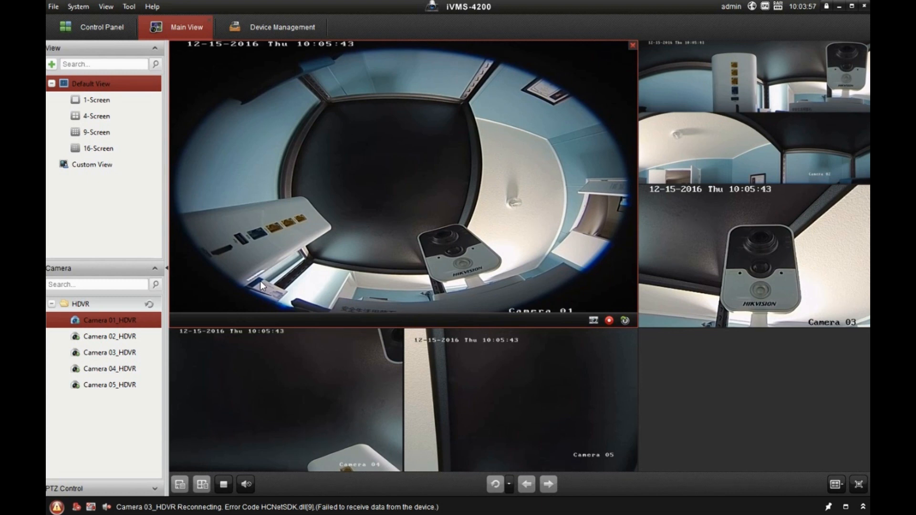
pyautogui.moveTo(792, 16)
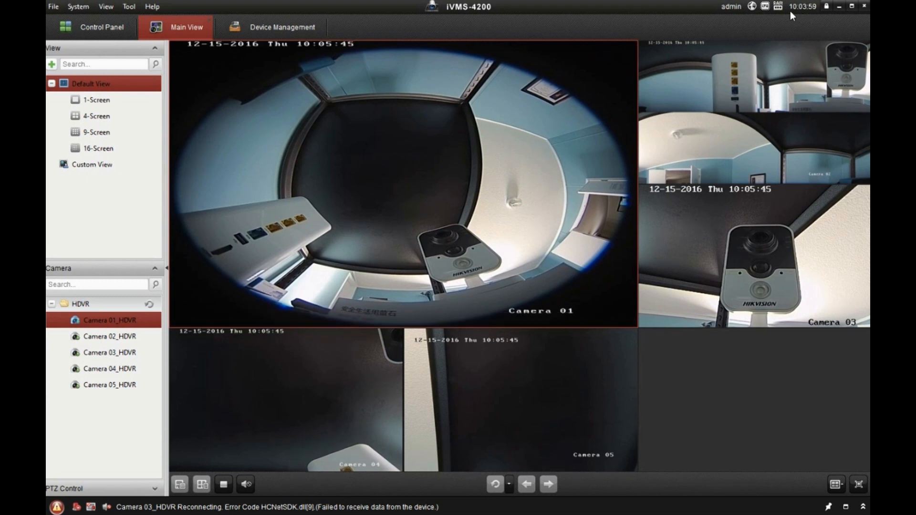
pyautogui.moveTo(683, 377)
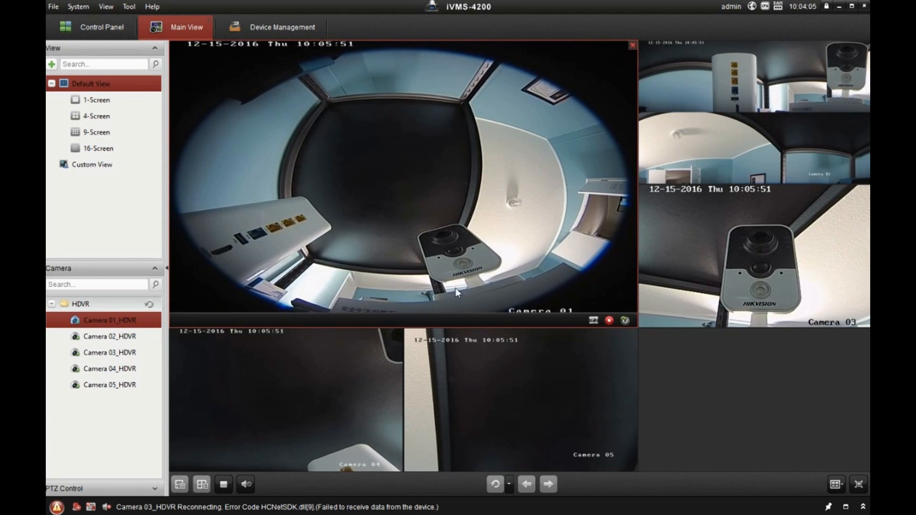
pyautogui.moveTo(221, 300)
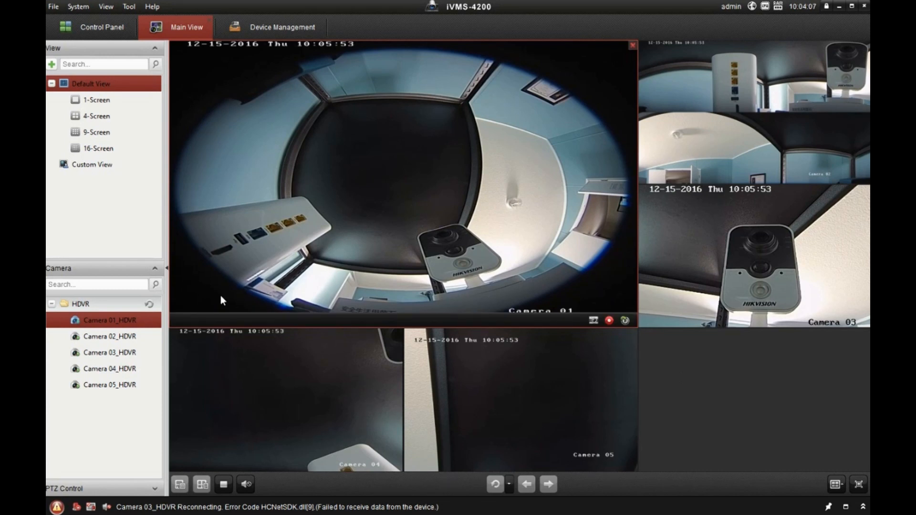
pyautogui.moveTo(409, 257)
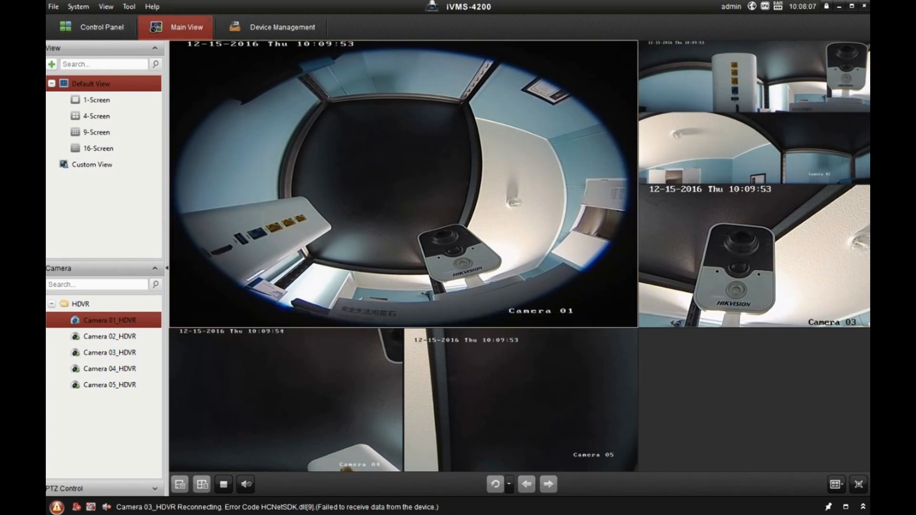
# - Re-tick Auto-change Stream Type in System Configuration > Image and save
pyautogui.click(128, 6)
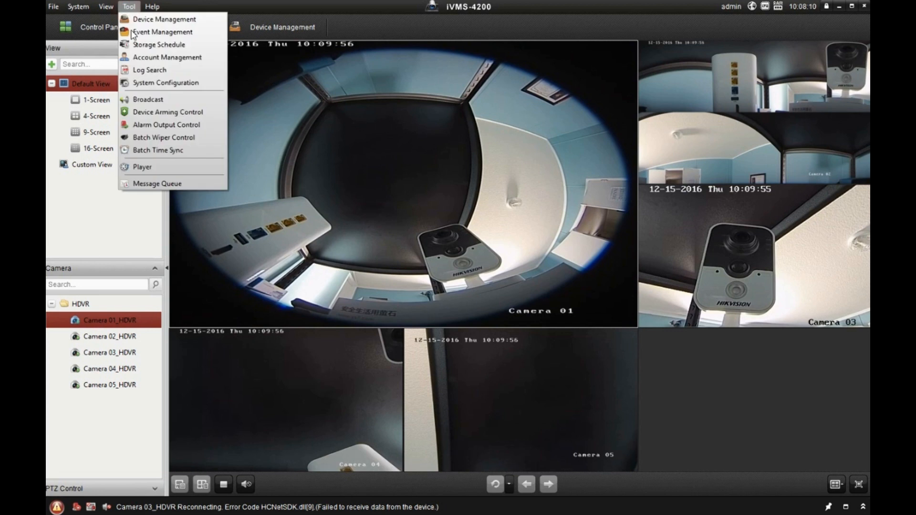
pyautogui.click(166, 83)
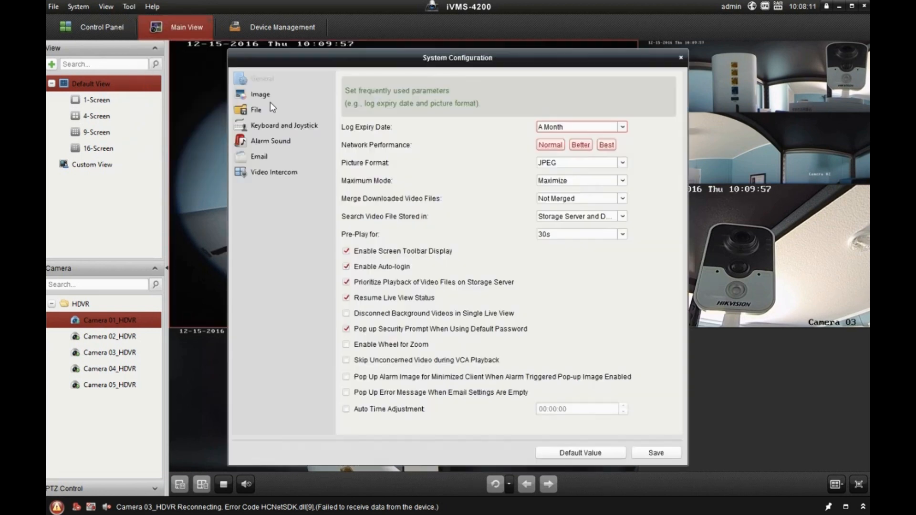
pyautogui.click(260, 94)
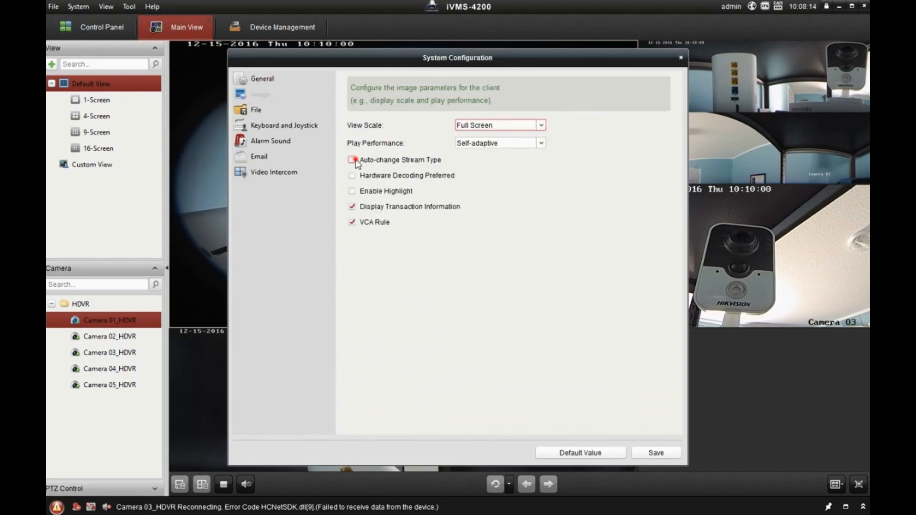
pyautogui.click(351, 159)
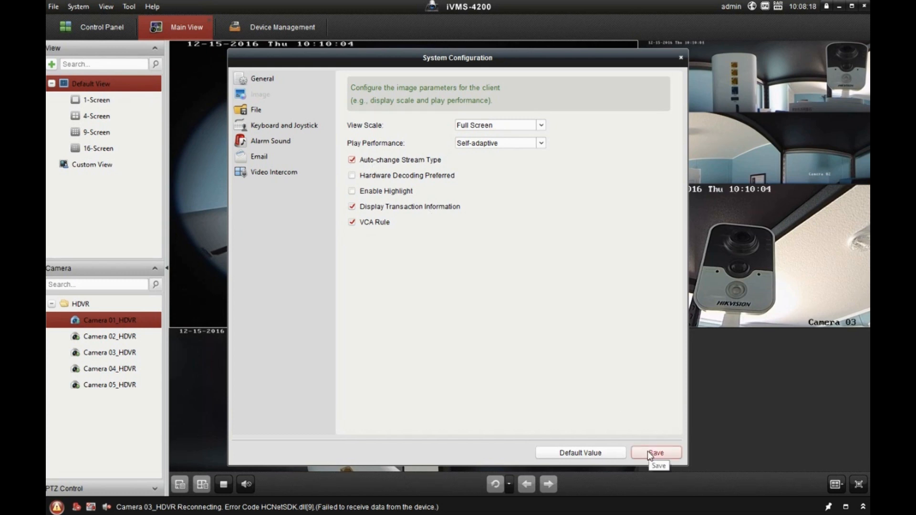
pyautogui.click(655, 452)
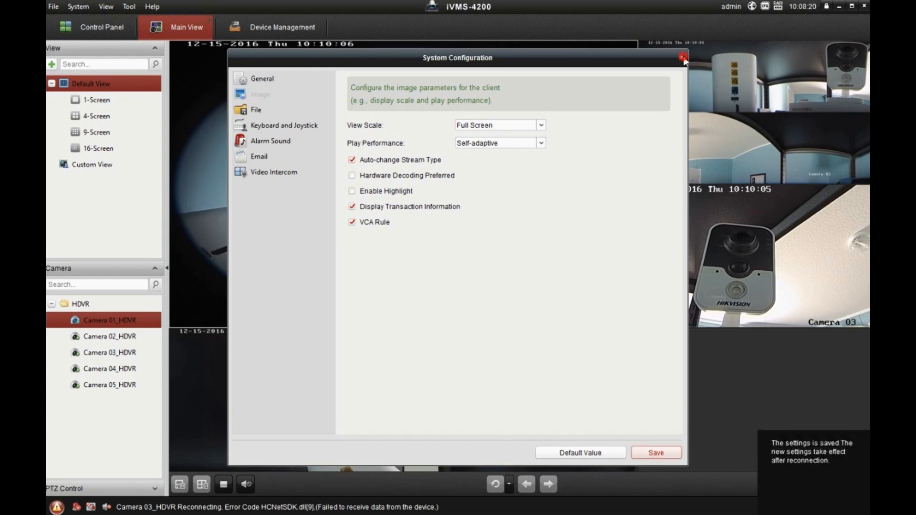
pyautogui.click(682, 57)
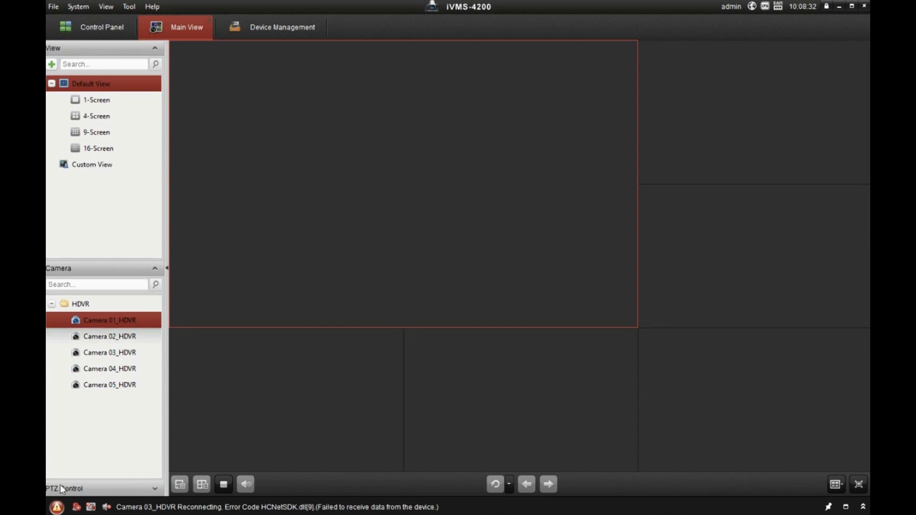
pyautogui.moveTo(57, 507)
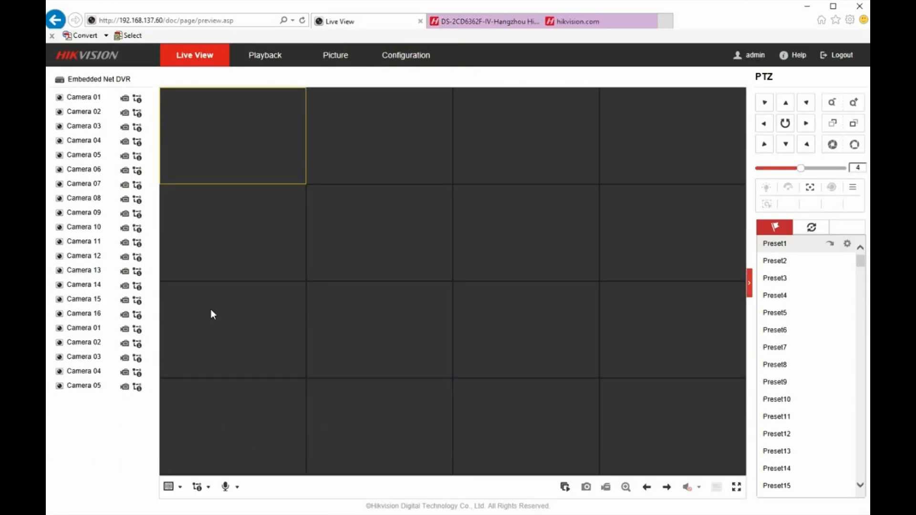
pyautogui.moveTo(231, 252)
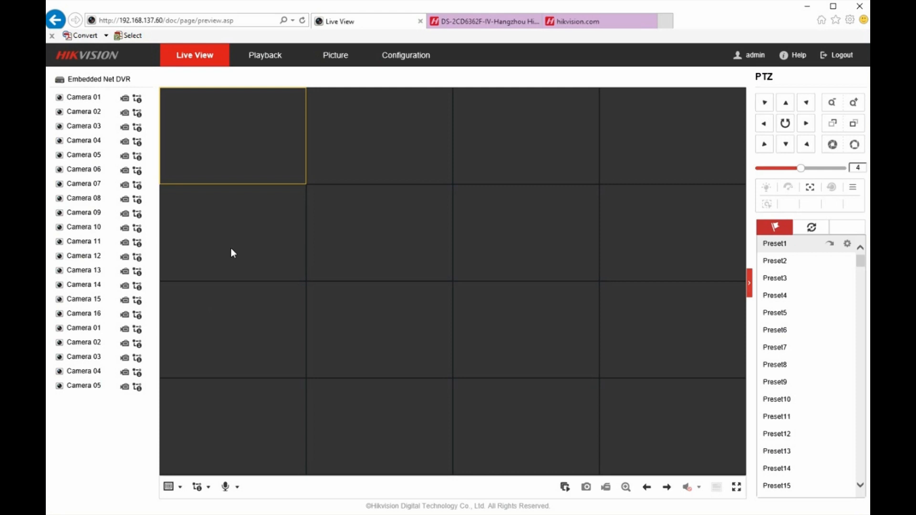
pyautogui.moveTo(206, 33)
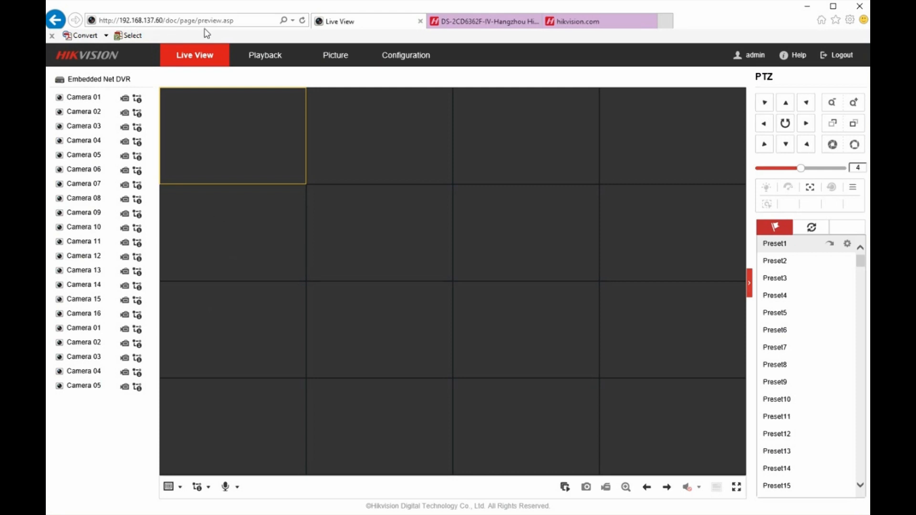
pyautogui.moveTo(378, 74)
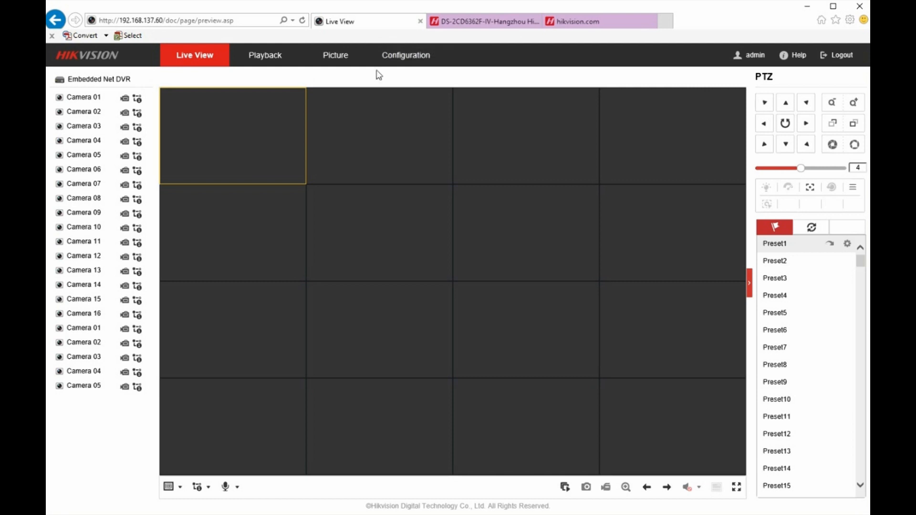
# - Show the NVR's Camera Management IP camera list with channels D01–D05 online
pyautogui.click(406, 55)
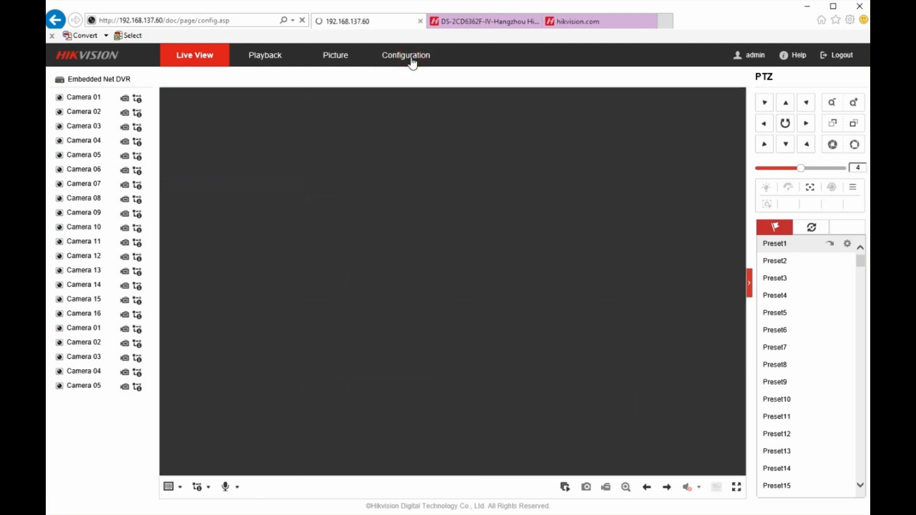
pyautogui.click(405, 55)
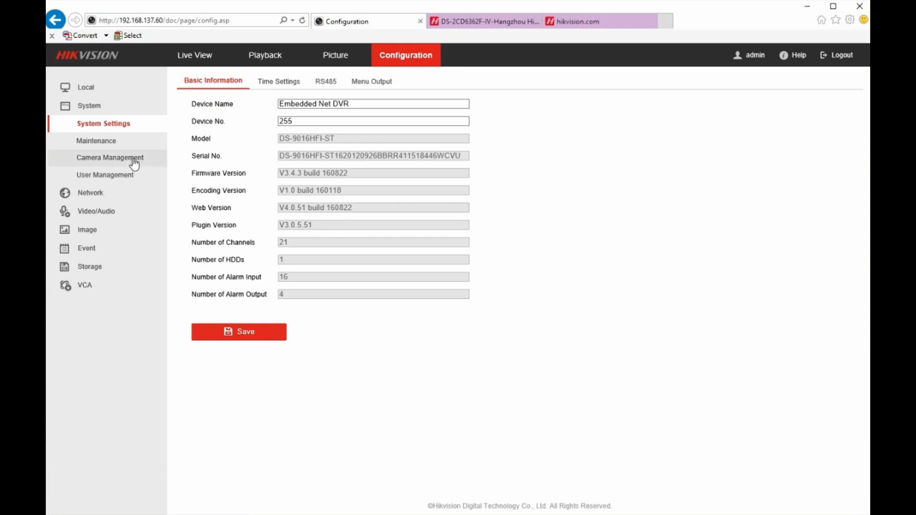
pyautogui.click(111, 157)
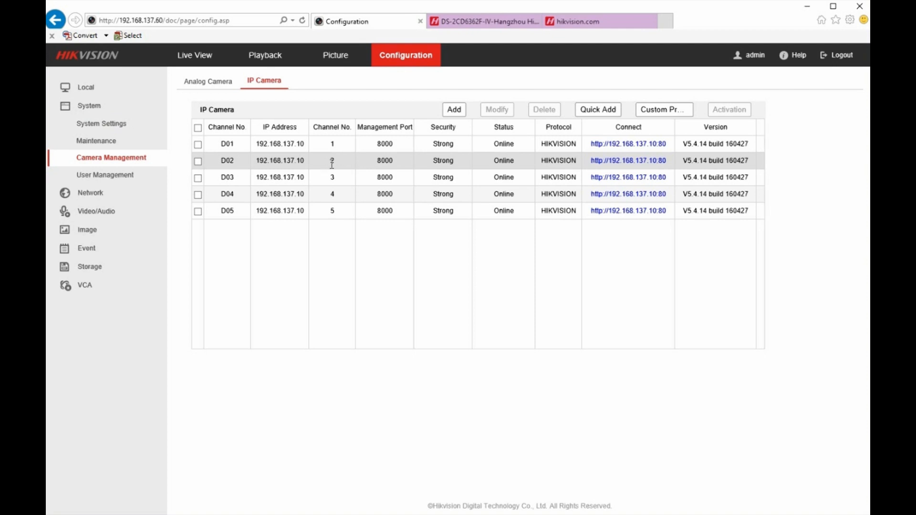
# - Select channels D02–D05 and delete them, leaving only D01
pyautogui.click(198, 161)
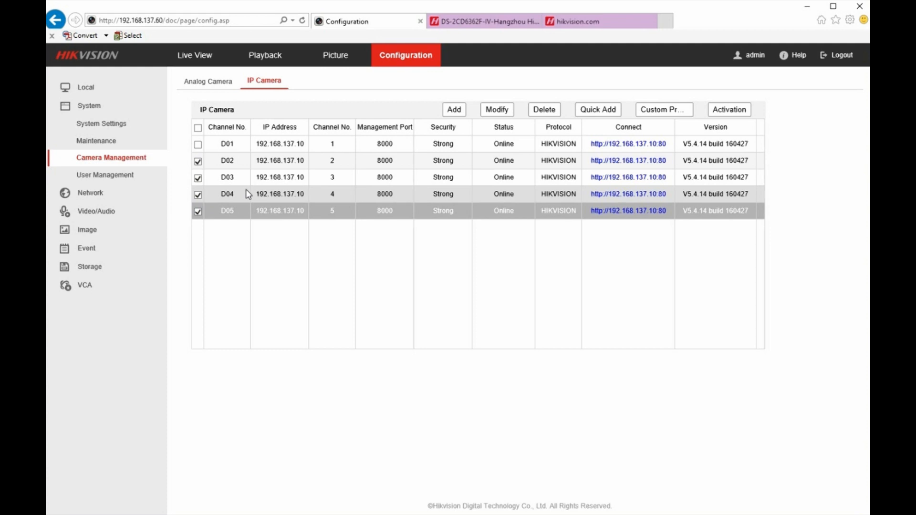
pyautogui.moveTo(351, 188)
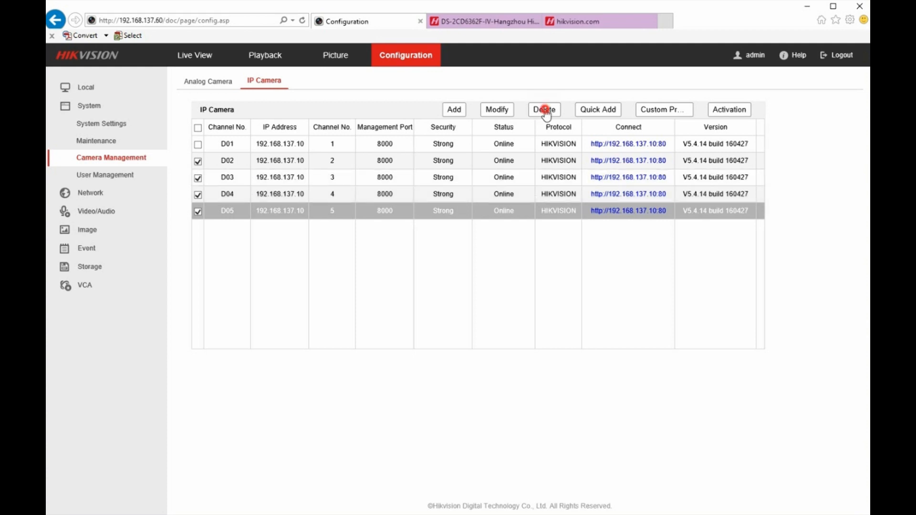
pyautogui.click(543, 109)
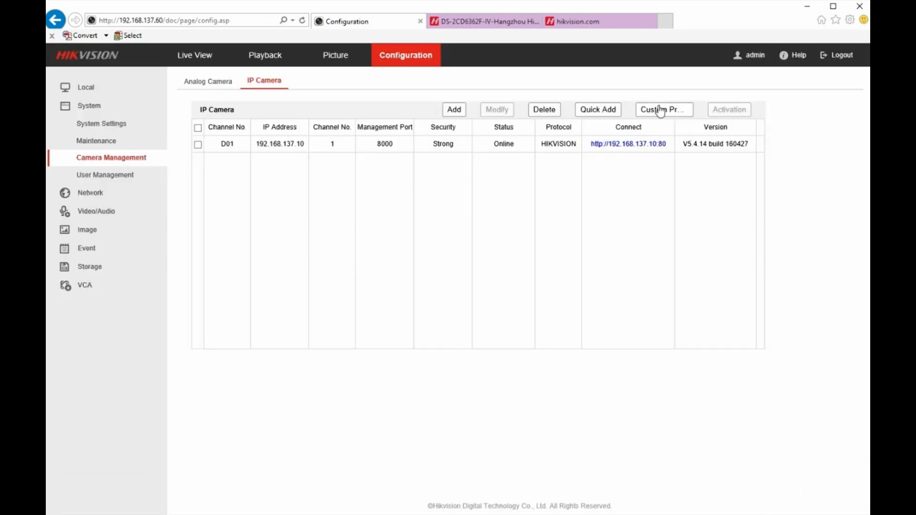
pyautogui.moveTo(663, 110)
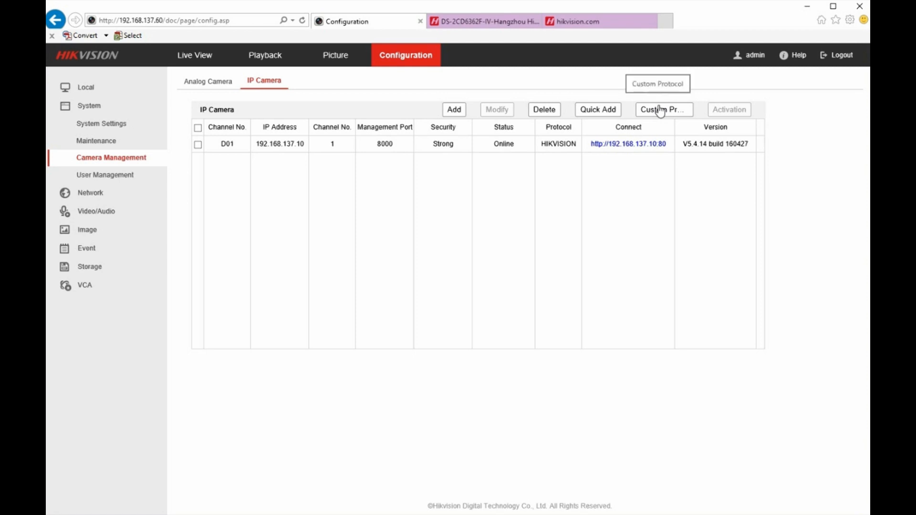
pyautogui.moveTo(682, 119)
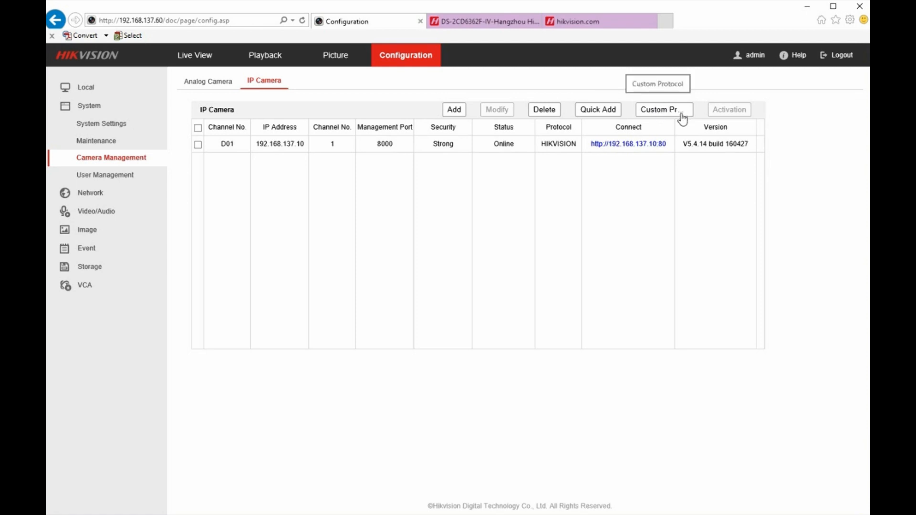
# - Open the Custom Protocol dialog and select Custom Protocol 1 (Cam Ch.2)
pyautogui.click(663, 110)
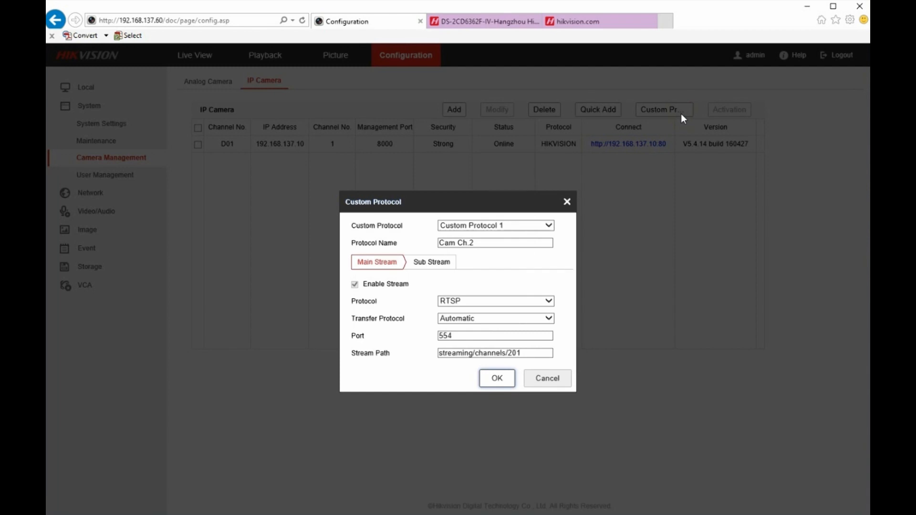
pyautogui.moveTo(534, 206)
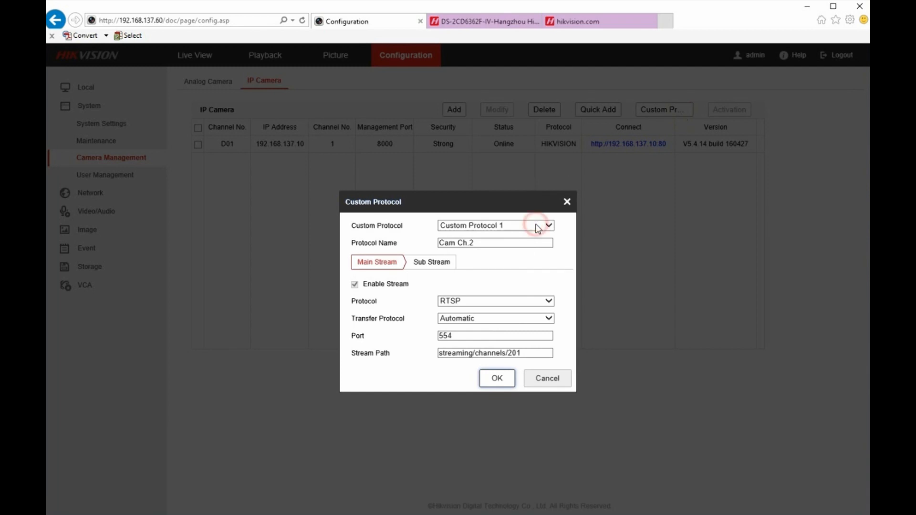
pyautogui.click(547, 226)
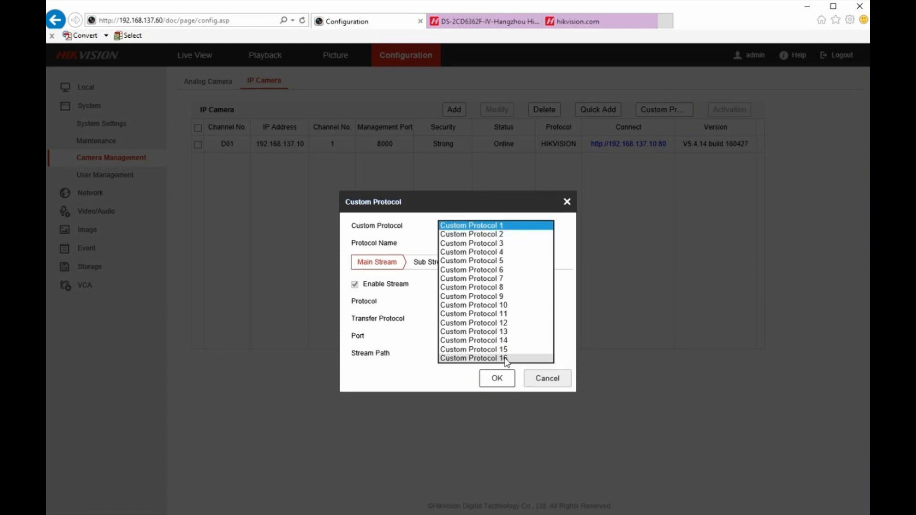
pyautogui.moveTo(505, 350)
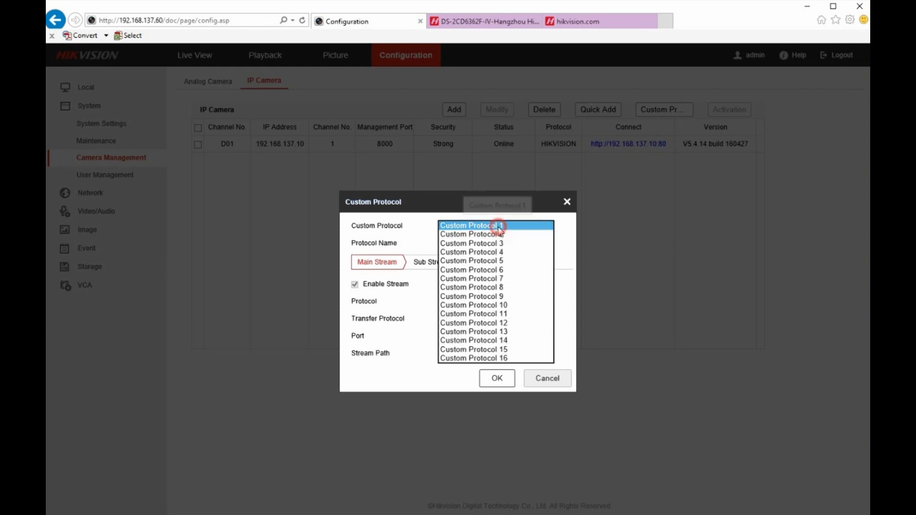
pyautogui.click(471, 225)
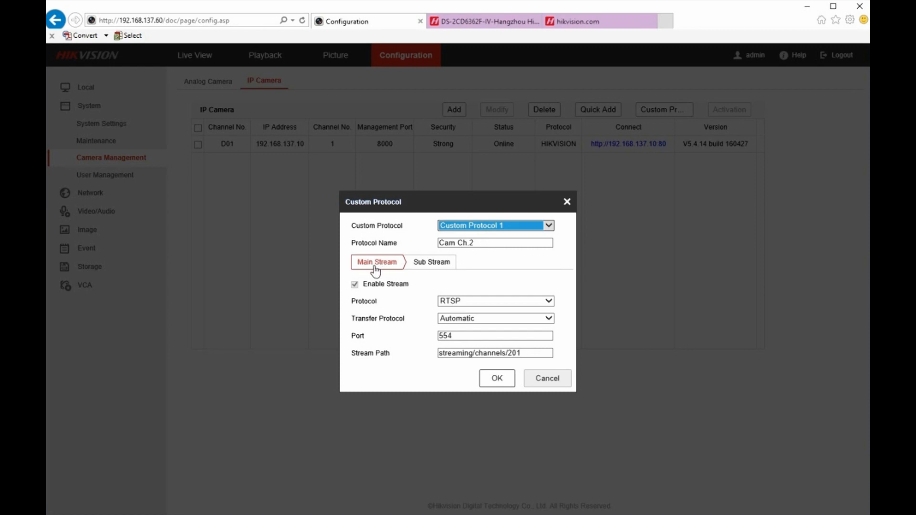
pyautogui.moveTo(468, 307)
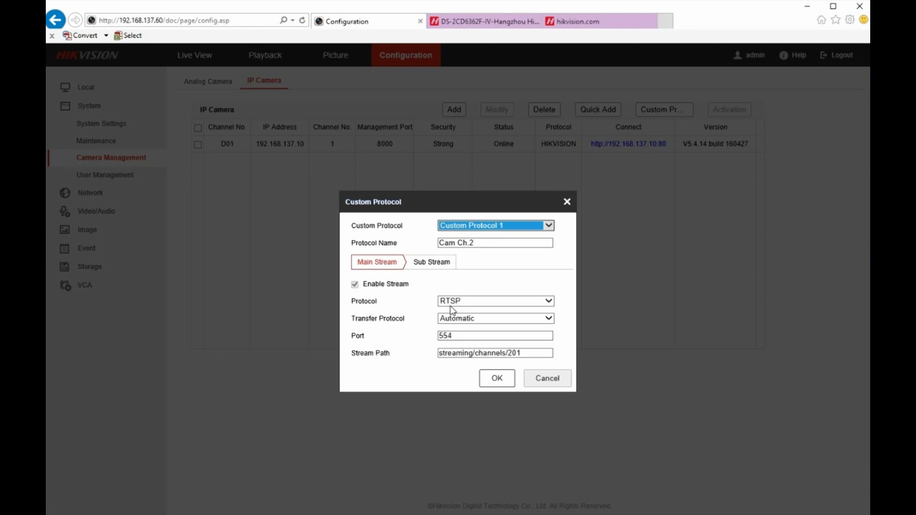
pyautogui.moveTo(463, 311)
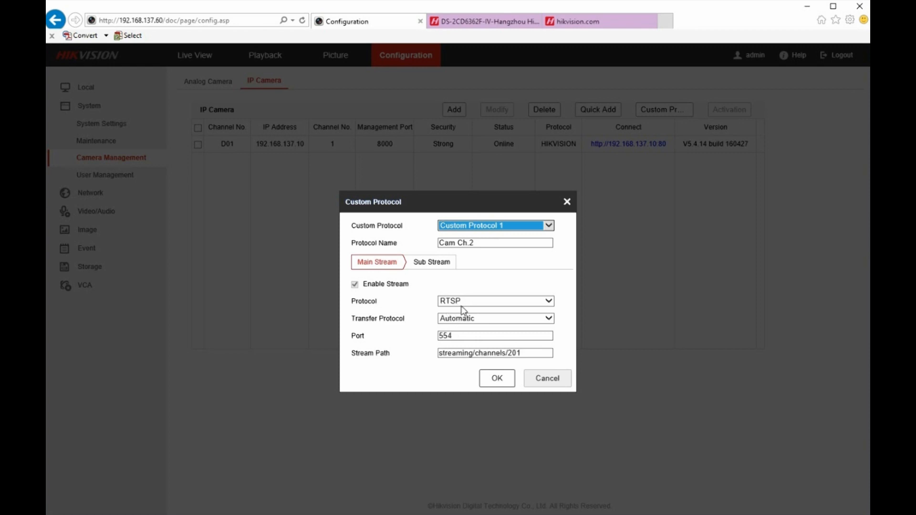
pyautogui.moveTo(463, 329)
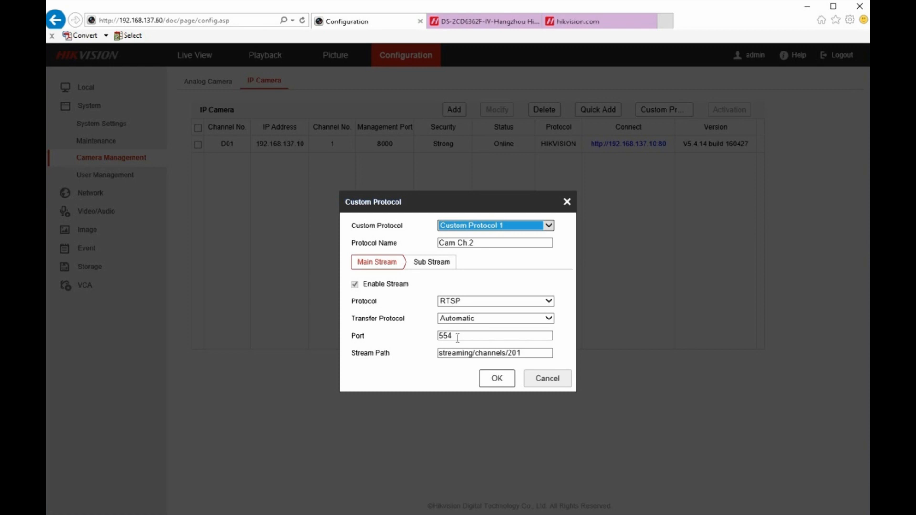
pyautogui.moveTo(445, 374)
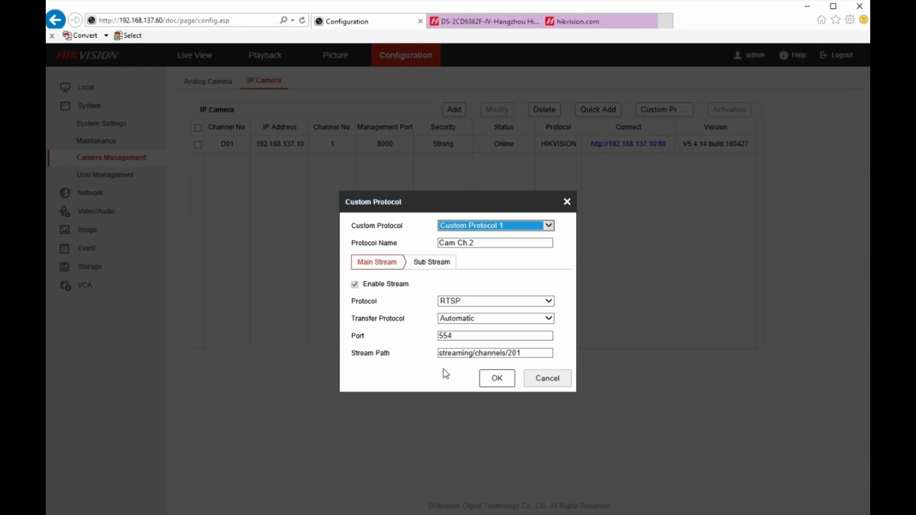
pyautogui.moveTo(446, 364)
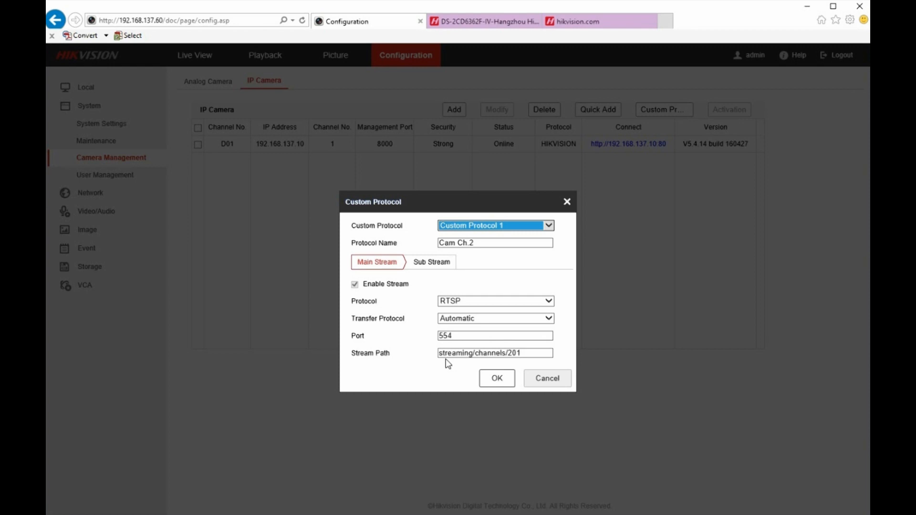
pyautogui.moveTo(442, 364)
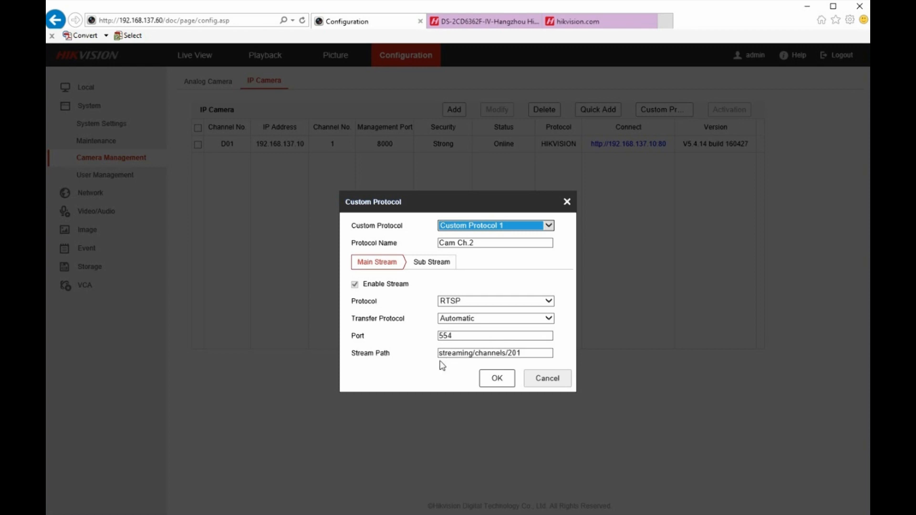
pyautogui.moveTo(475, 365)
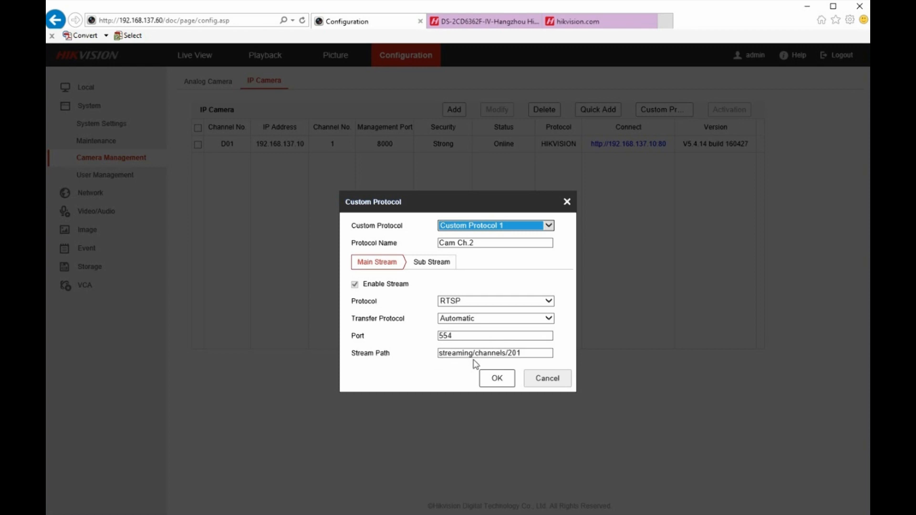
pyautogui.moveTo(507, 365)
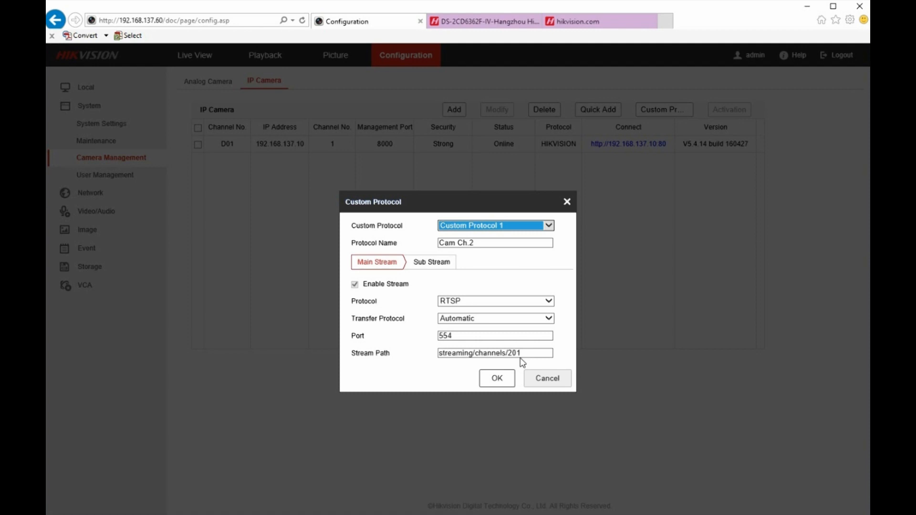
pyautogui.moveTo(511, 364)
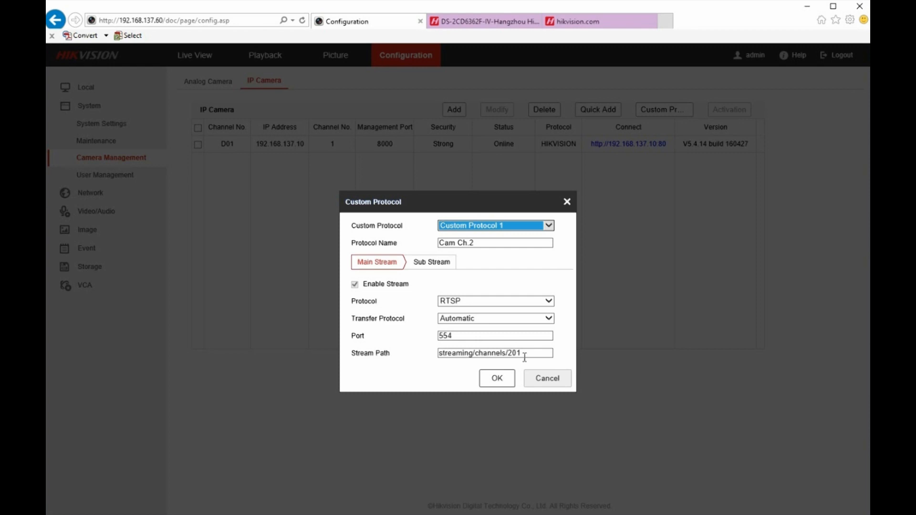
pyautogui.moveTo(526, 367)
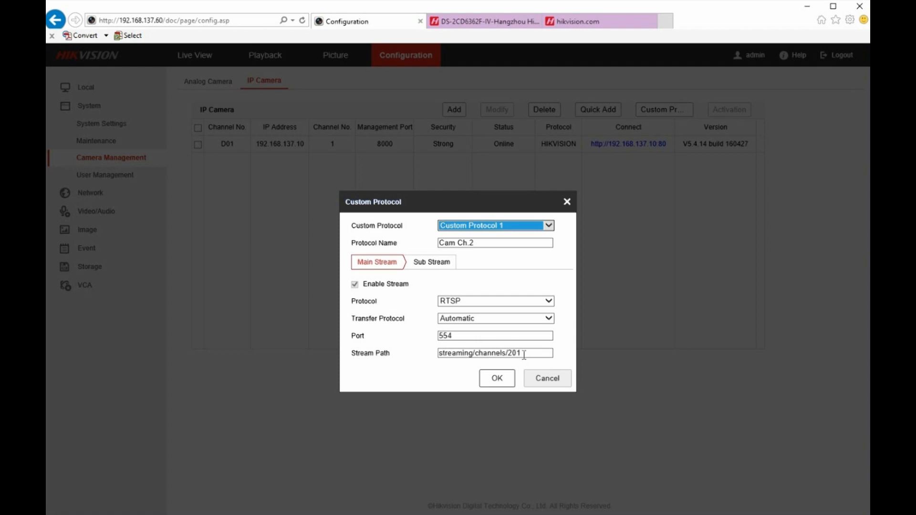
pyautogui.moveTo(466, 315)
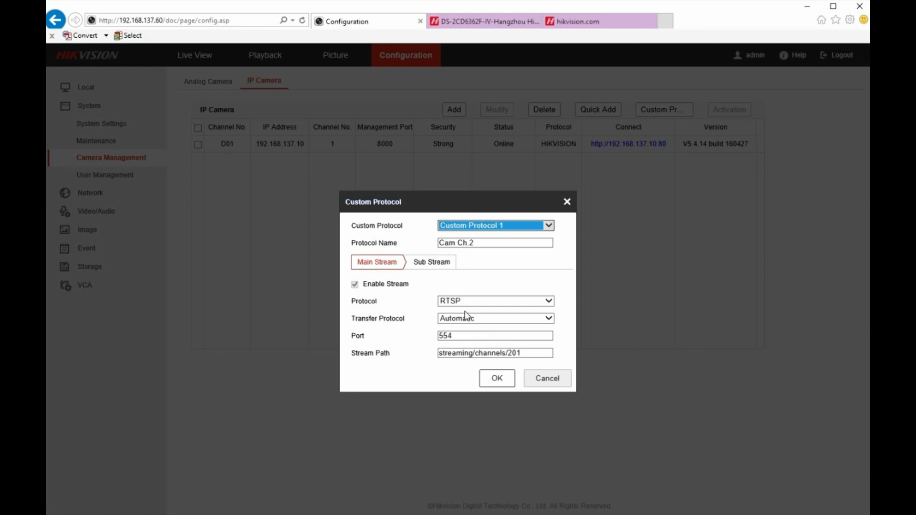
pyautogui.moveTo(470, 316)
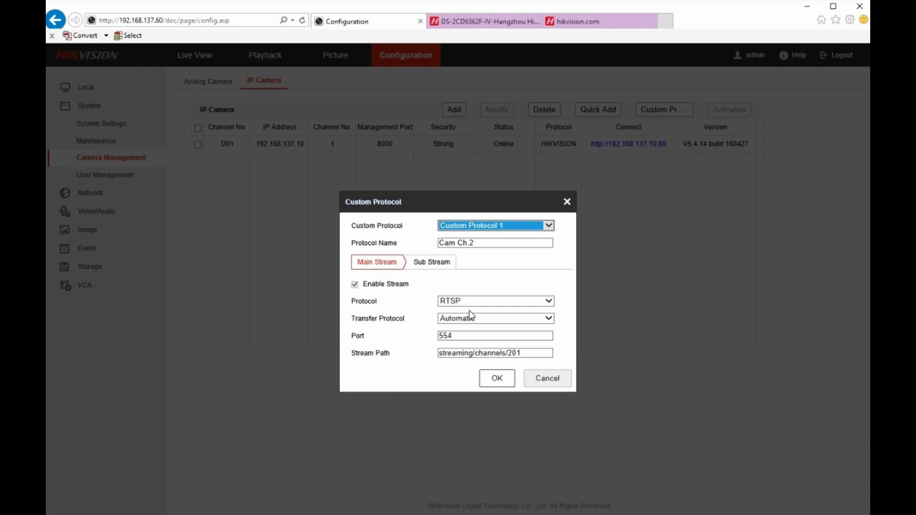
pyautogui.moveTo(430, 336)
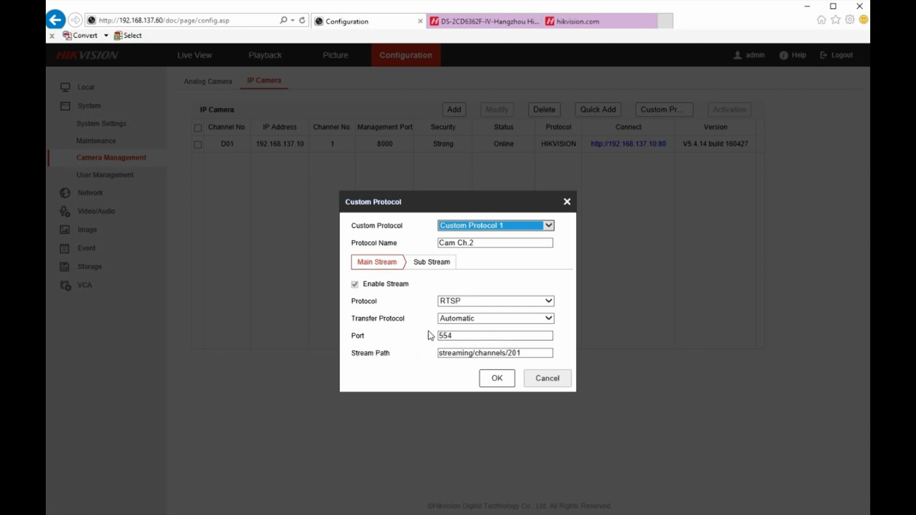
# - View Cam Ch.2's sub stream settings, enabled with RTSP on port 554
pyautogui.click(431, 262)
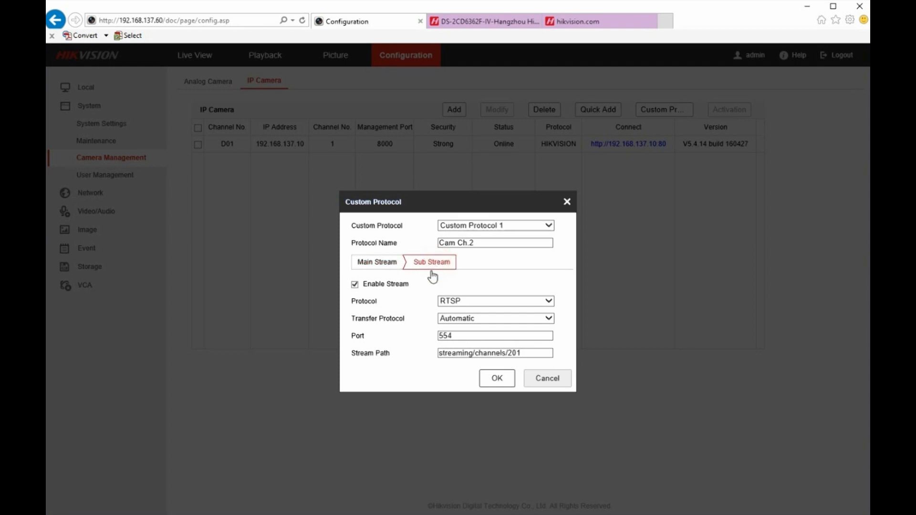
# - Save Custom Protocol 1 as Cam Ch.2 and reopen the Custom Protocol dialog
pyautogui.click(495, 336)
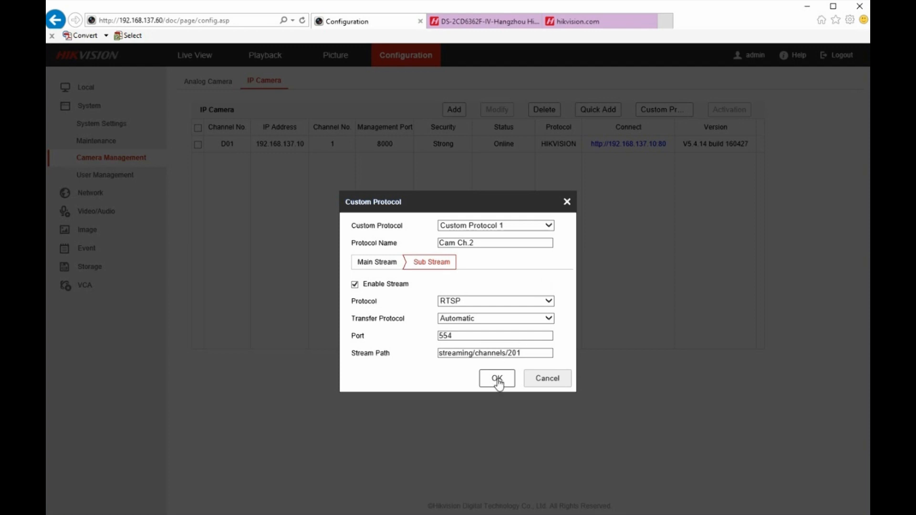
pyautogui.click(496, 379)
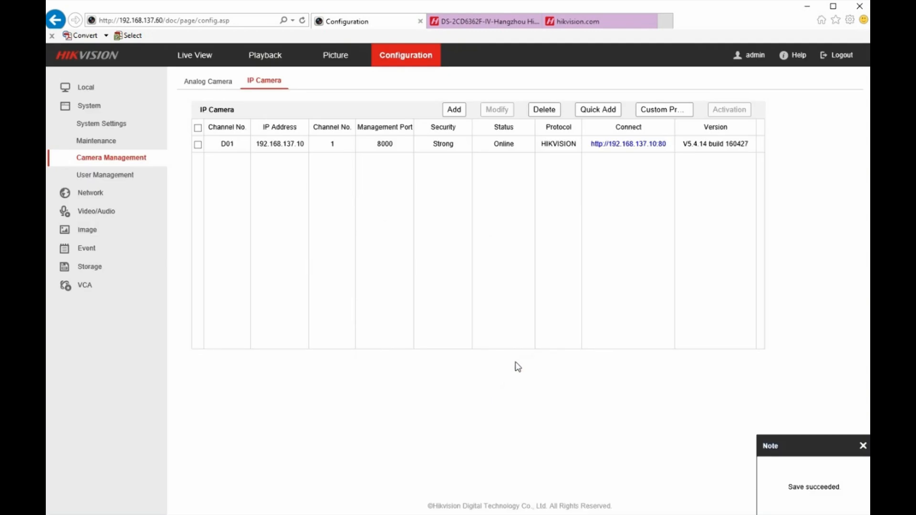
pyautogui.moveTo(316, 201)
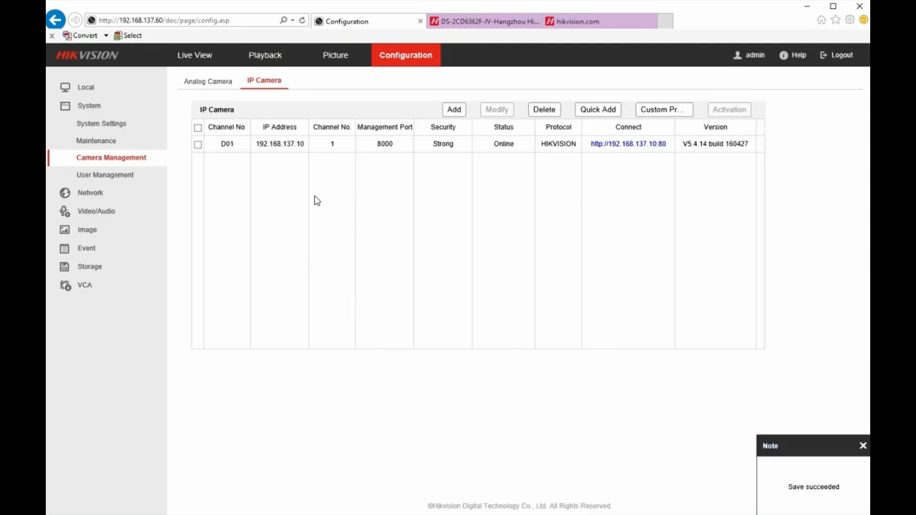
pyautogui.click(663, 109)
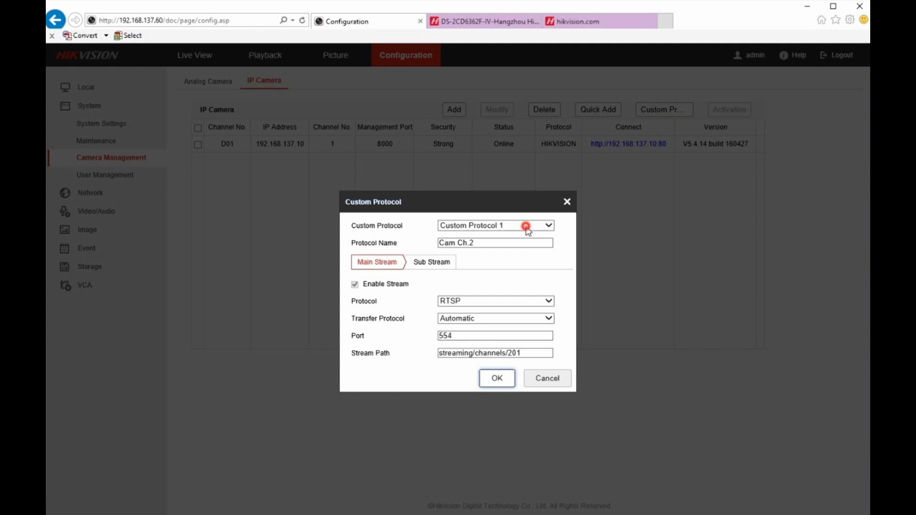
# - Define Custom Protocol 2 as Cam Ch.3 with stream path streaming/channels/301 and save
pyautogui.click(547, 226)
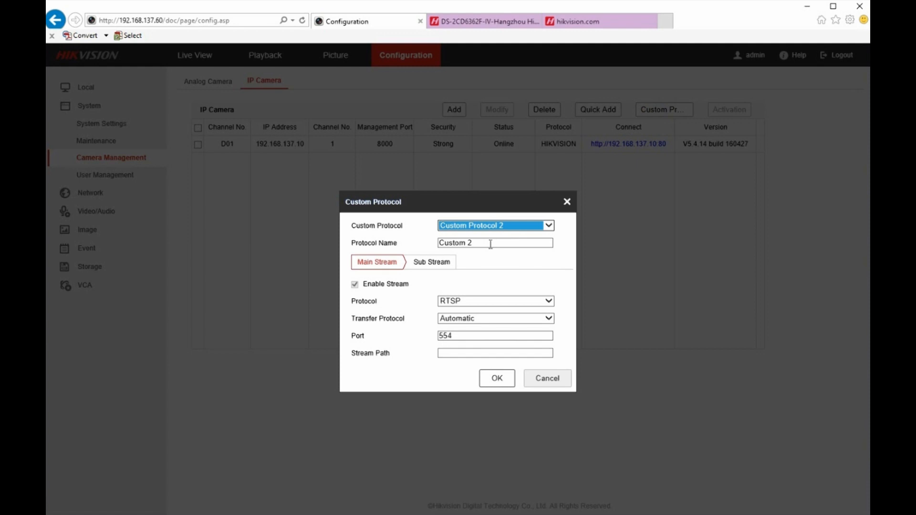
pyautogui.tripleClick(495, 242)
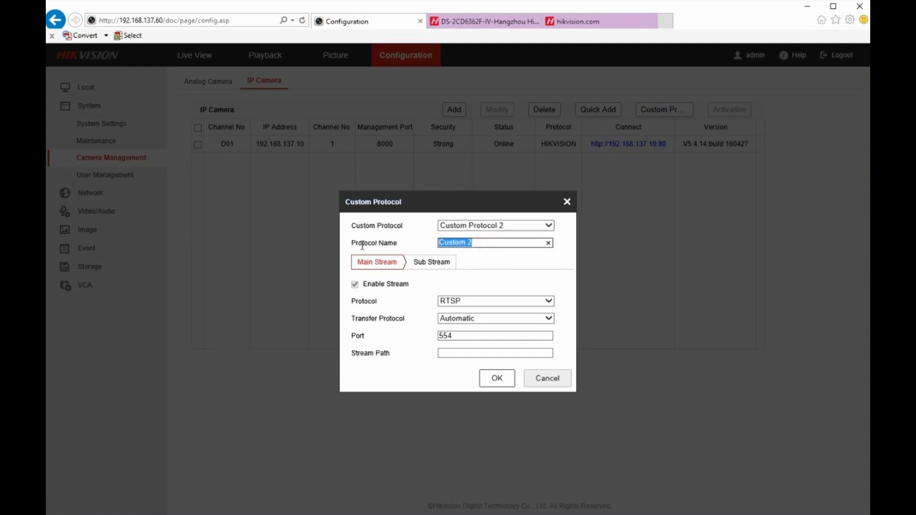
pyautogui.write('Cam Ch.3')
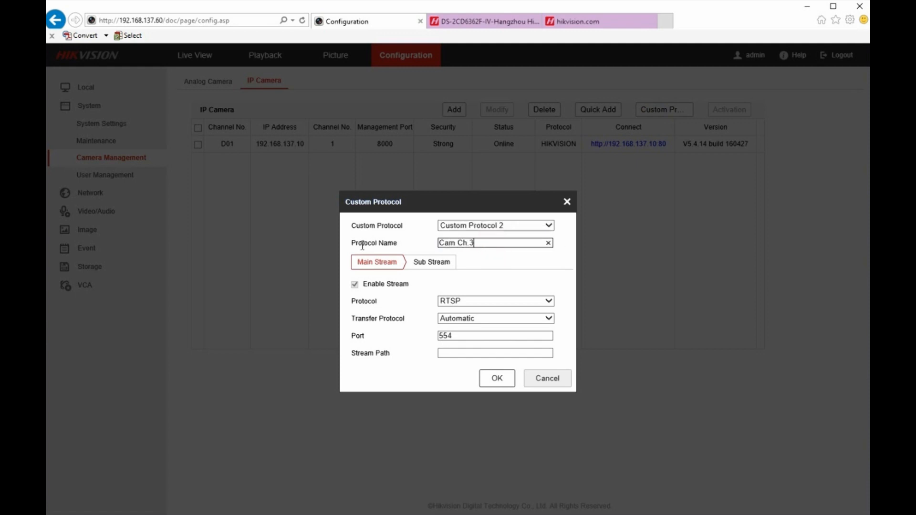
pyautogui.click(495, 353)
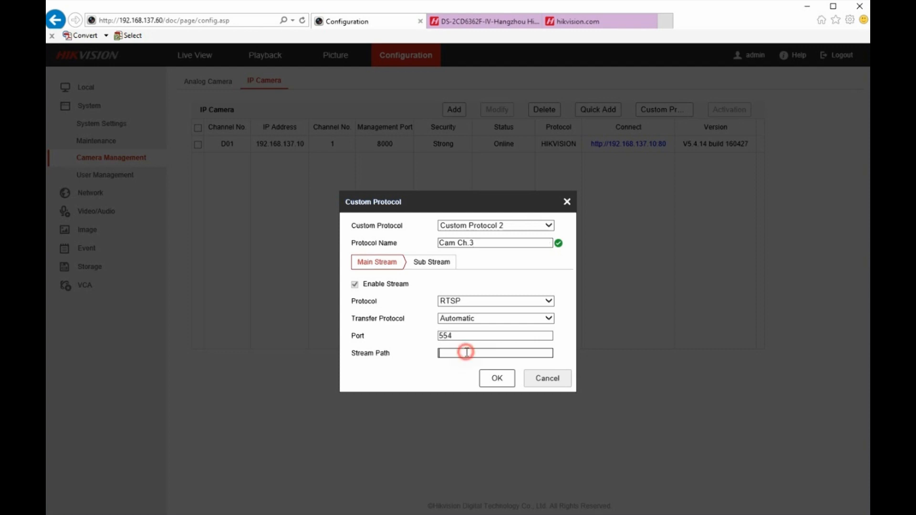
pyautogui.write('streaming/ch')
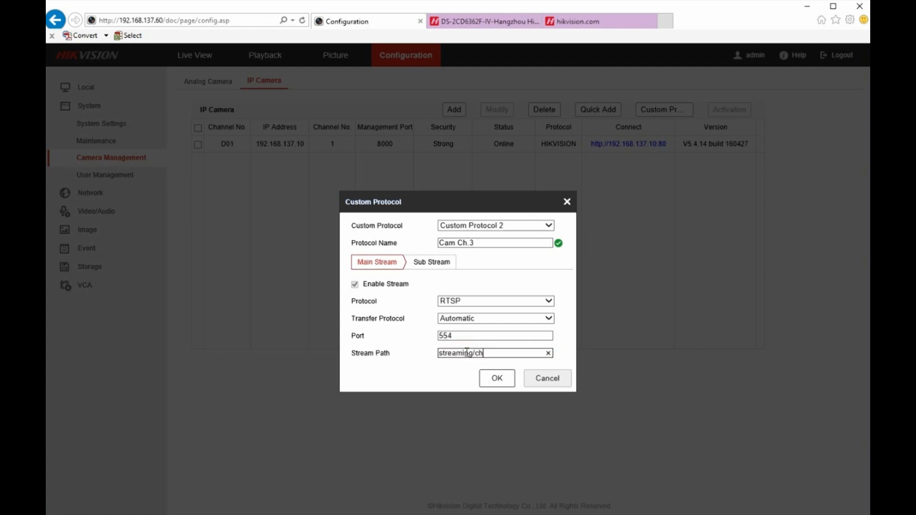
pyautogui.write('annels/')
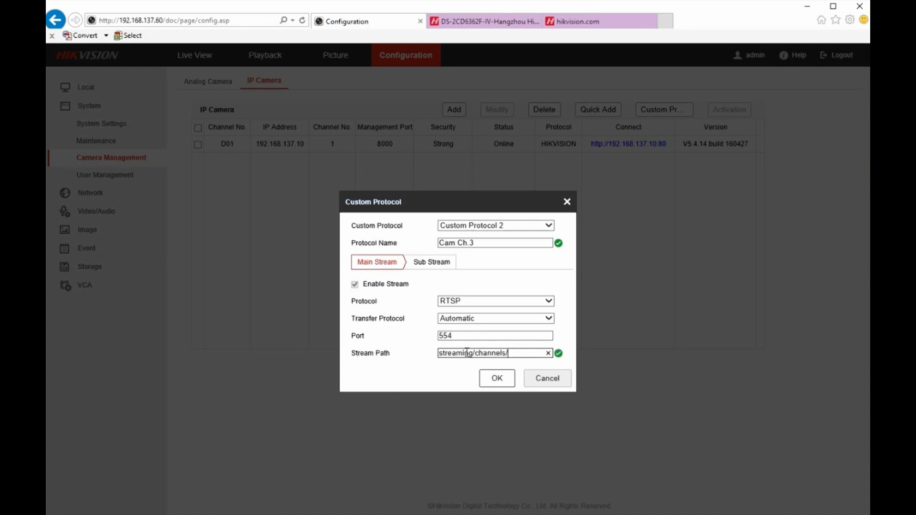
pyautogui.write('301')
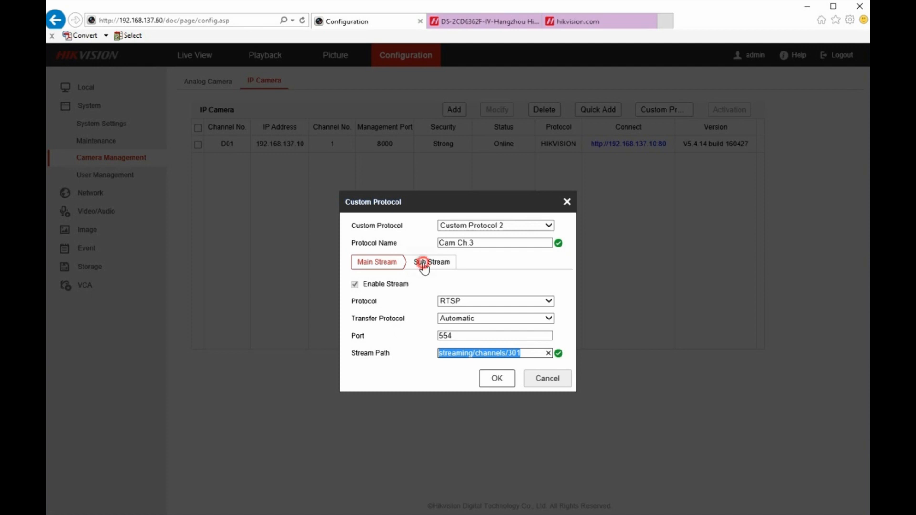
pyautogui.click(431, 262)
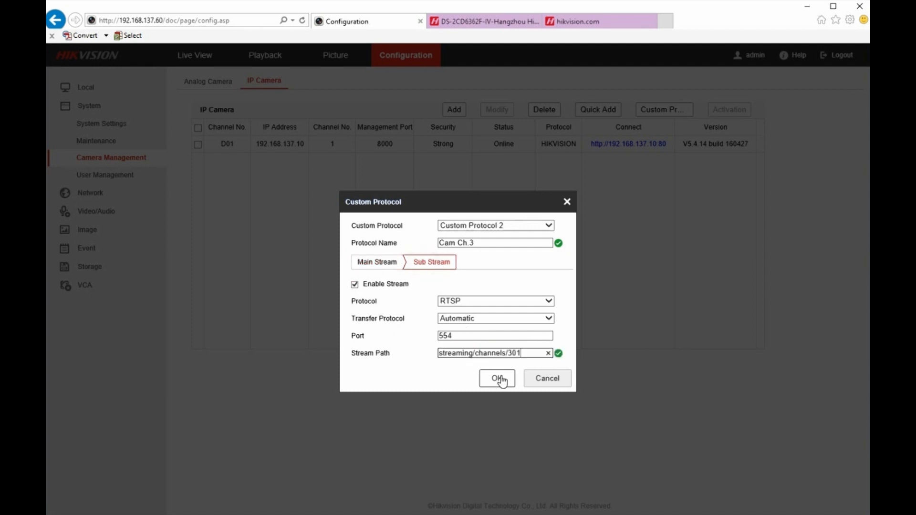
pyautogui.click(496, 378)
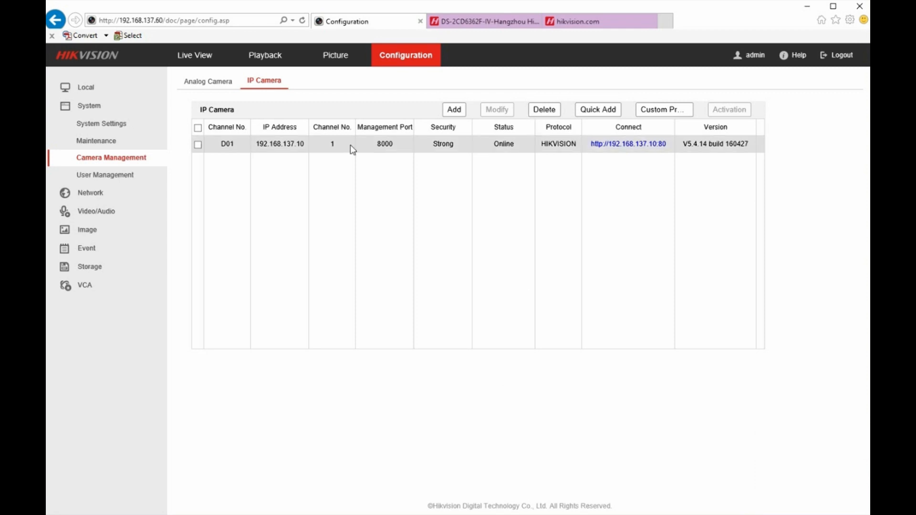
pyautogui.moveTo(303, 20)
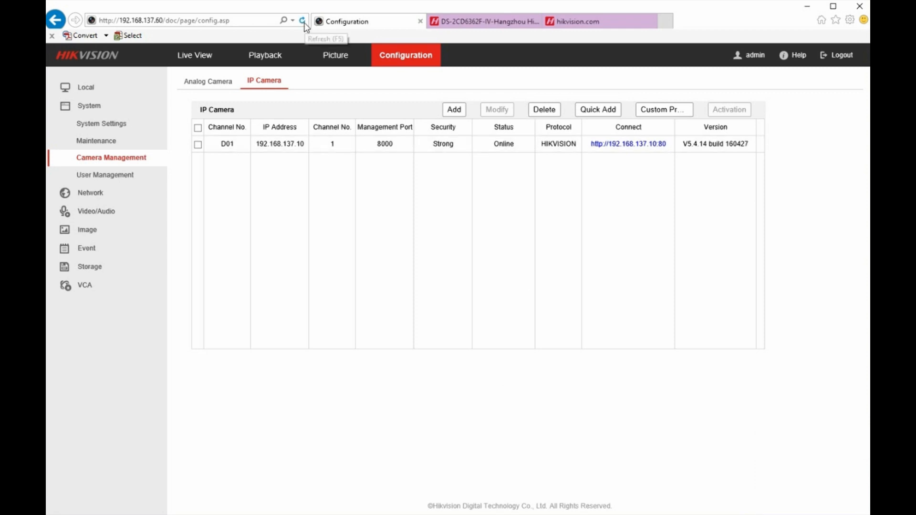
# - Add IP camera D02 at 192.168.137.10 using protocol Cam Ch.2 and user admin
pyautogui.click(302, 20)
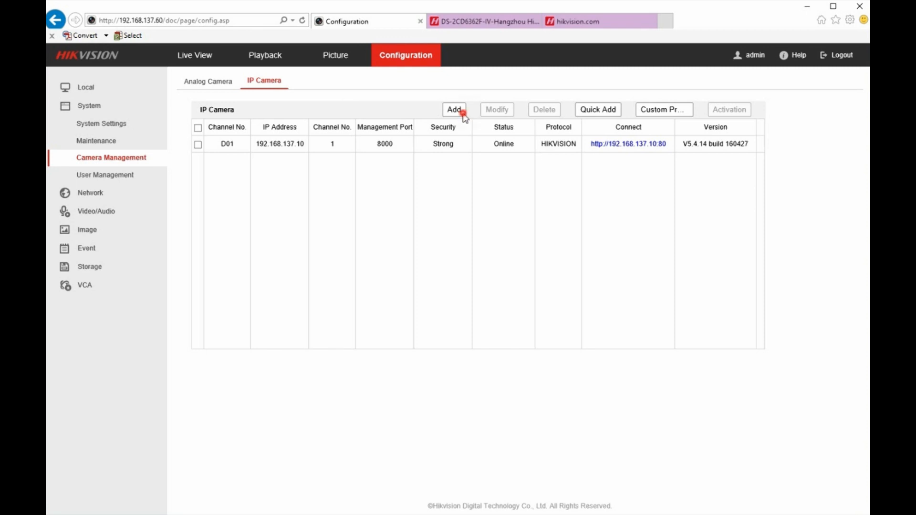
pyautogui.click(453, 109)
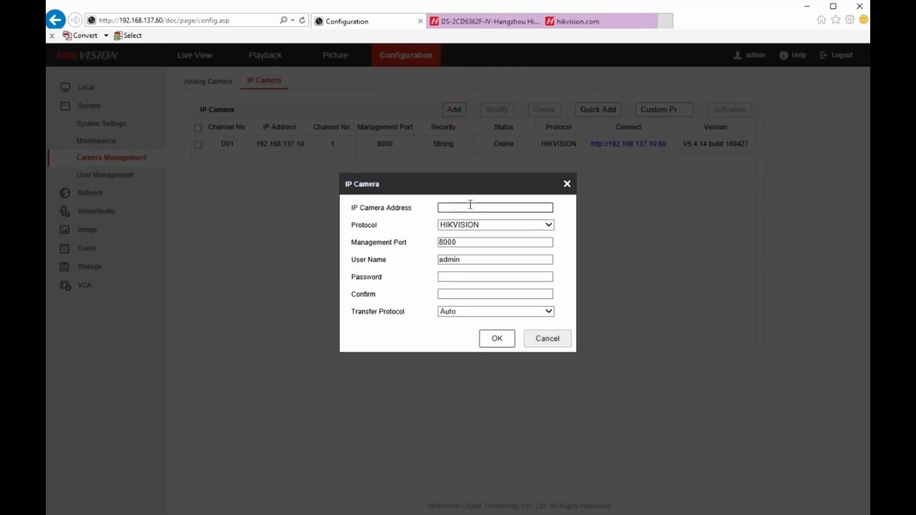
pyautogui.write('192.168.137.')
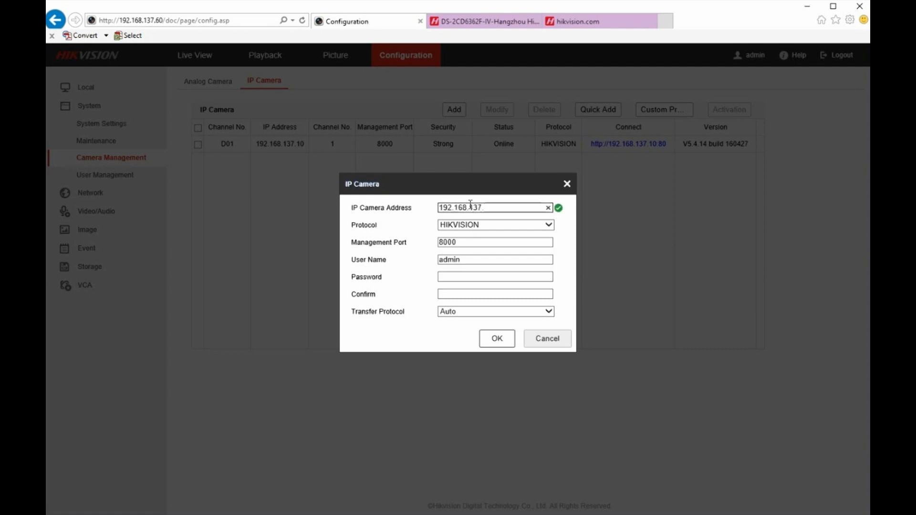
pyautogui.write('10')
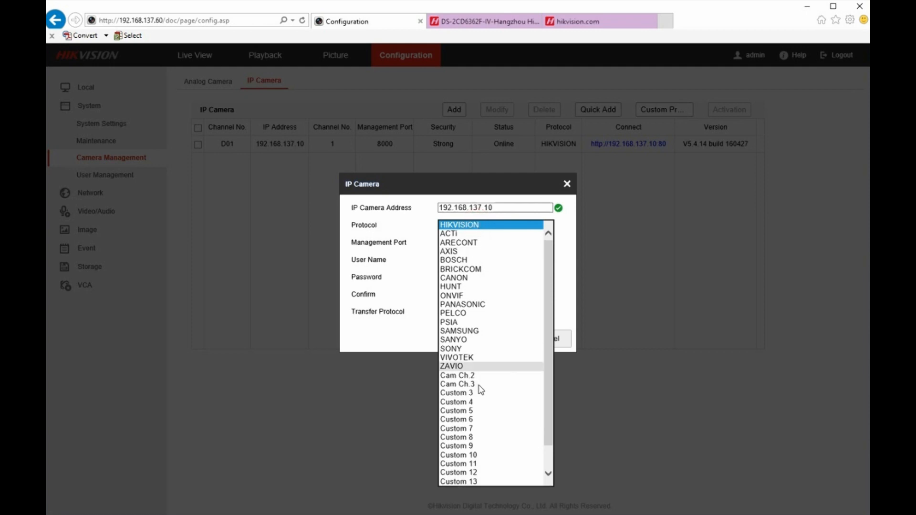
pyautogui.moveTo(481, 380)
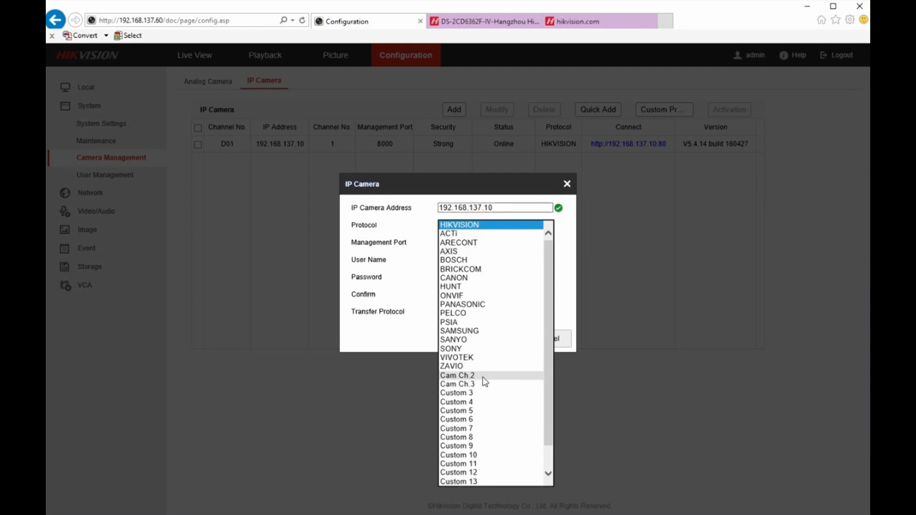
pyautogui.click(457, 375)
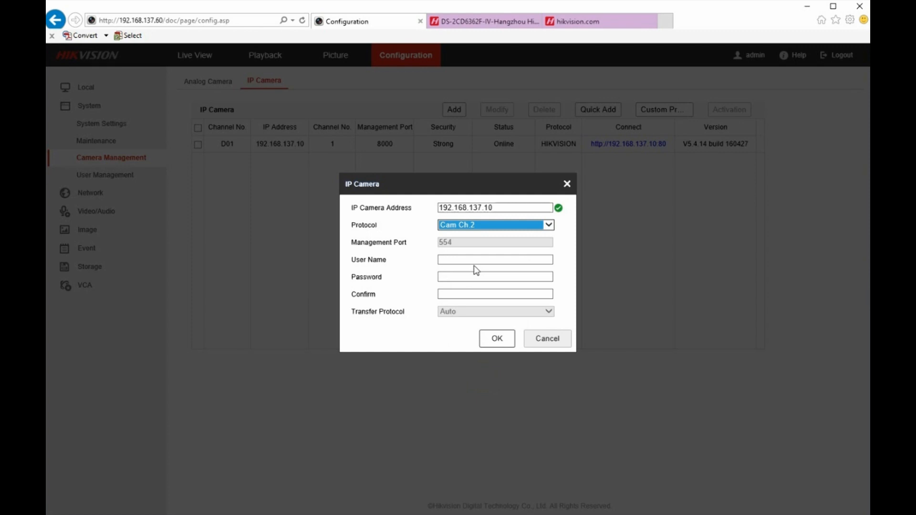
pyautogui.click(494, 259)
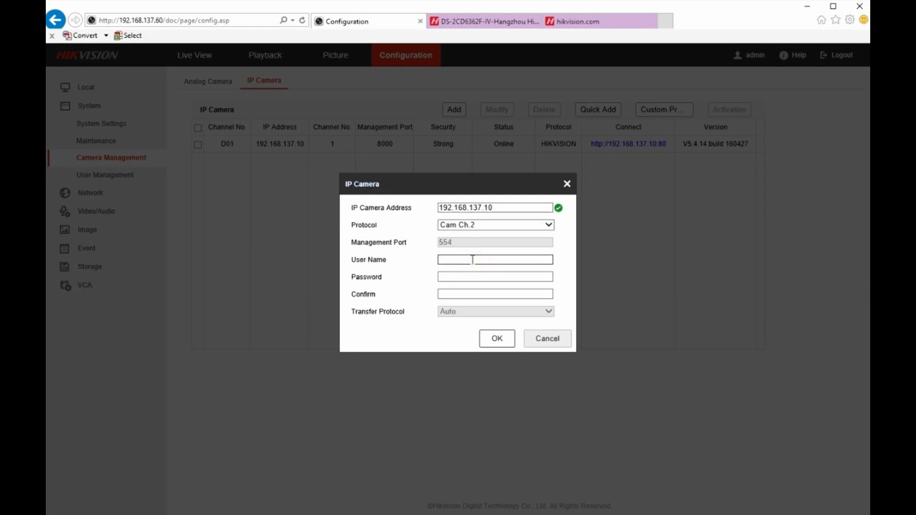
pyautogui.write('admin')
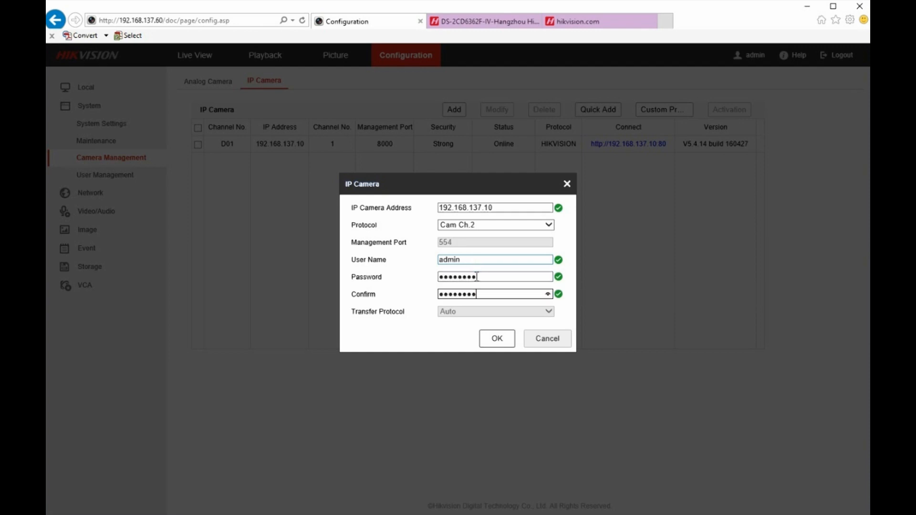
pyautogui.click(496, 339)
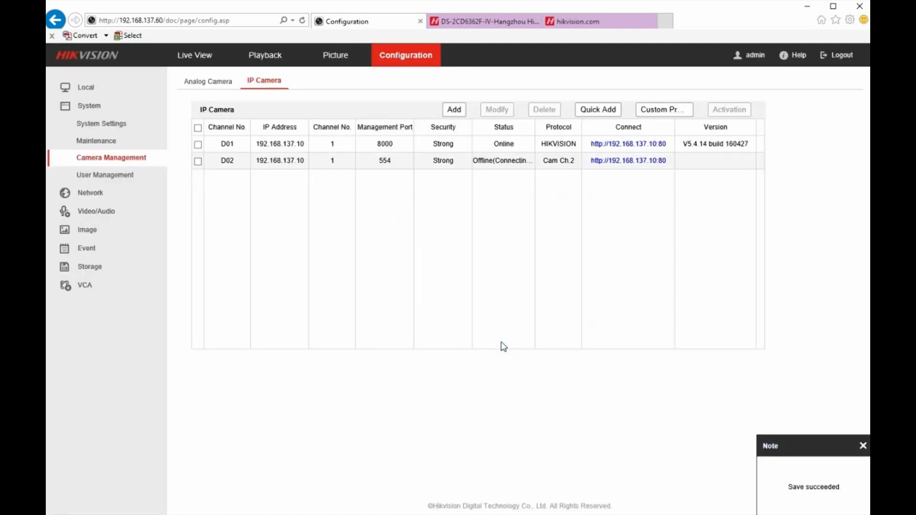
pyautogui.click(454, 110)
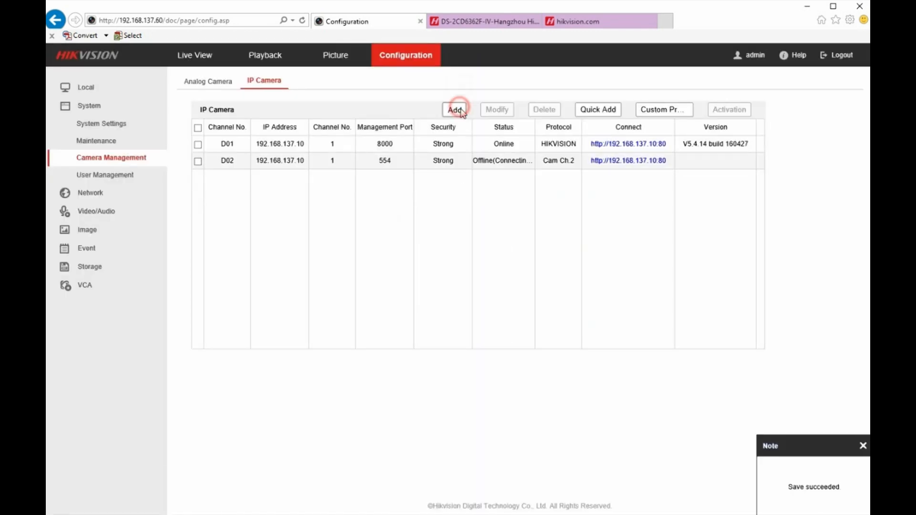
# - Add a new IP camera using the Cam Ch.3 protocol and save it as D03
pyautogui.click(453, 109)
pyautogui.write('192.168.137.10')
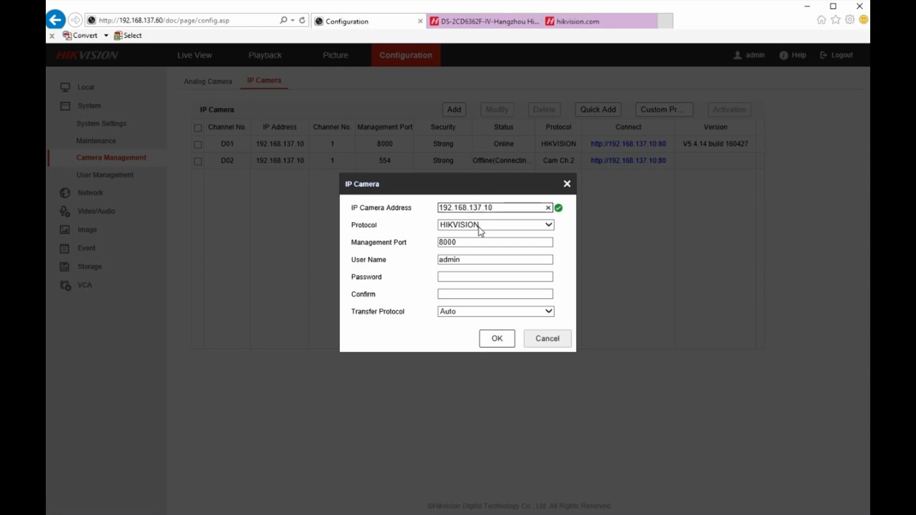
pyautogui.click(547, 225)
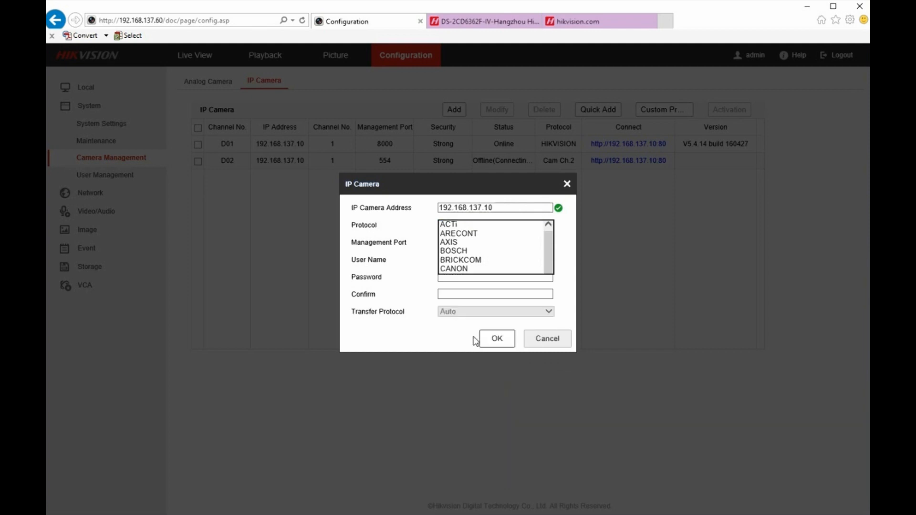
pyautogui.click(494, 225)
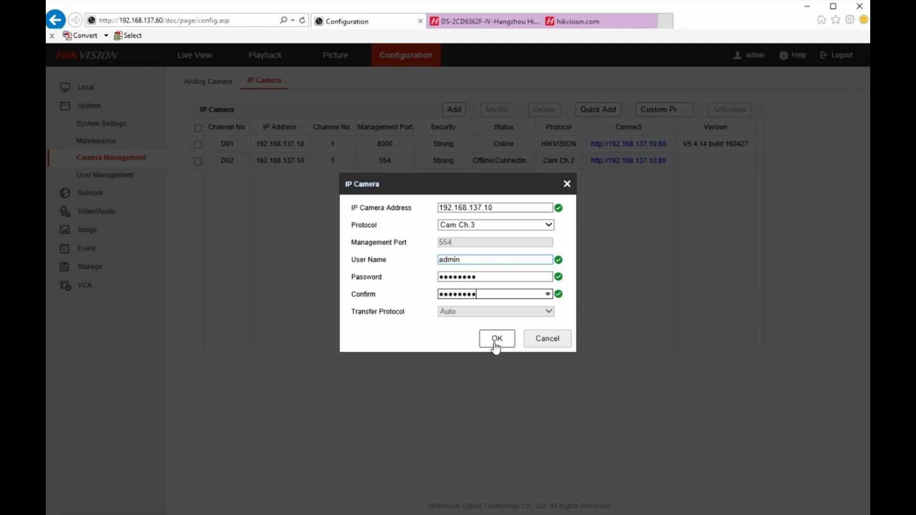
pyautogui.click(496, 339)
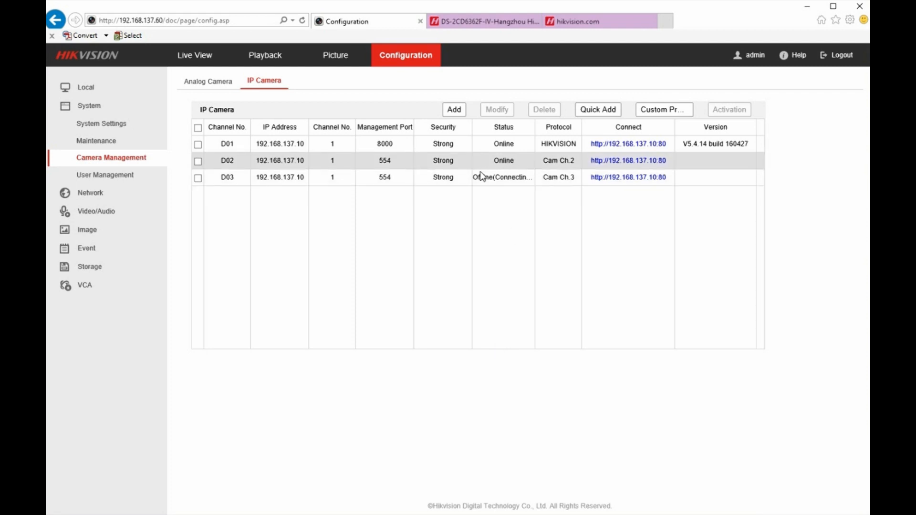
pyautogui.moveTo(408, 75)
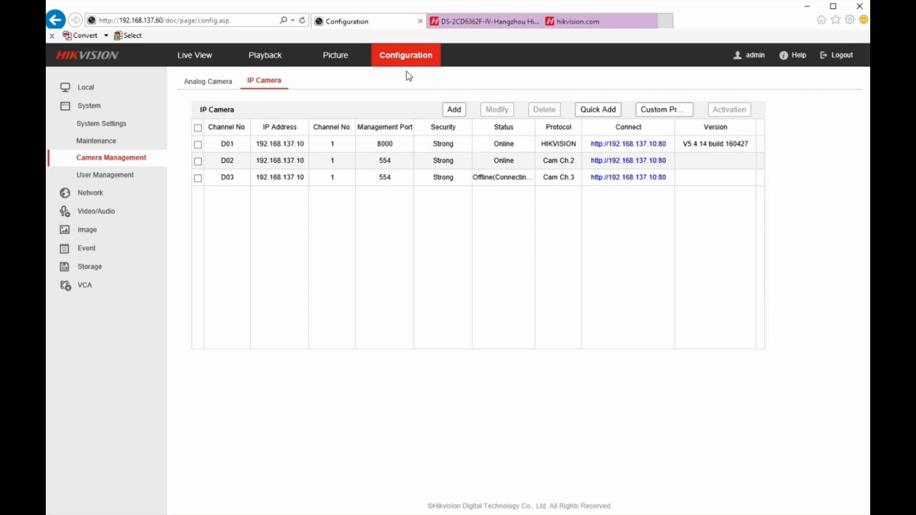
pyautogui.moveTo(411, 89)
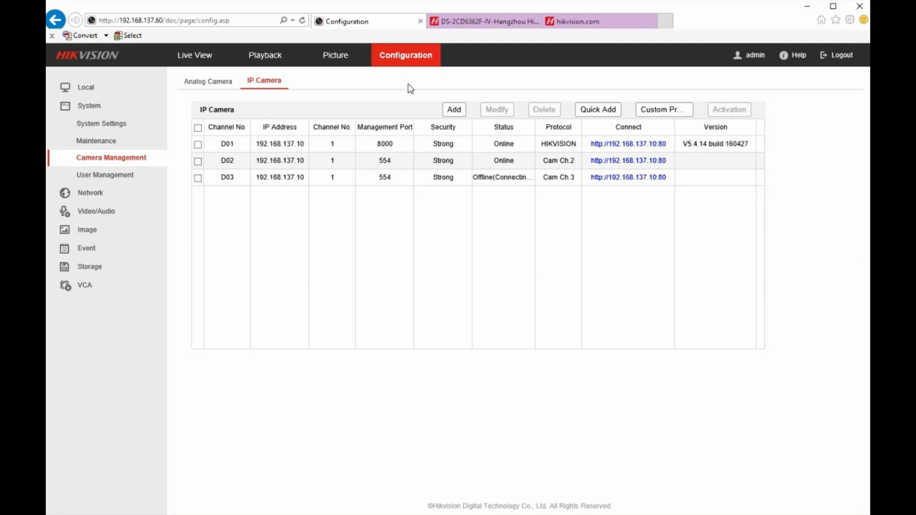
pyautogui.moveTo(366, 64)
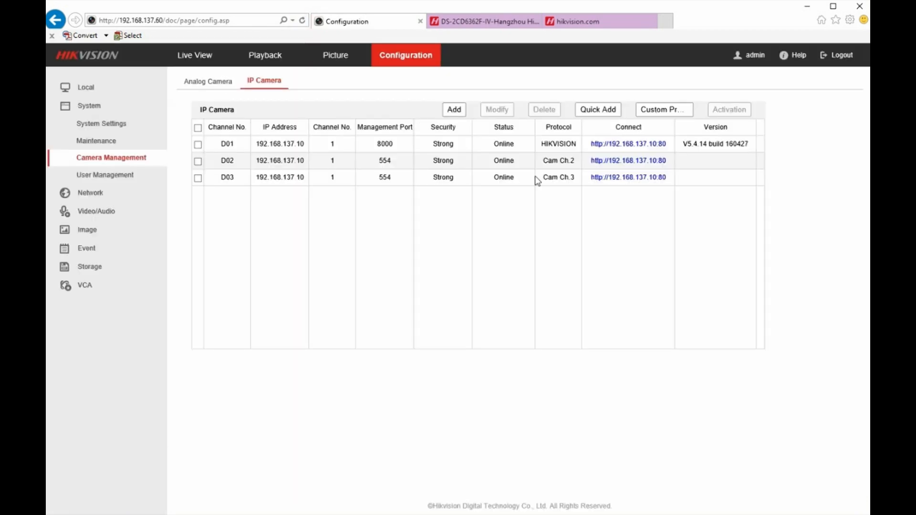
pyautogui.moveTo(511, 191)
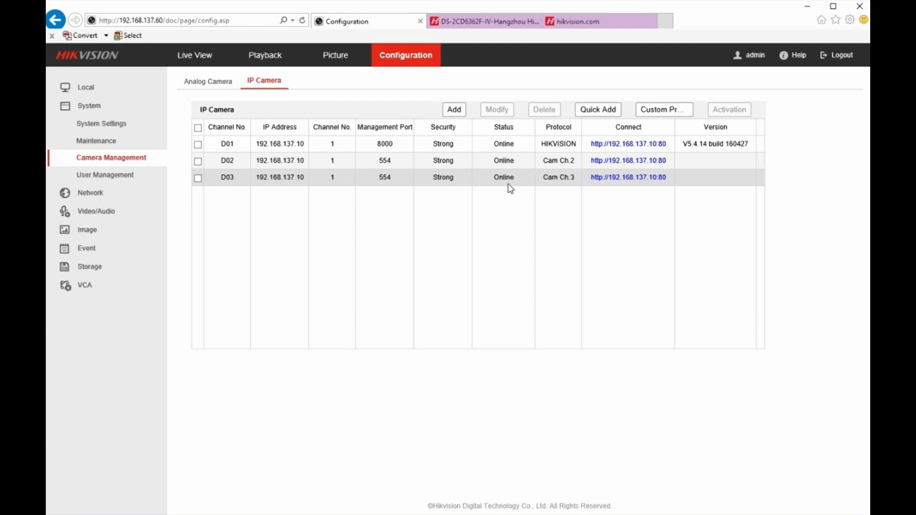
pyautogui.moveTo(419, 190)
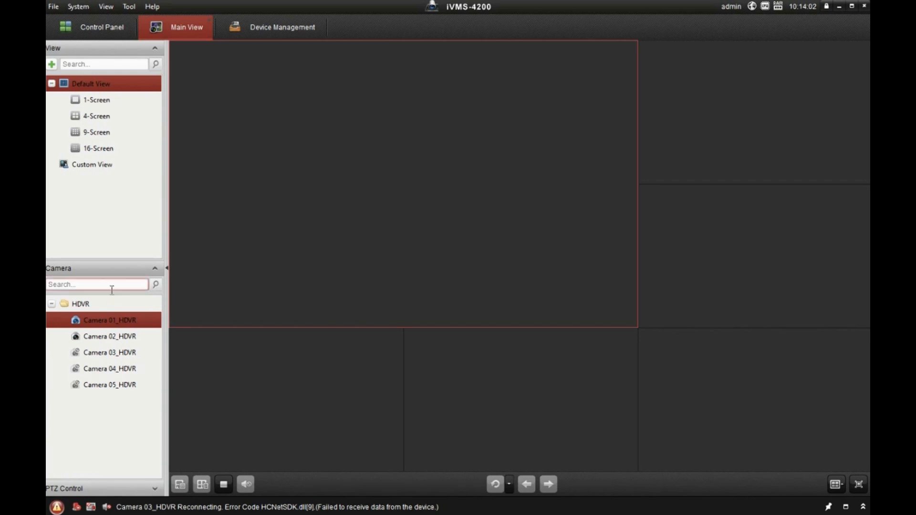
# - Start live streams of Camera 02_HDVR and Camera 03_HDVR from the camera tree
pyautogui.click(110, 336)
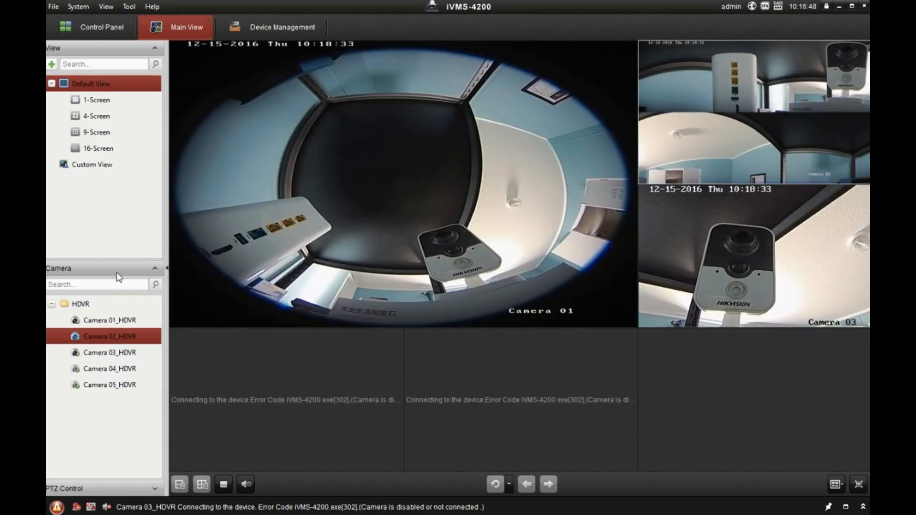
pyautogui.click(109, 352)
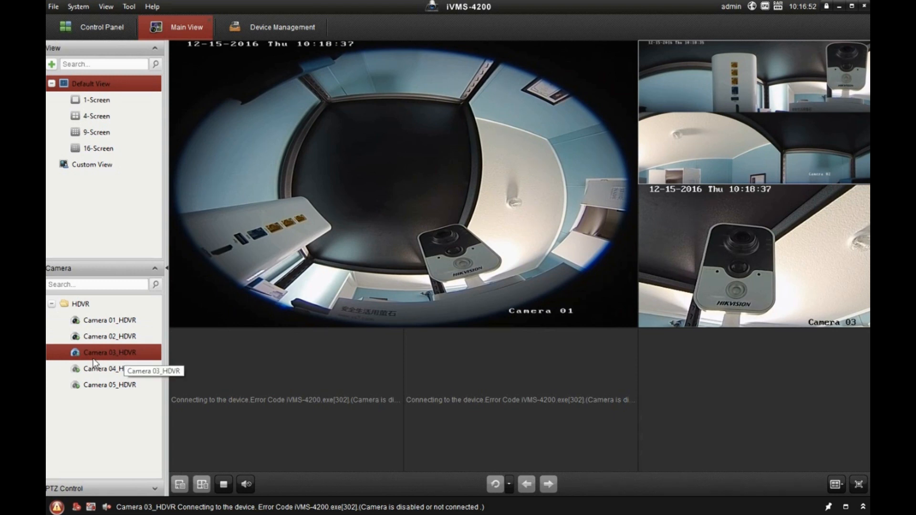
pyautogui.moveTo(750, 236)
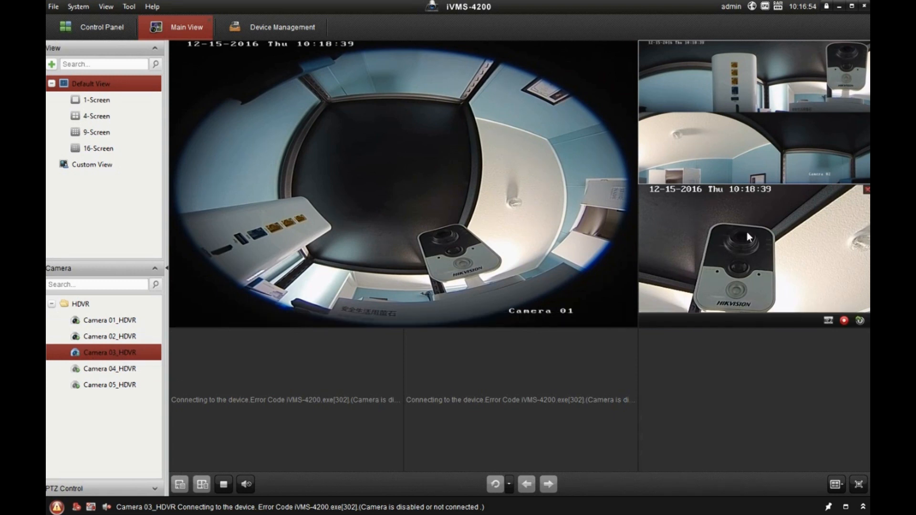
pyautogui.moveTo(142, 13)
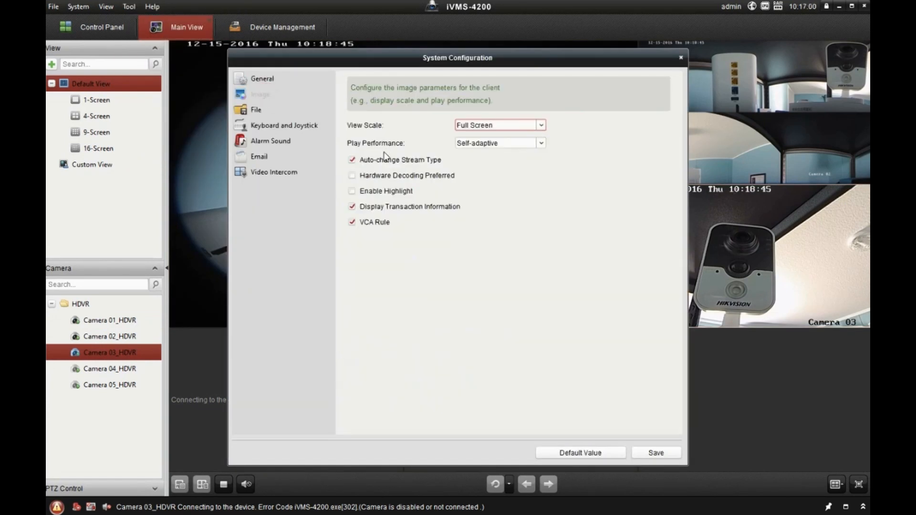
pyautogui.moveTo(632, 415)
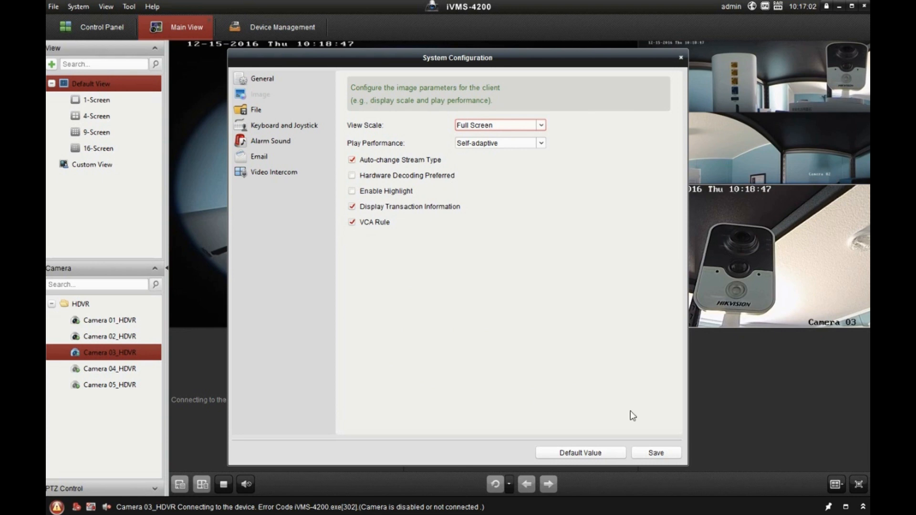
pyautogui.moveTo(151, 319)
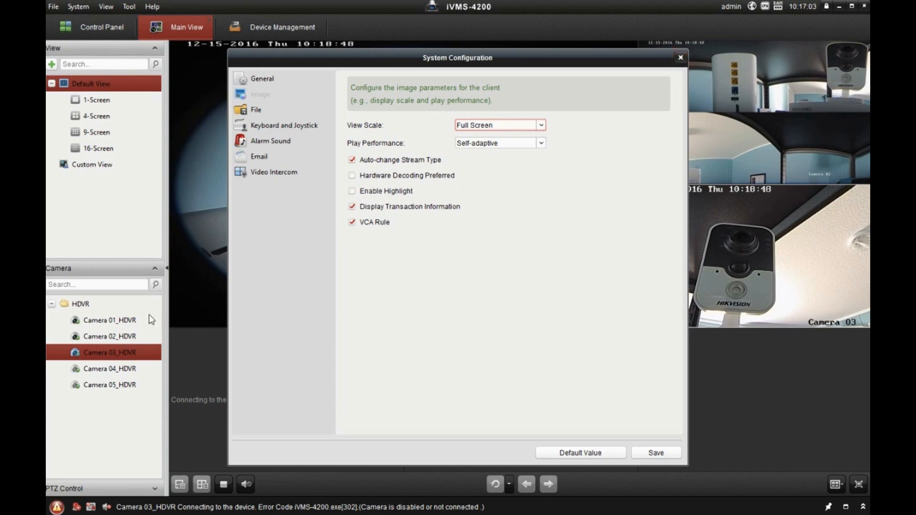
pyautogui.rightClick(110, 352)
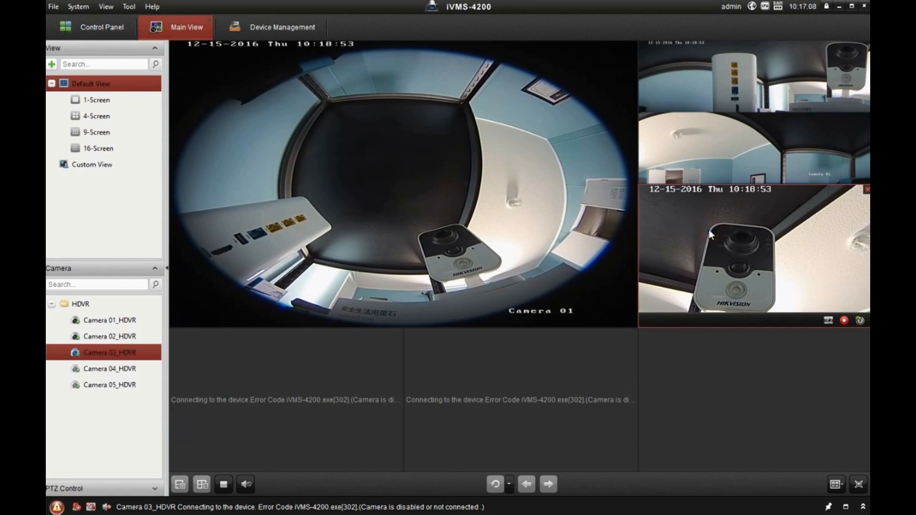
pyautogui.moveTo(691, 221)
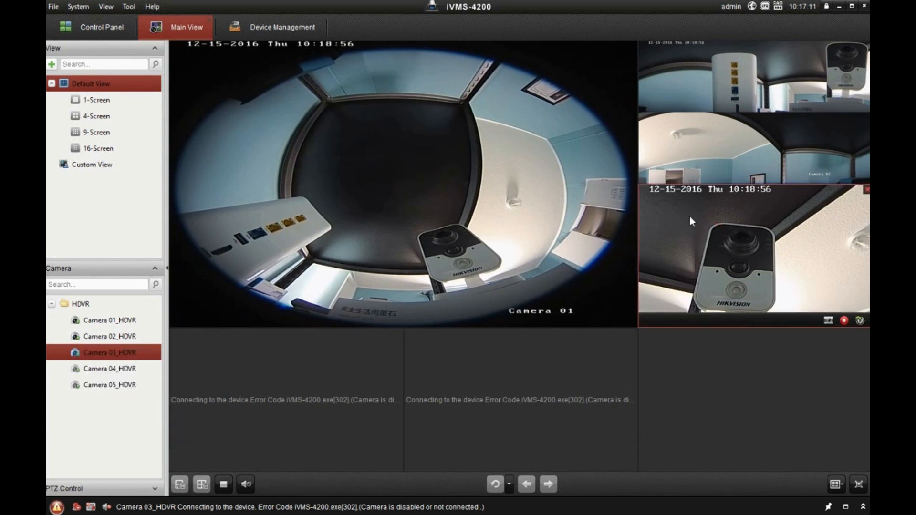
pyautogui.moveTo(686, 231)
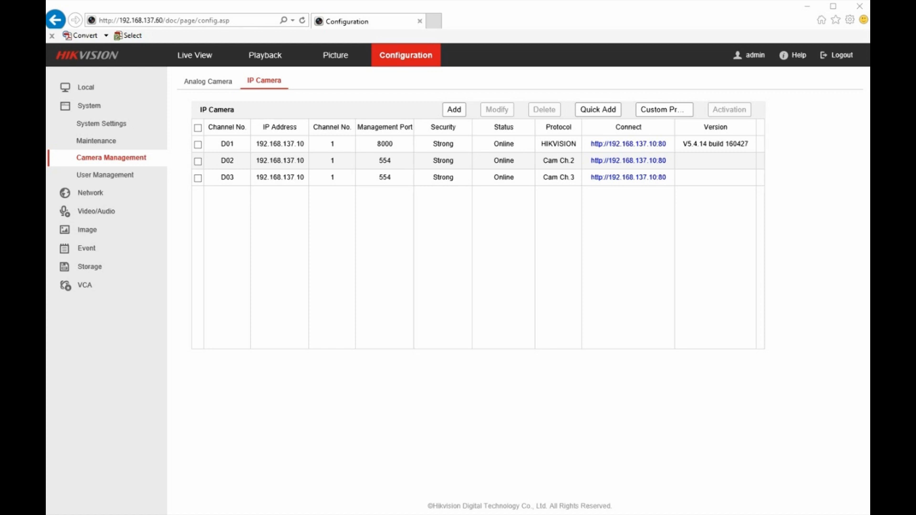
pyautogui.moveTo(115, 229)
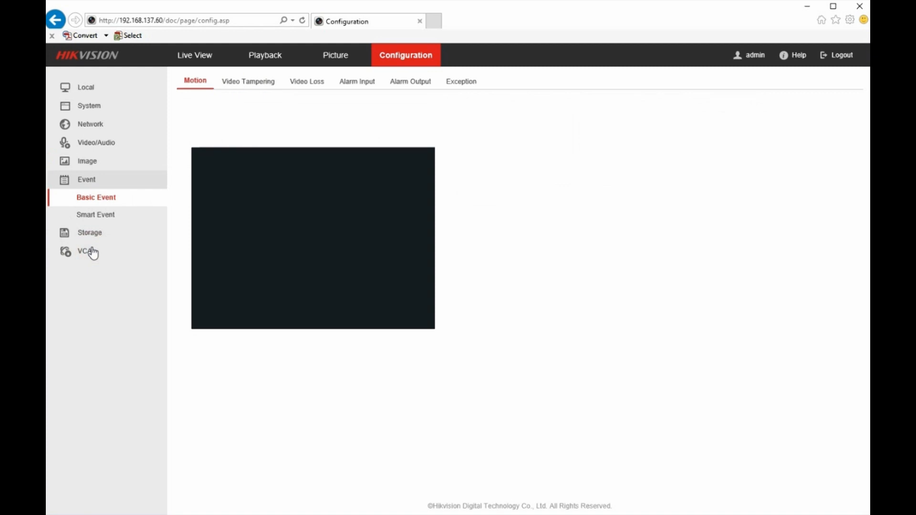
# - Select IP Camera1 as the channel in the motion detection settings
pyautogui.click(195, 81)
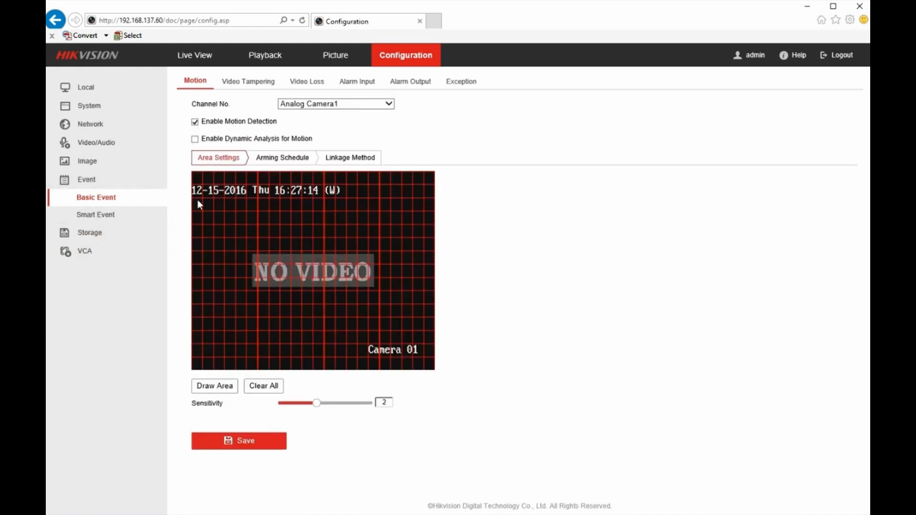
pyautogui.click(334, 104)
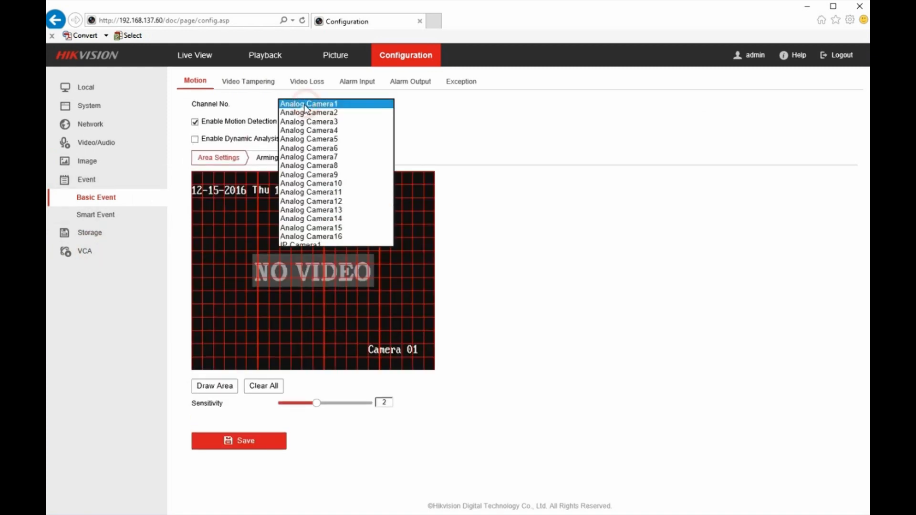
pyautogui.scroll(-3)
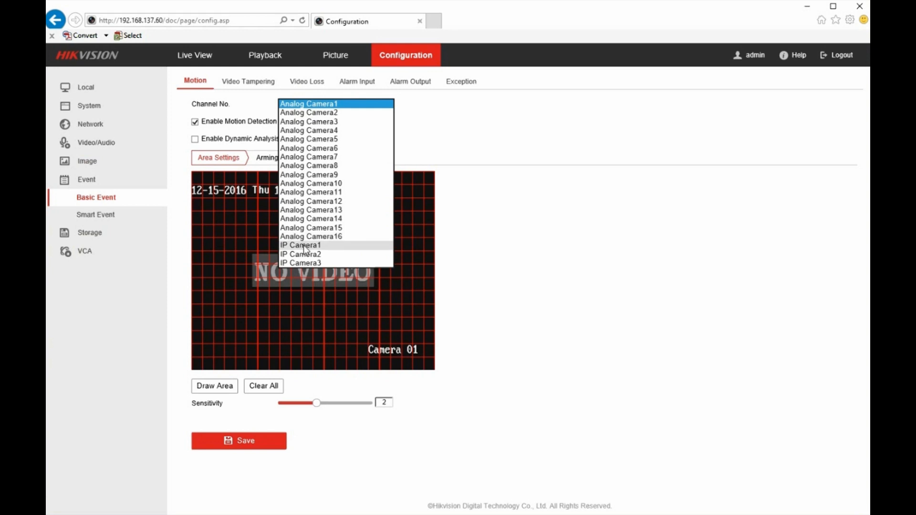
pyautogui.click(300, 245)
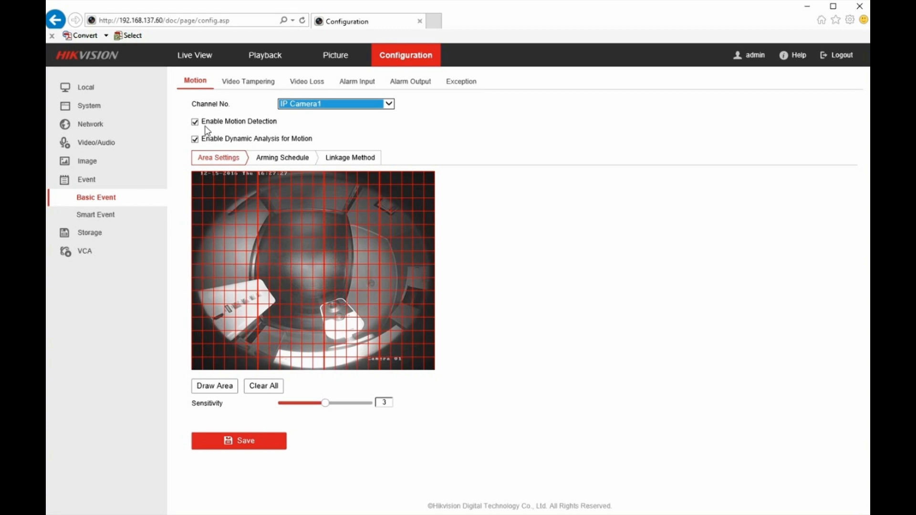
pyautogui.moveTo(216, 135)
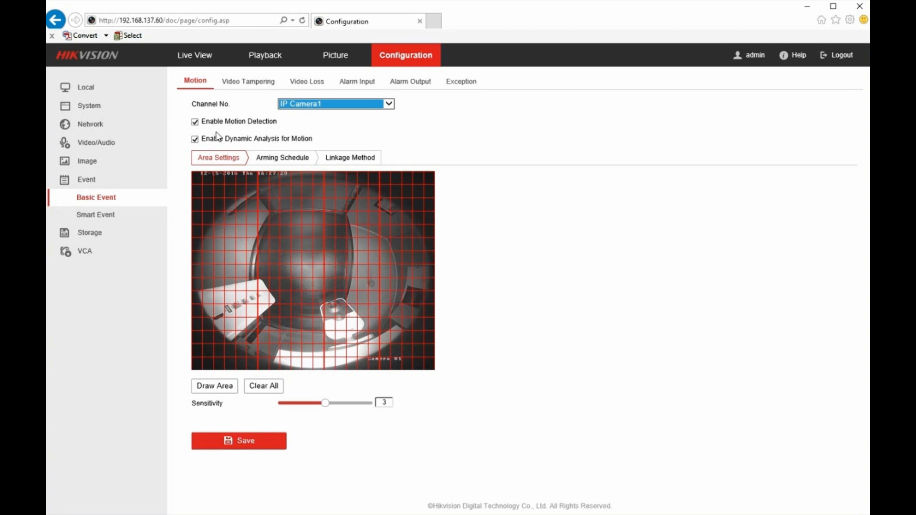
pyautogui.moveTo(405, 344)
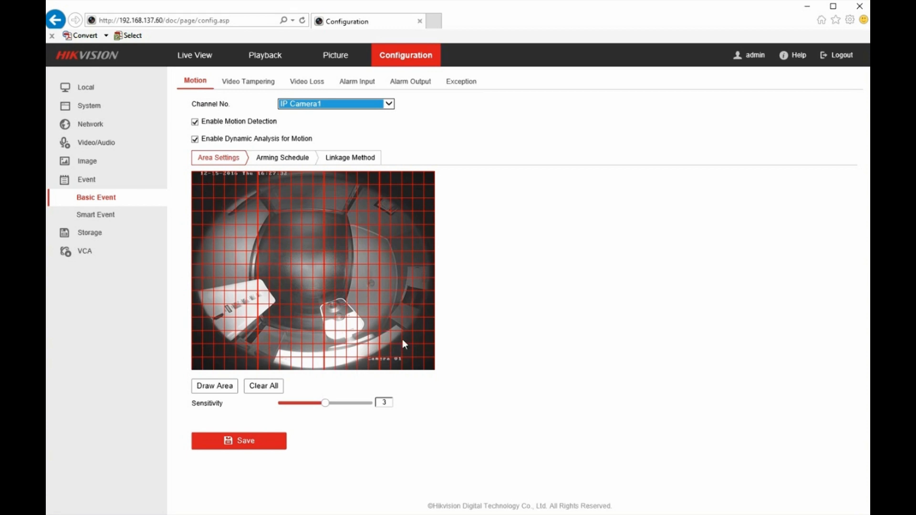
pyautogui.moveTo(408, 321)
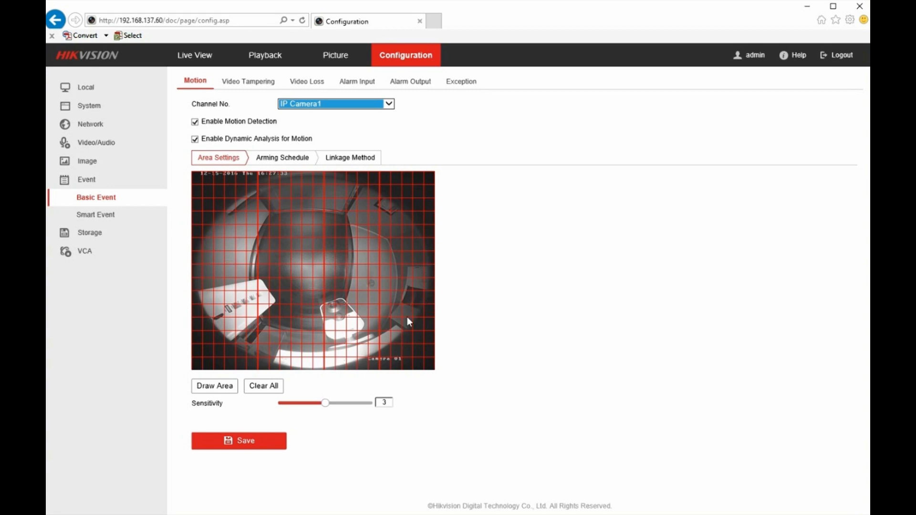
pyautogui.moveTo(312, 229)
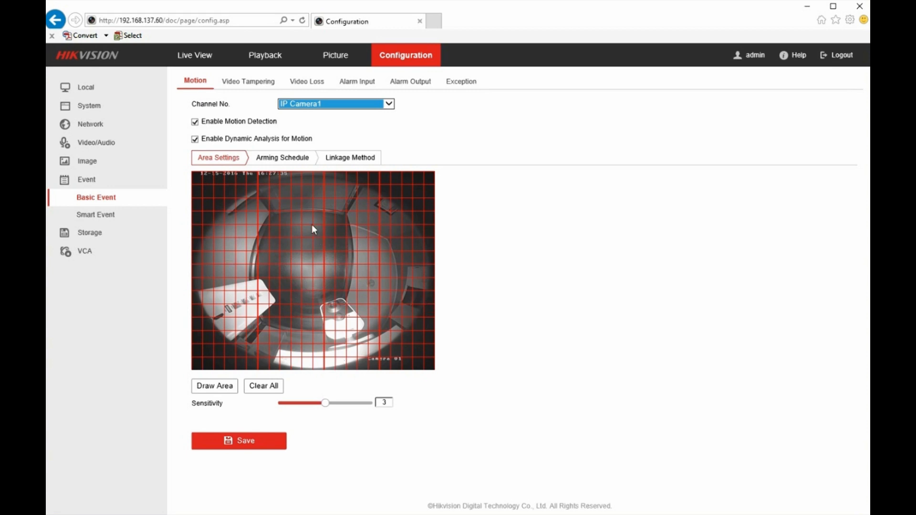
pyautogui.moveTo(303, 177)
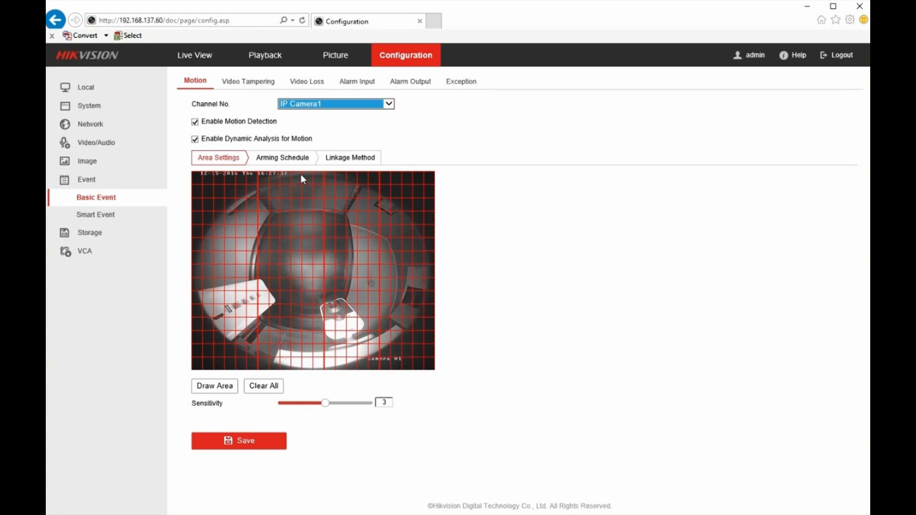
pyautogui.moveTo(337, 167)
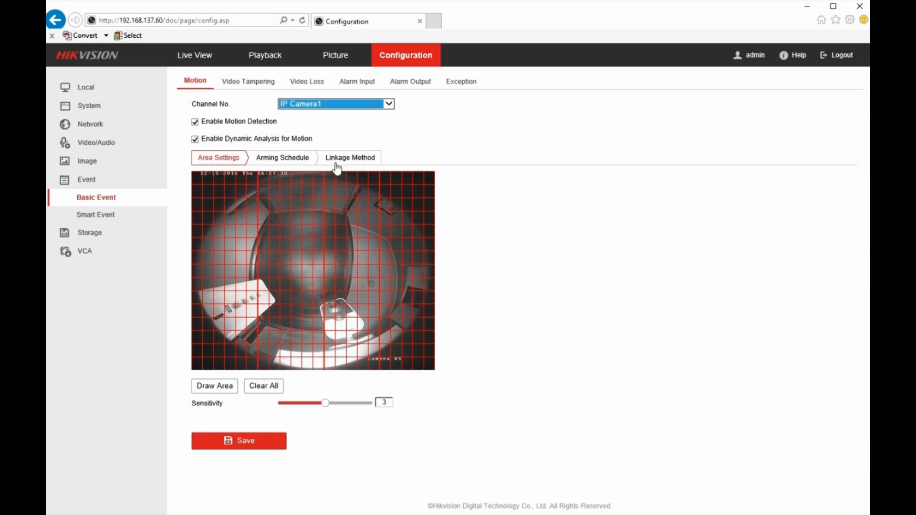
pyautogui.moveTo(338, 164)
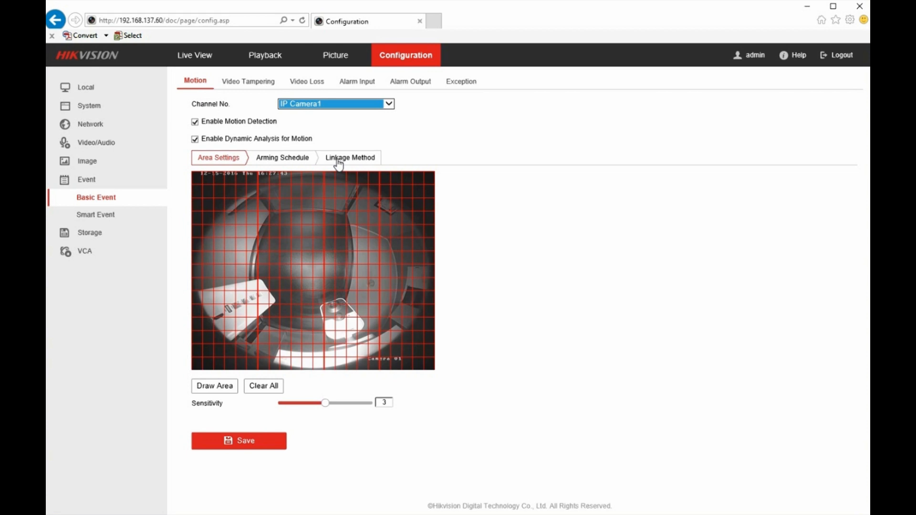
# - Add D2 to IP Camera1's motion trigger channels, save, and return to area settings
pyautogui.click(350, 158)
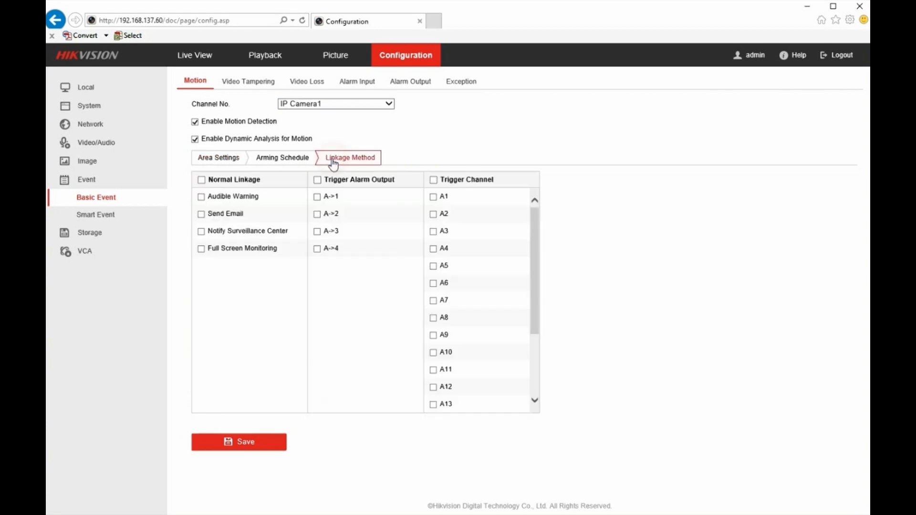
pyautogui.moveTo(443, 188)
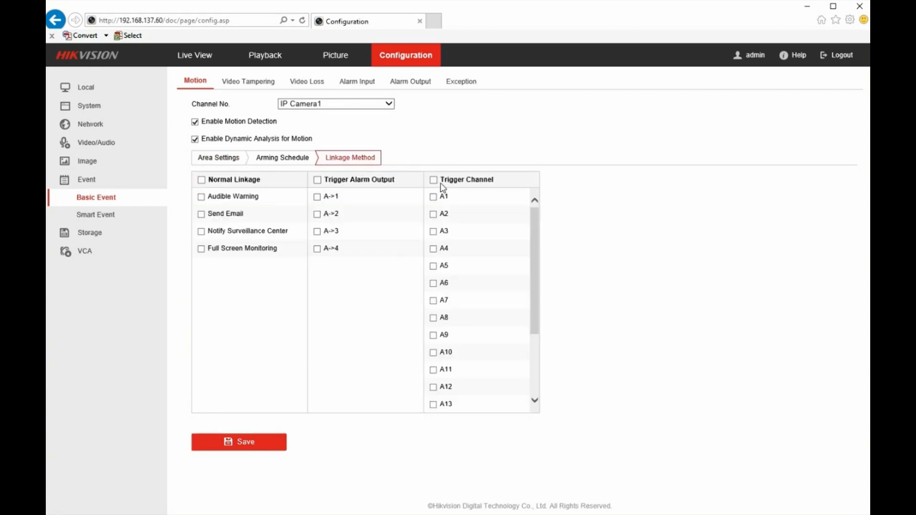
pyautogui.moveTo(448, 373)
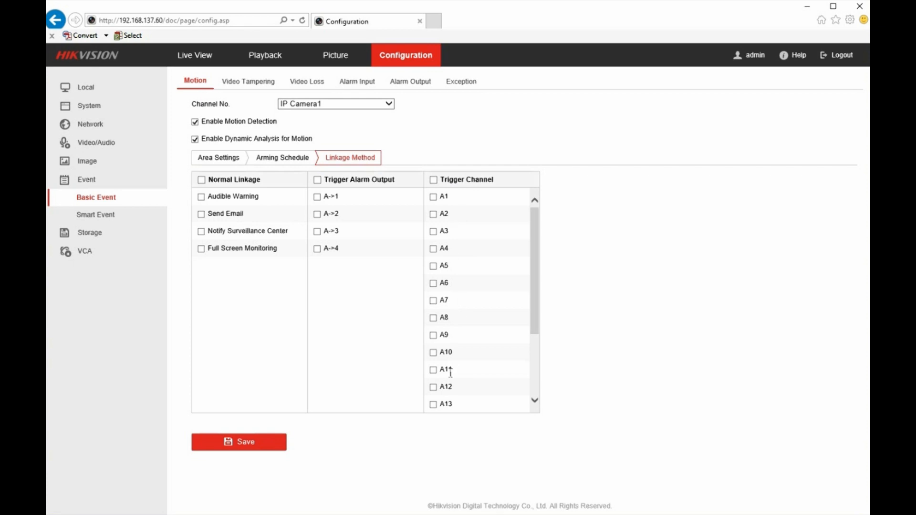
pyautogui.scroll(-3)
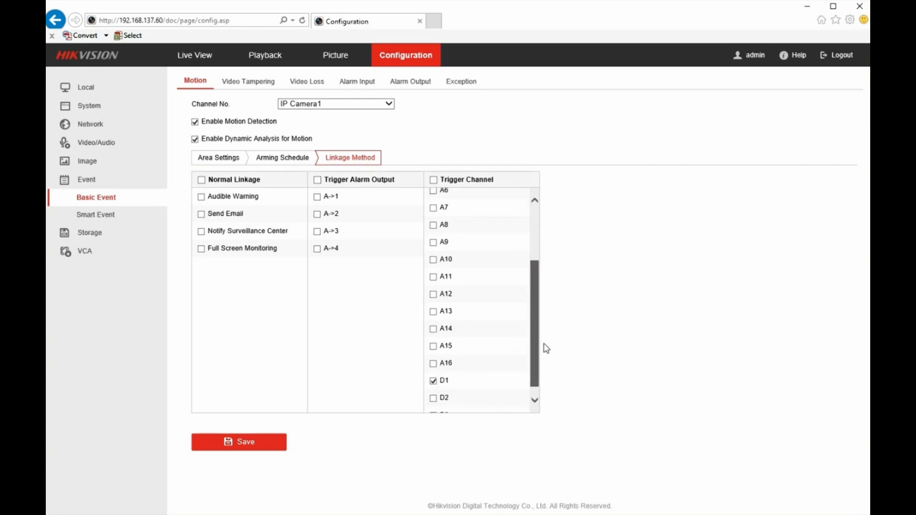
pyautogui.scroll(-3)
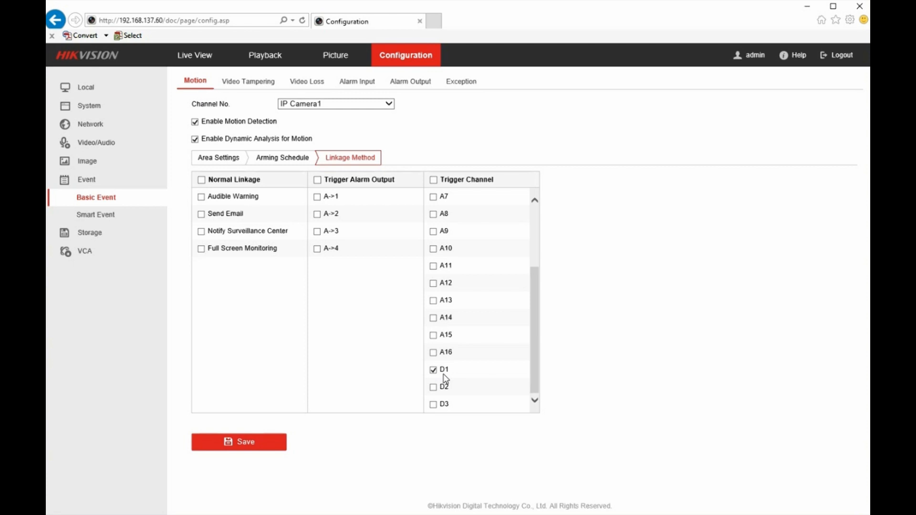
pyautogui.moveTo(437, 391)
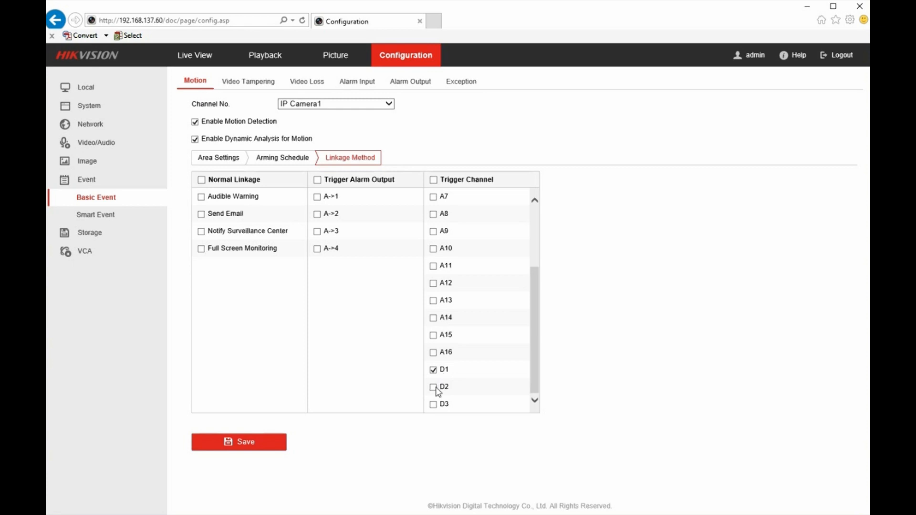
pyautogui.click(434, 388)
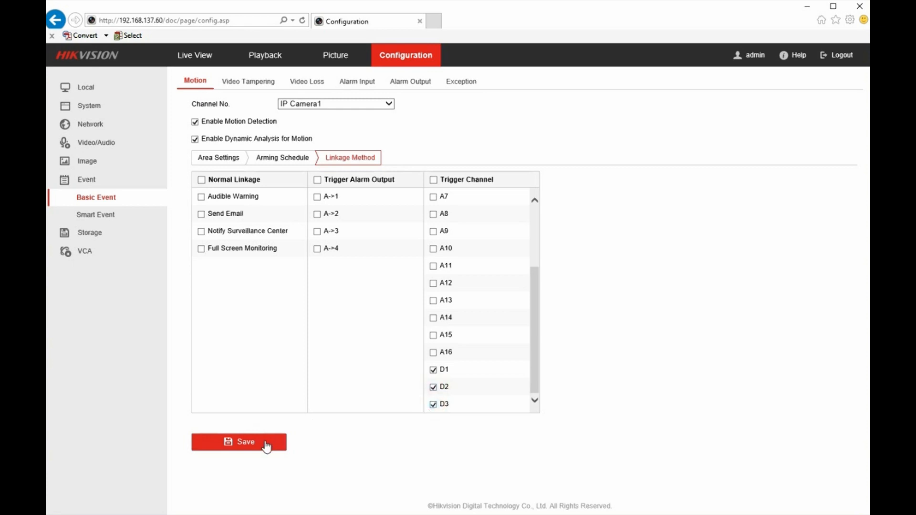
pyautogui.click(239, 441)
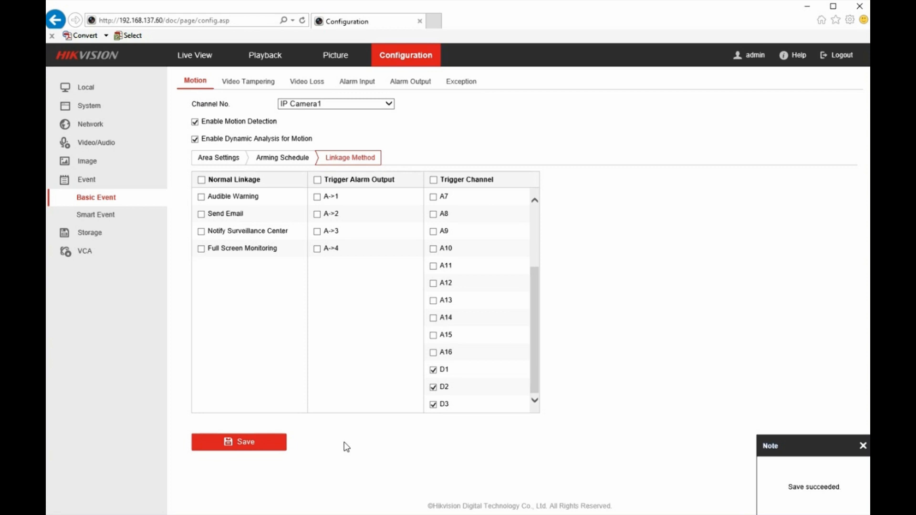
pyautogui.click(863, 445)
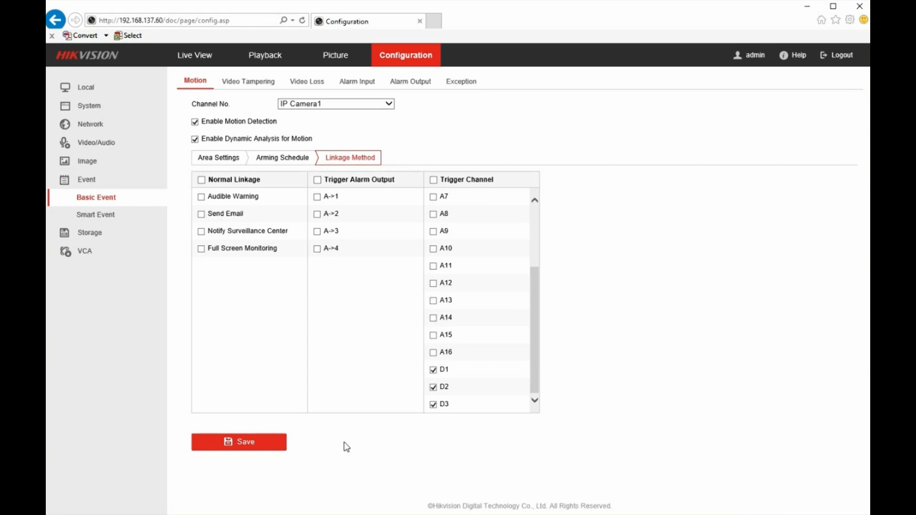
pyautogui.click(218, 157)
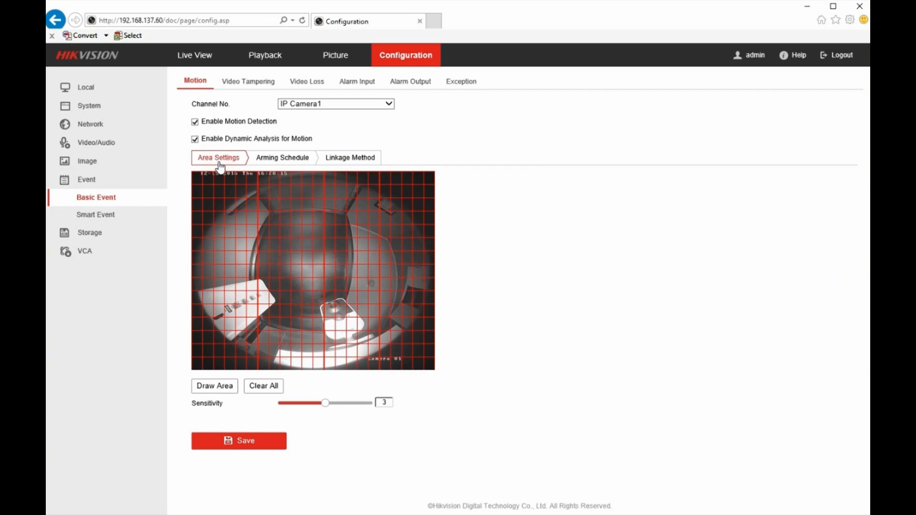
pyautogui.moveTo(343, 330)
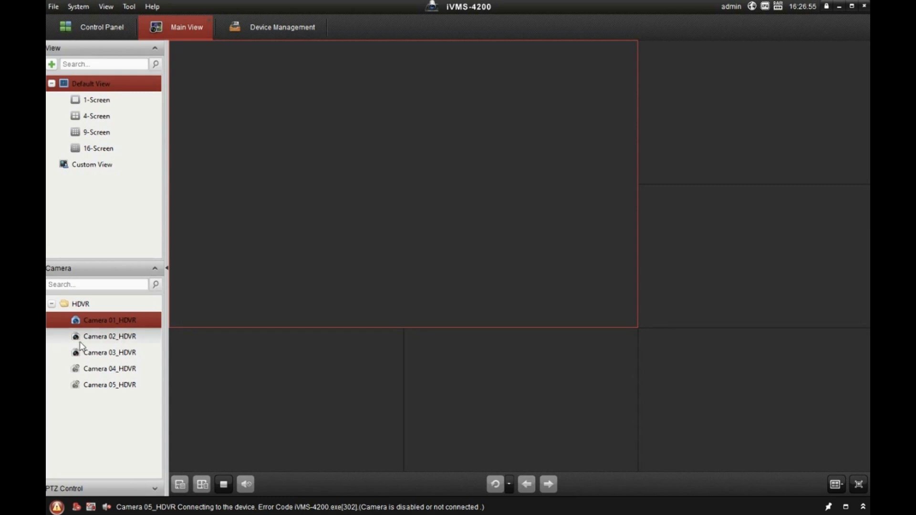
pyautogui.moveTo(92, 344)
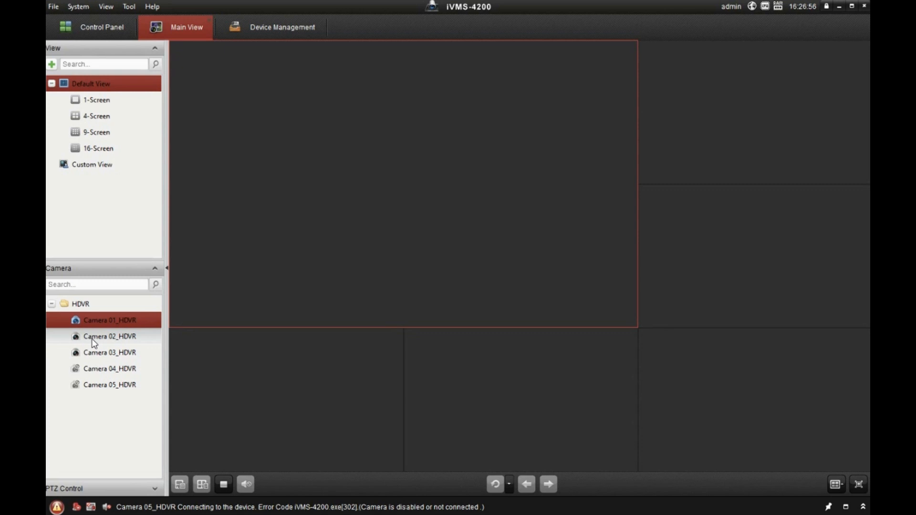
pyautogui.moveTo(65, 308)
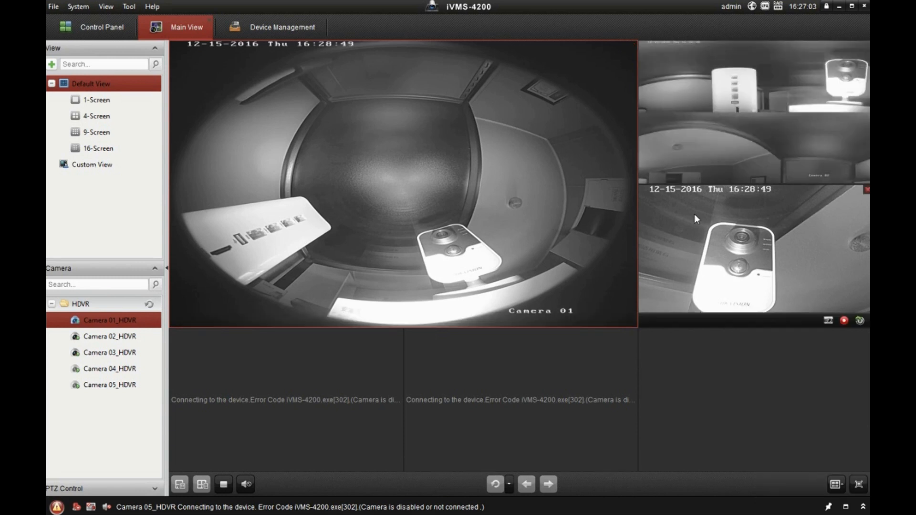
# - Start the Camera 03_HDVR live stream in the main view
pyautogui.click(109, 352)
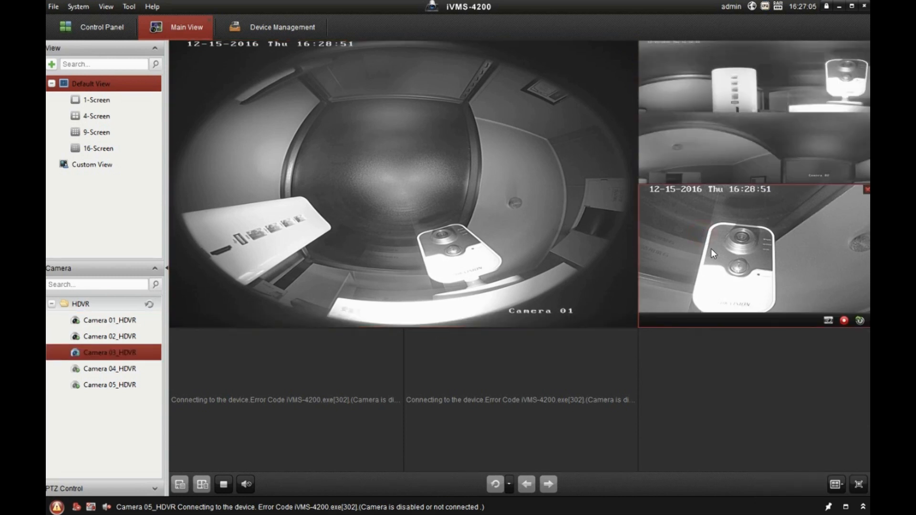
pyautogui.moveTo(774, 279)
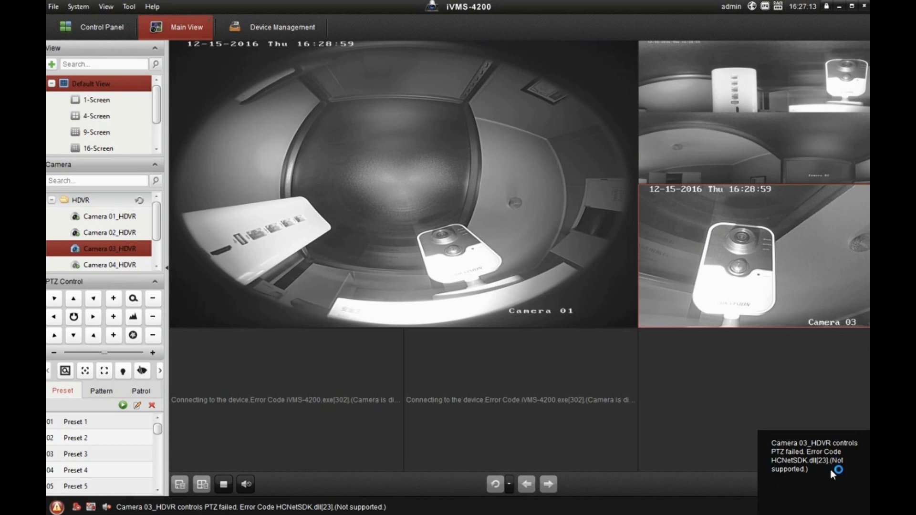
pyautogui.moveTo(739, 448)
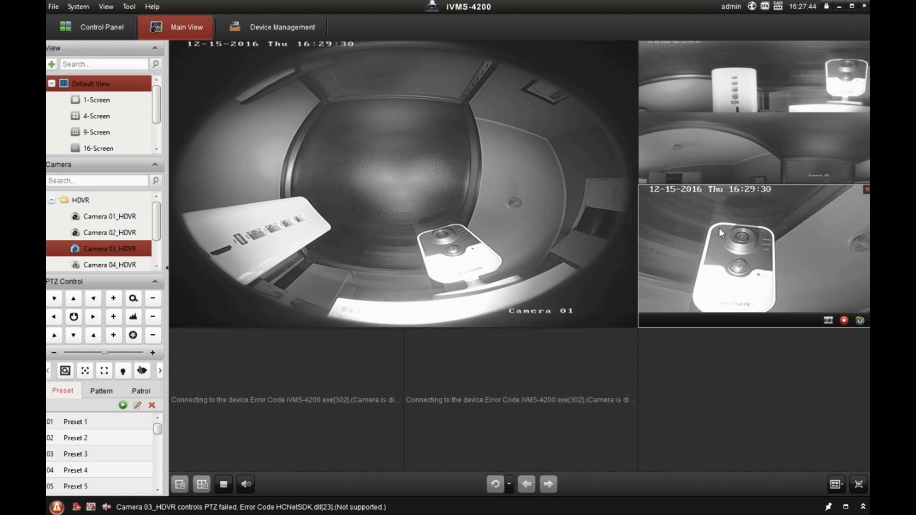
pyautogui.moveTo(782, 219)
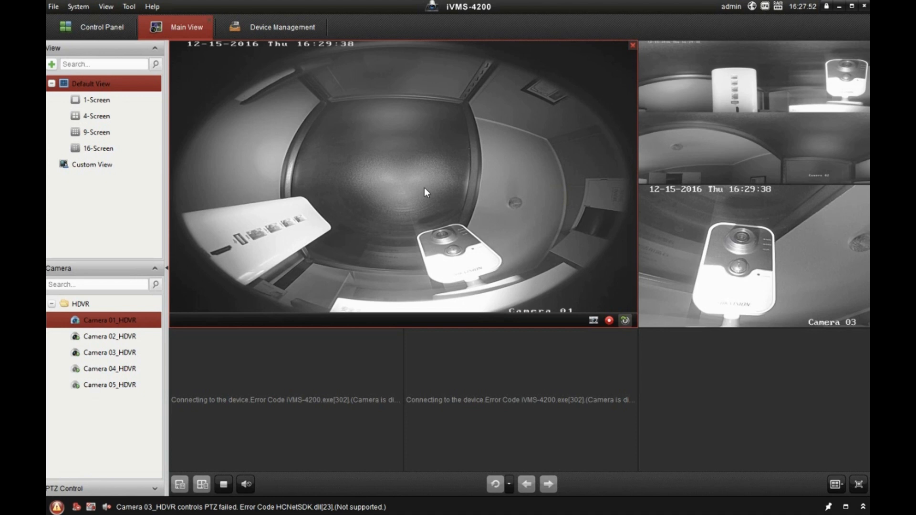
pyautogui.moveTo(457, 258)
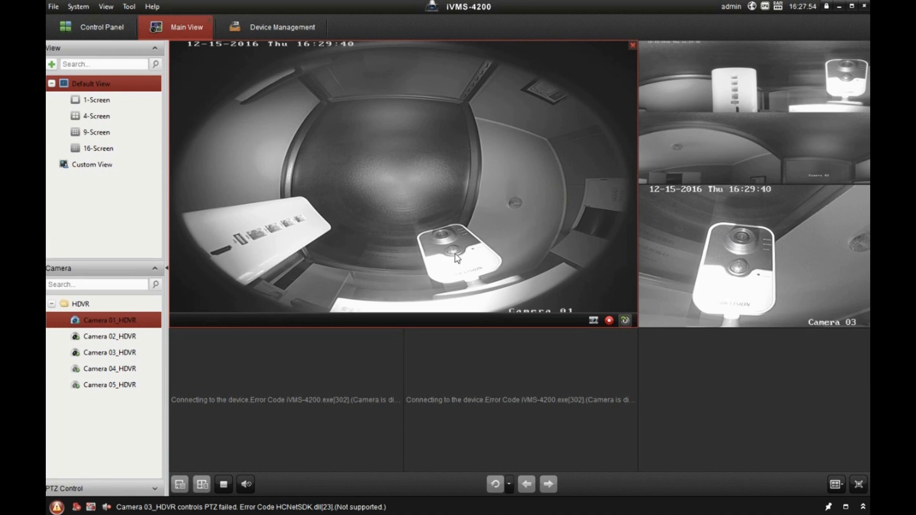
pyautogui.moveTo(407, 192)
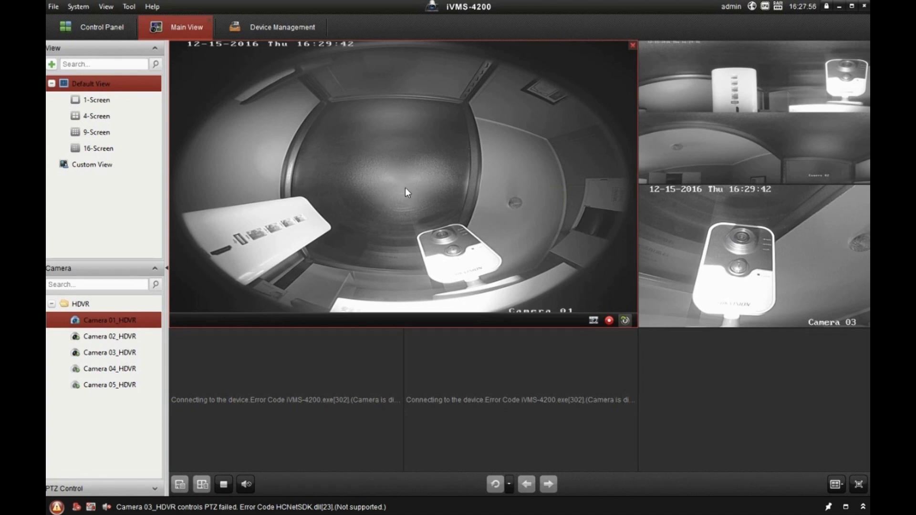
pyautogui.click(405, 188)
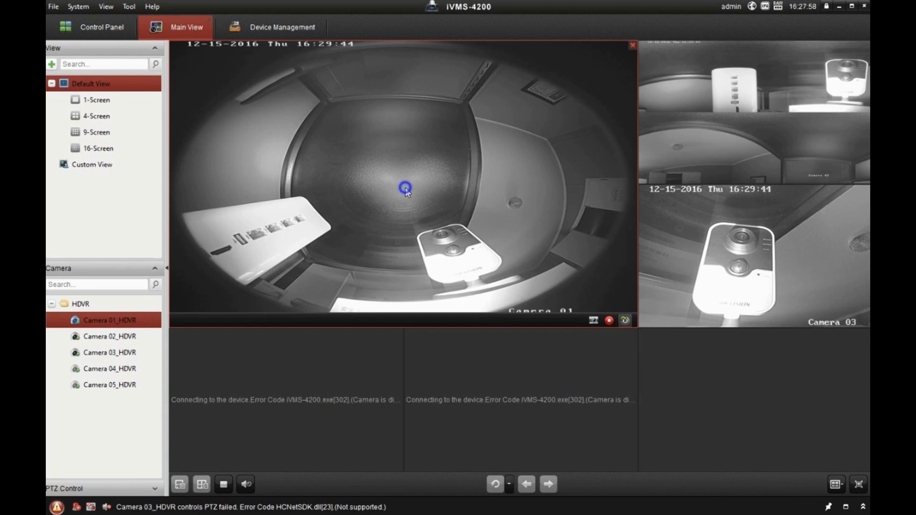
pyautogui.rightClick(405, 189)
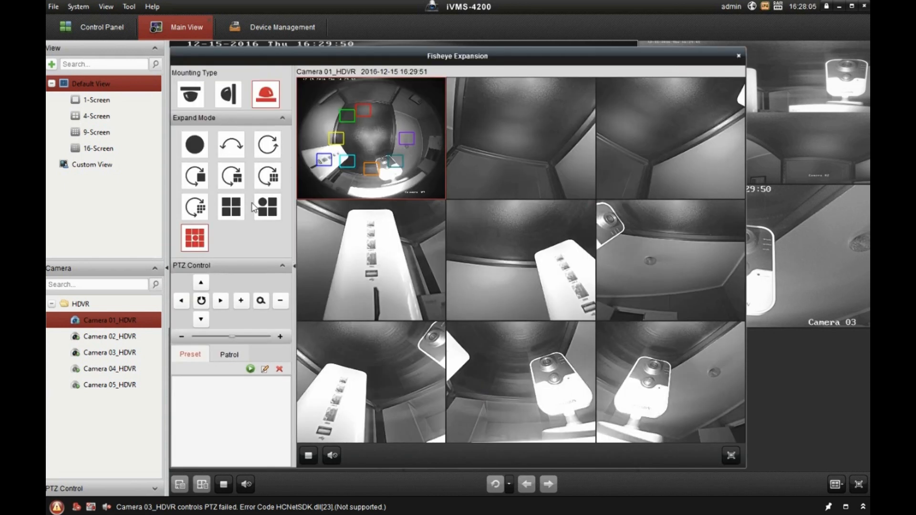
# - Switch Camera 01's fisheye expansion to the four-view expand mode
pyautogui.click(230, 207)
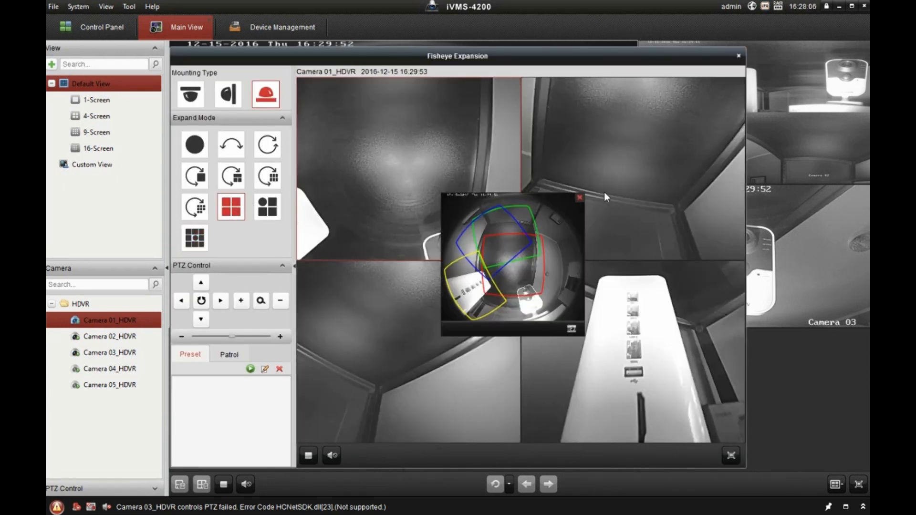